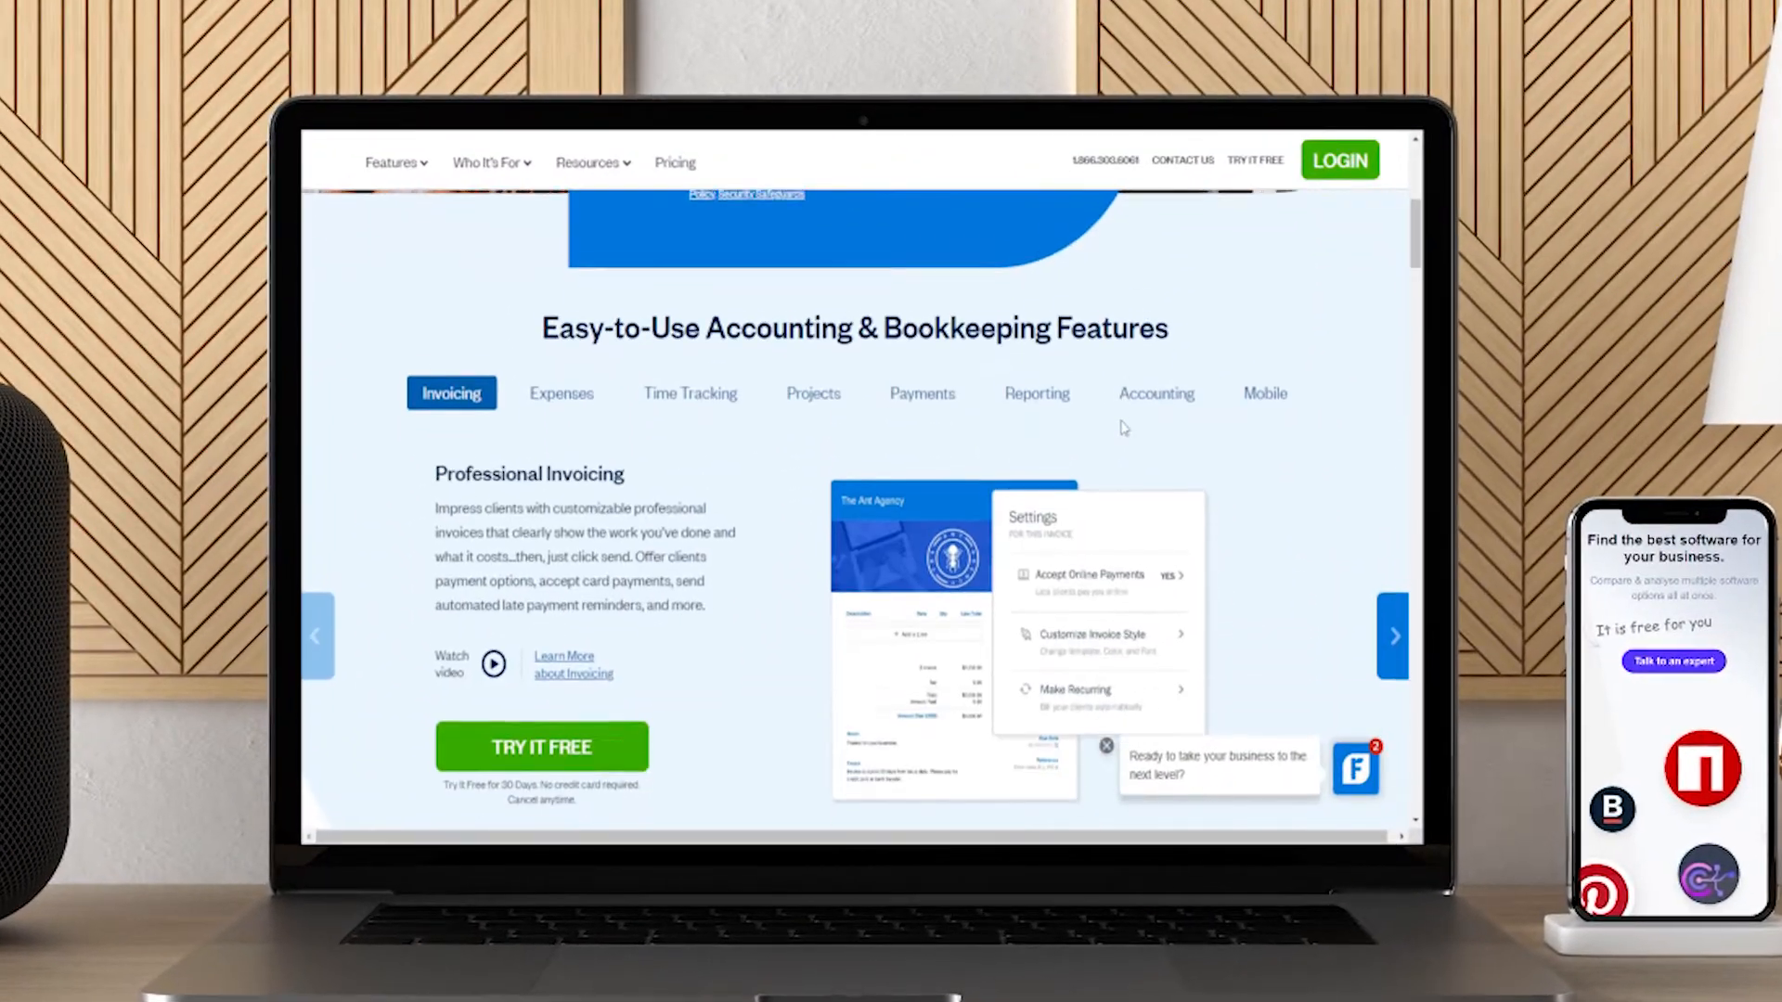
- Scroll the FreshBooks homepage past features, business-size cards and testimonials to the Capterra and G2 ratings
{"action": "scroll", "scroll_direction": "down", "scroll_amount": 3}
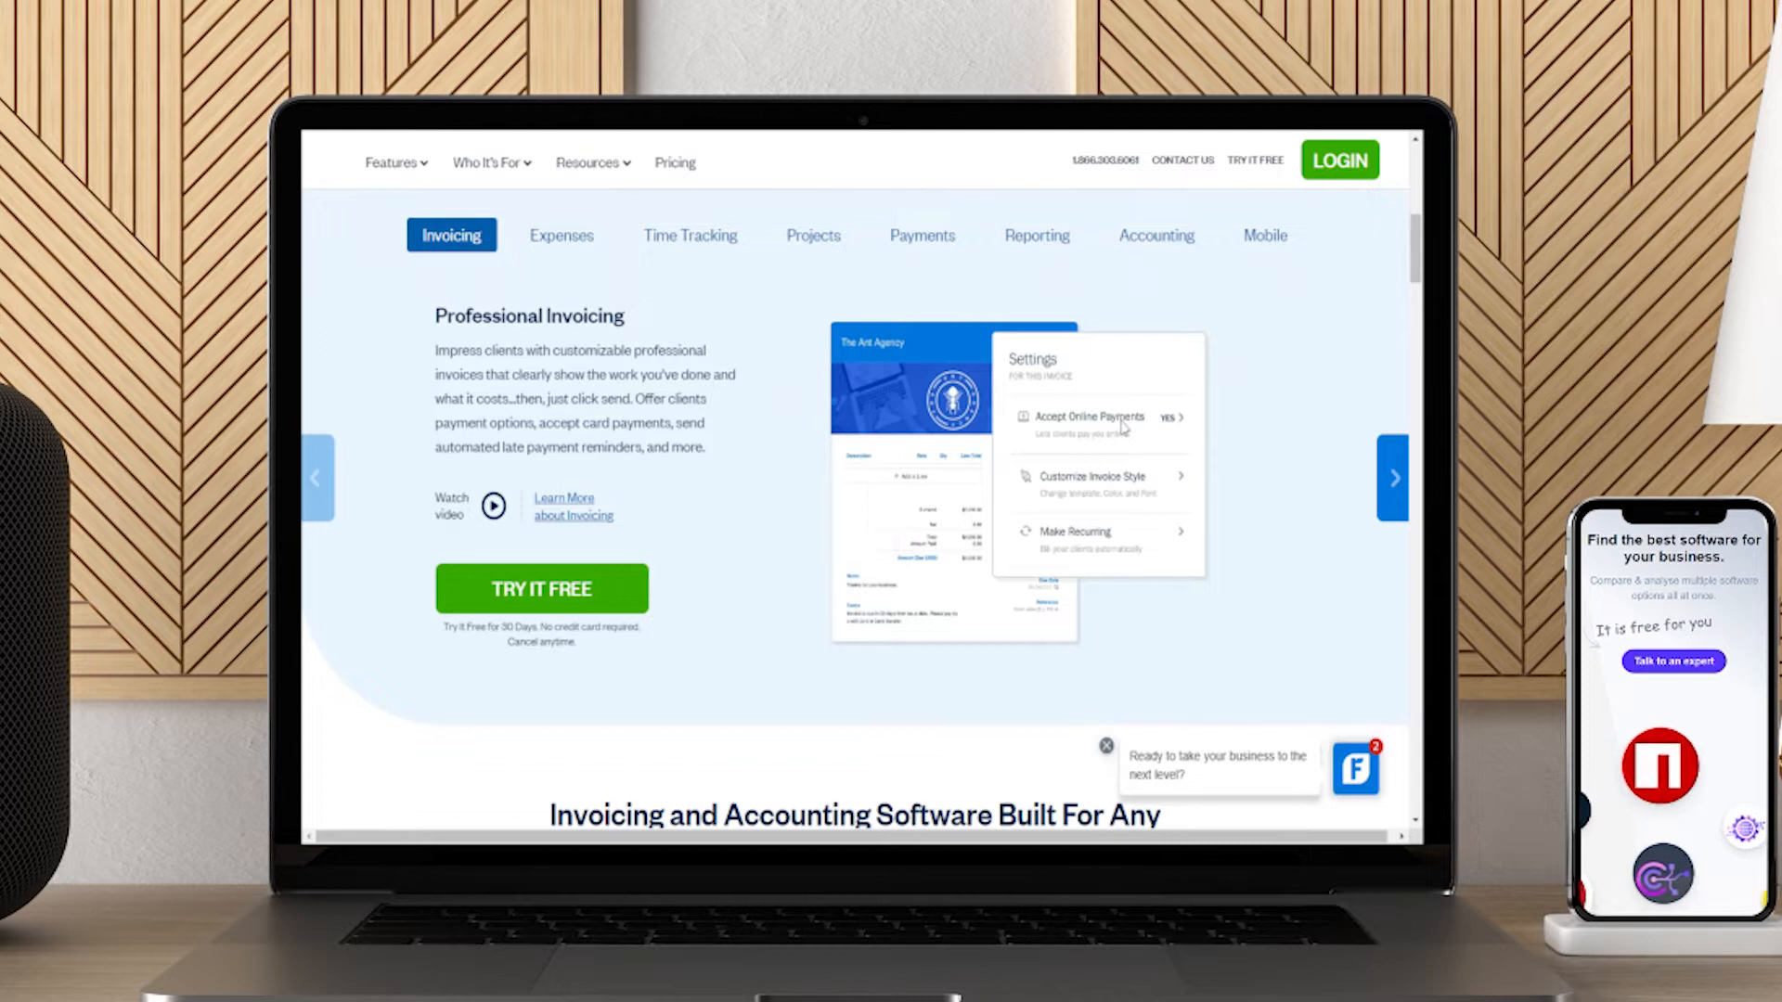
{"action": "scroll", "scroll_direction": "down", "scroll_amount": 3}
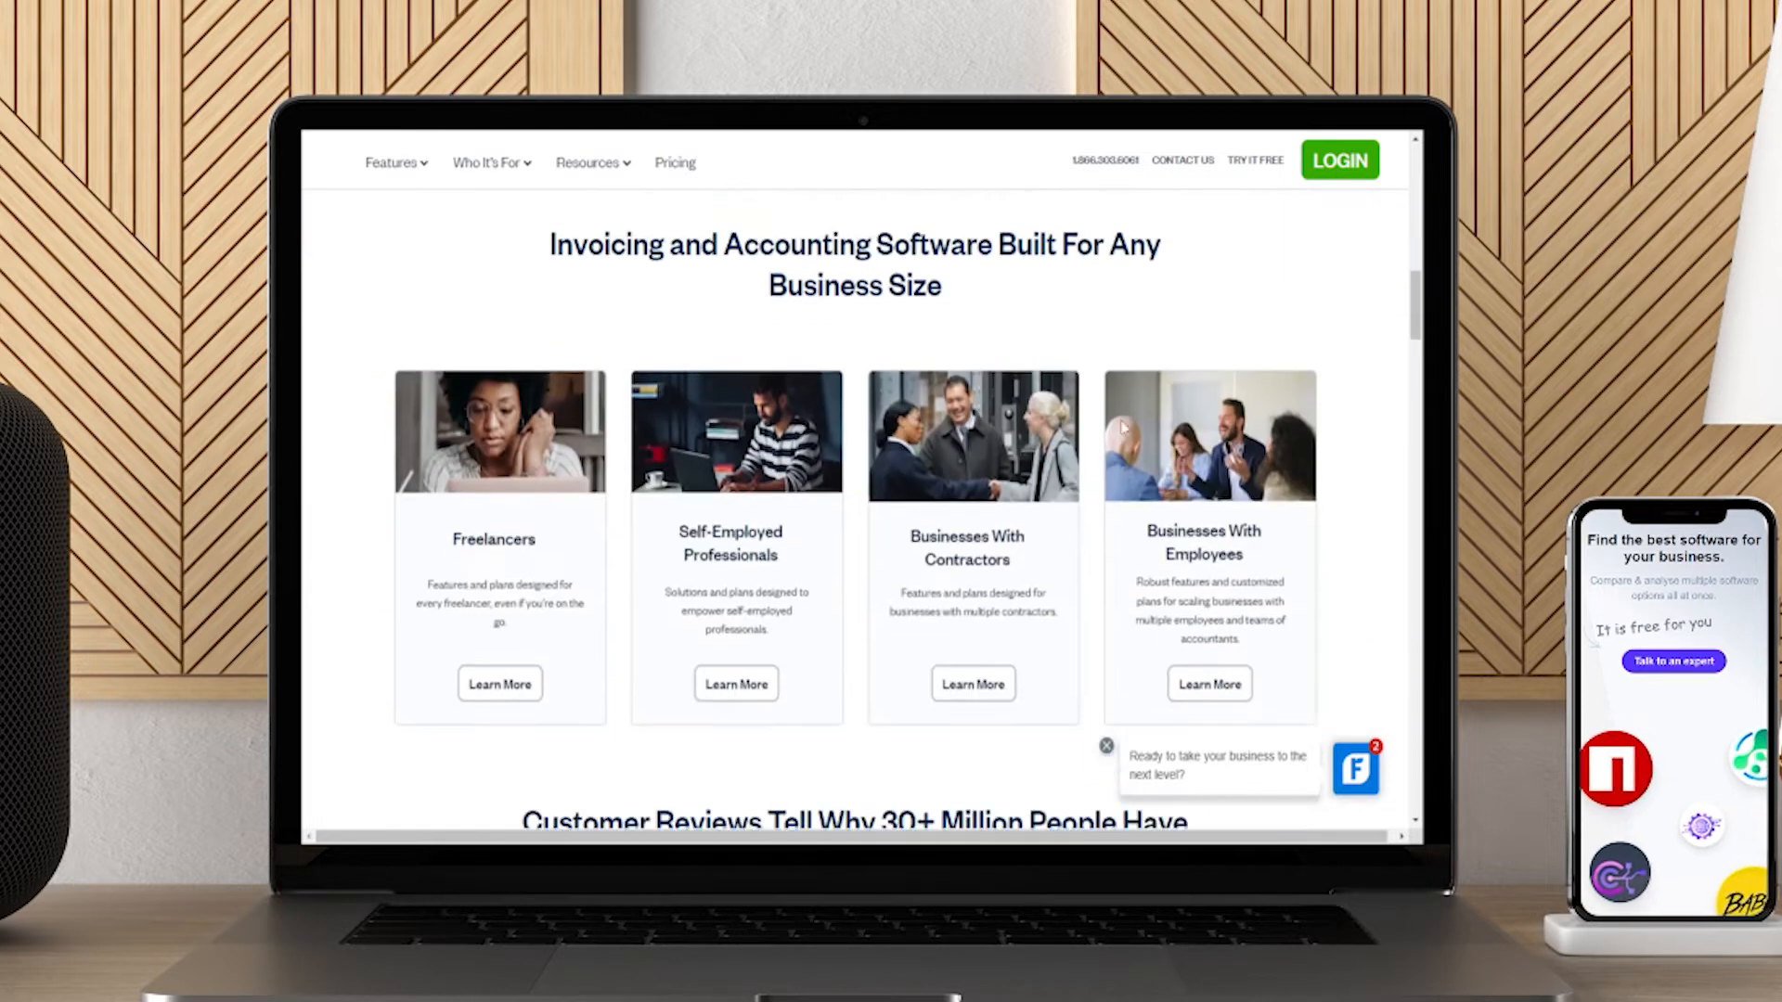
{"action": "scroll", "scroll_direction": "down", "scroll_amount": 3}
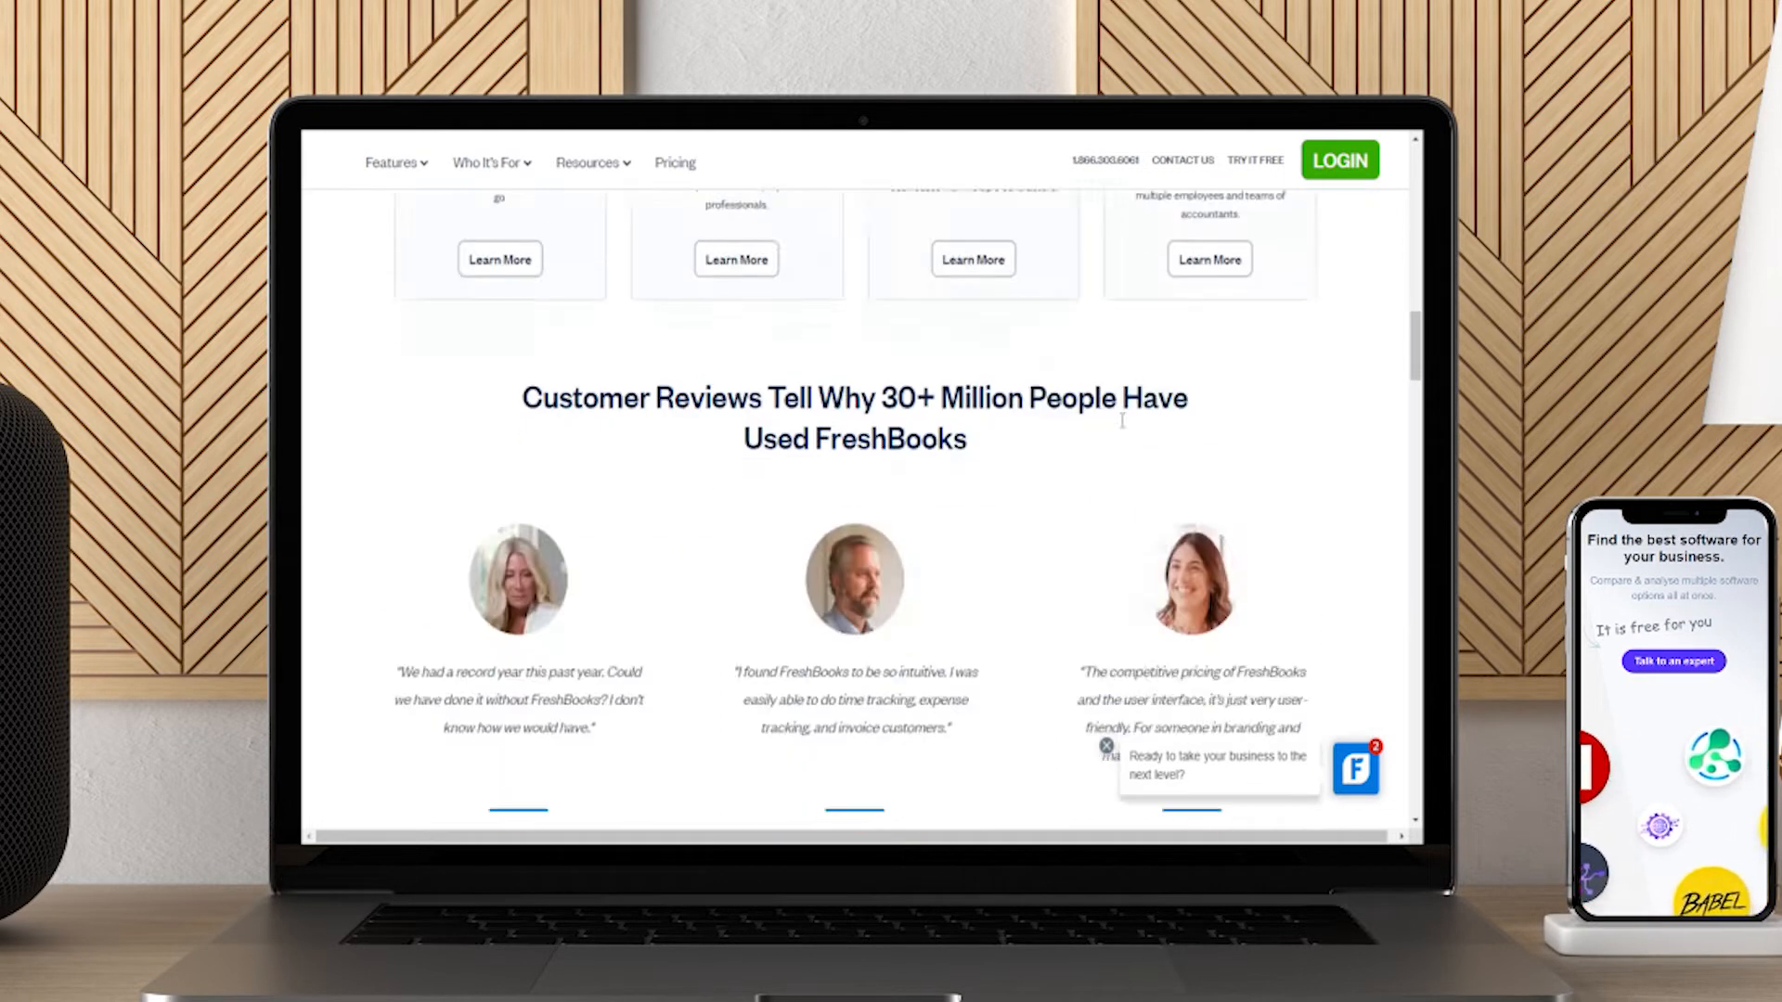
{"action": "scroll", "scroll_direction": "down", "scroll_amount": 3}
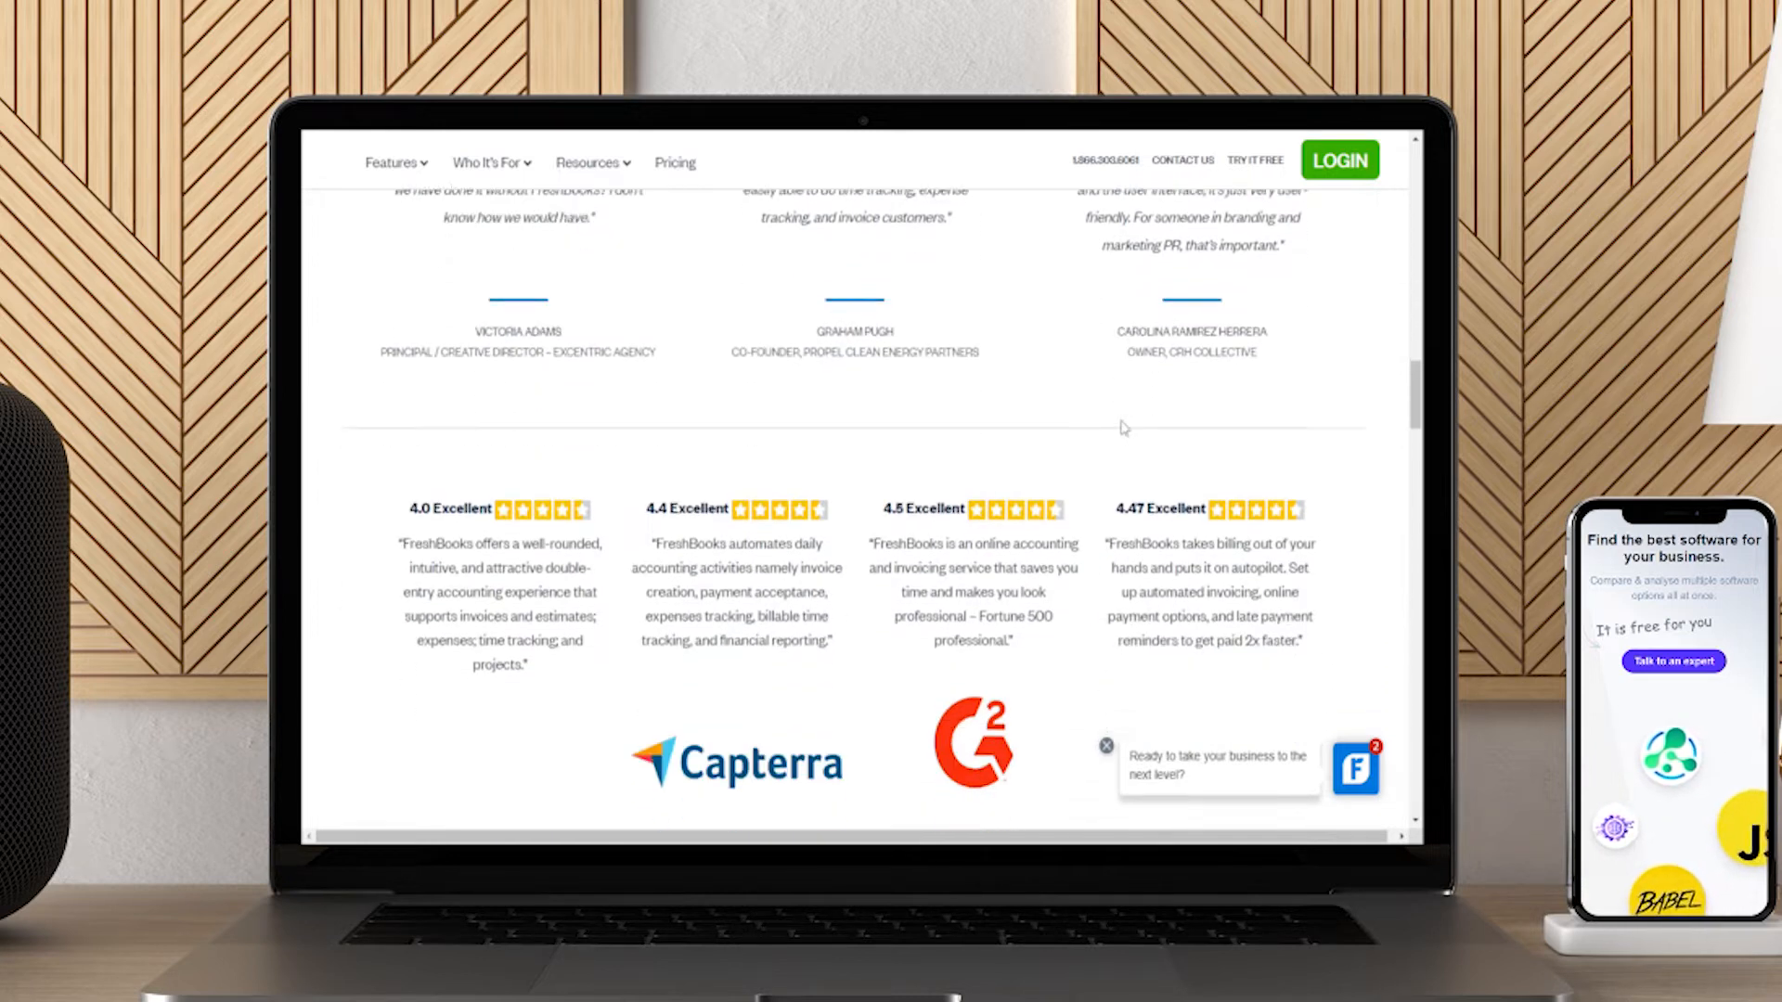
{"action": "scroll", "scroll_direction": "down", "scroll_amount": 3}
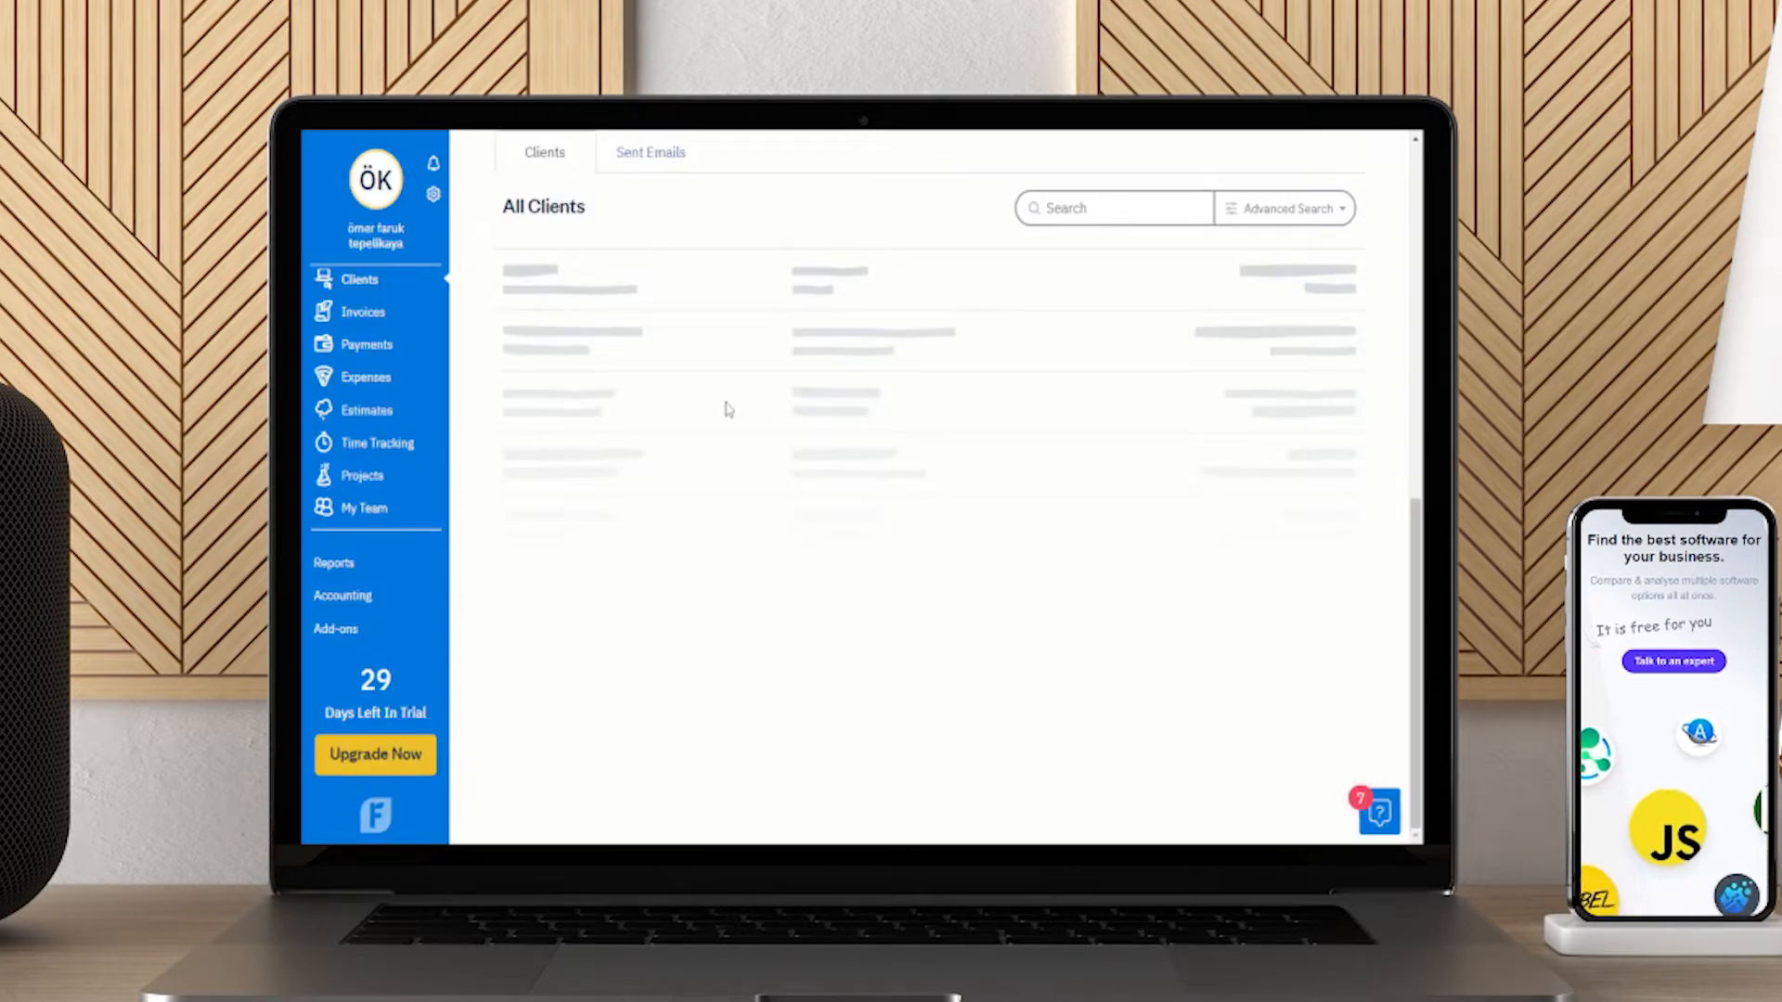
{"action": "mouse_move", "coordinate": [363, 312]}
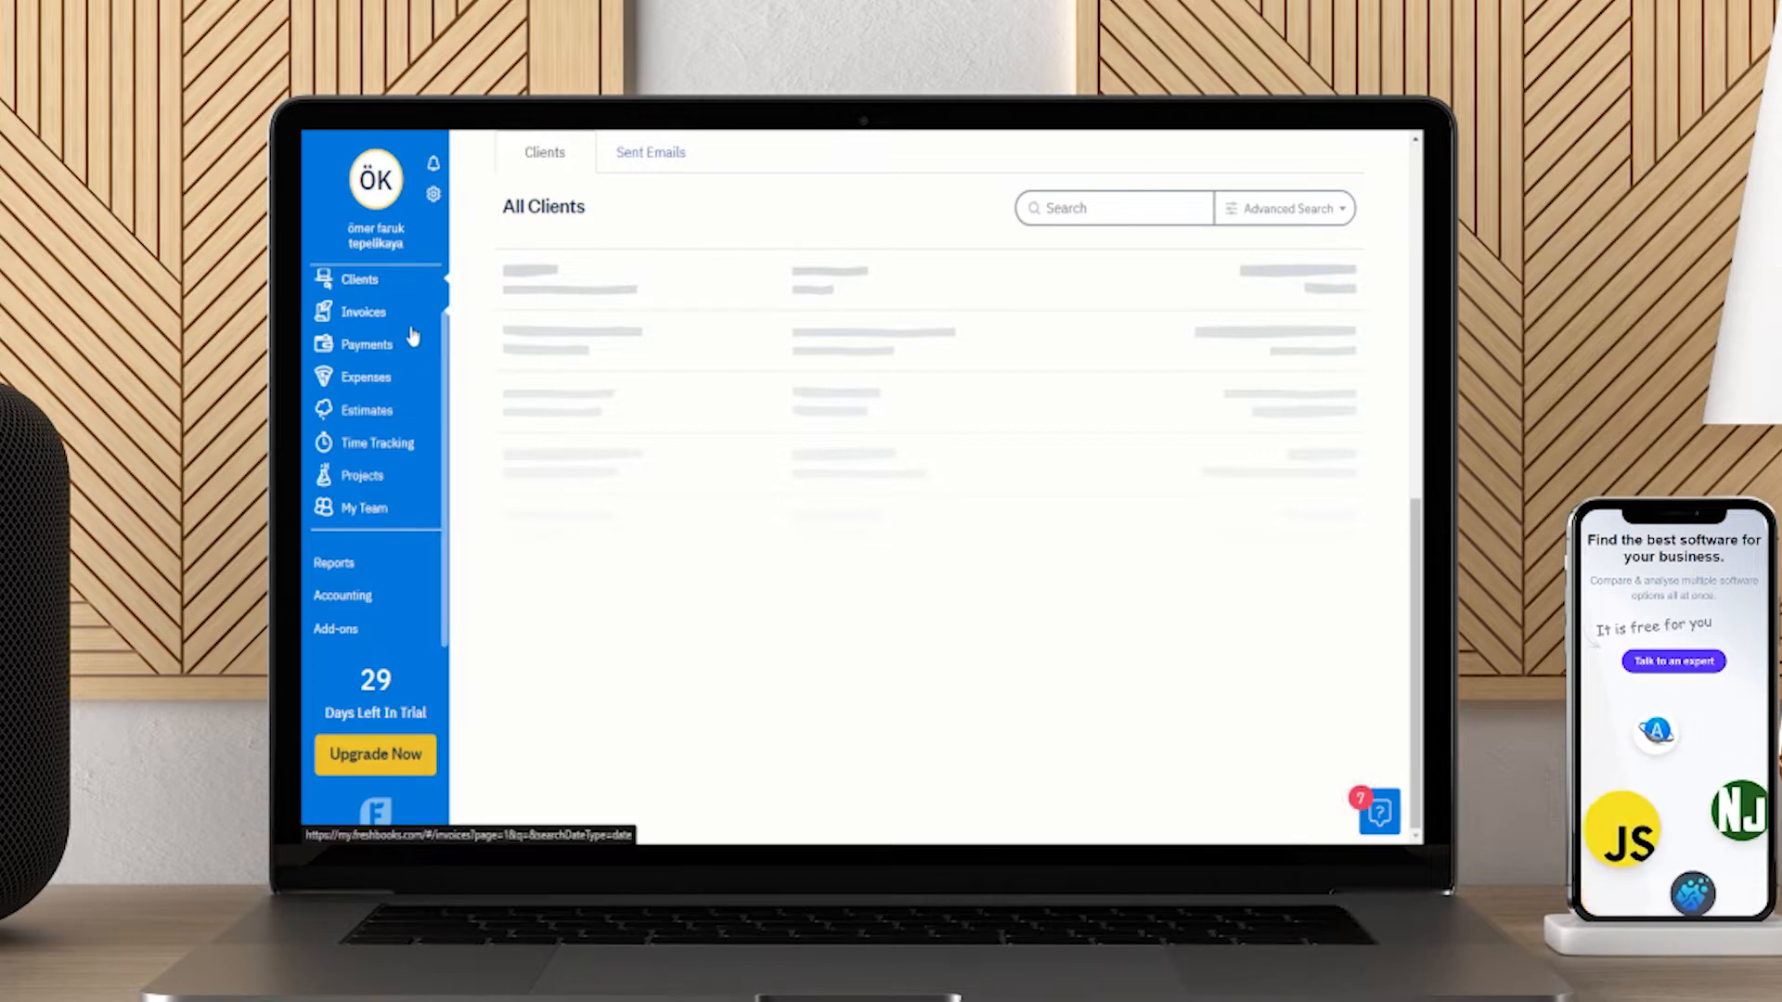
{"action": "mouse_move", "coordinate": [369, 307]}
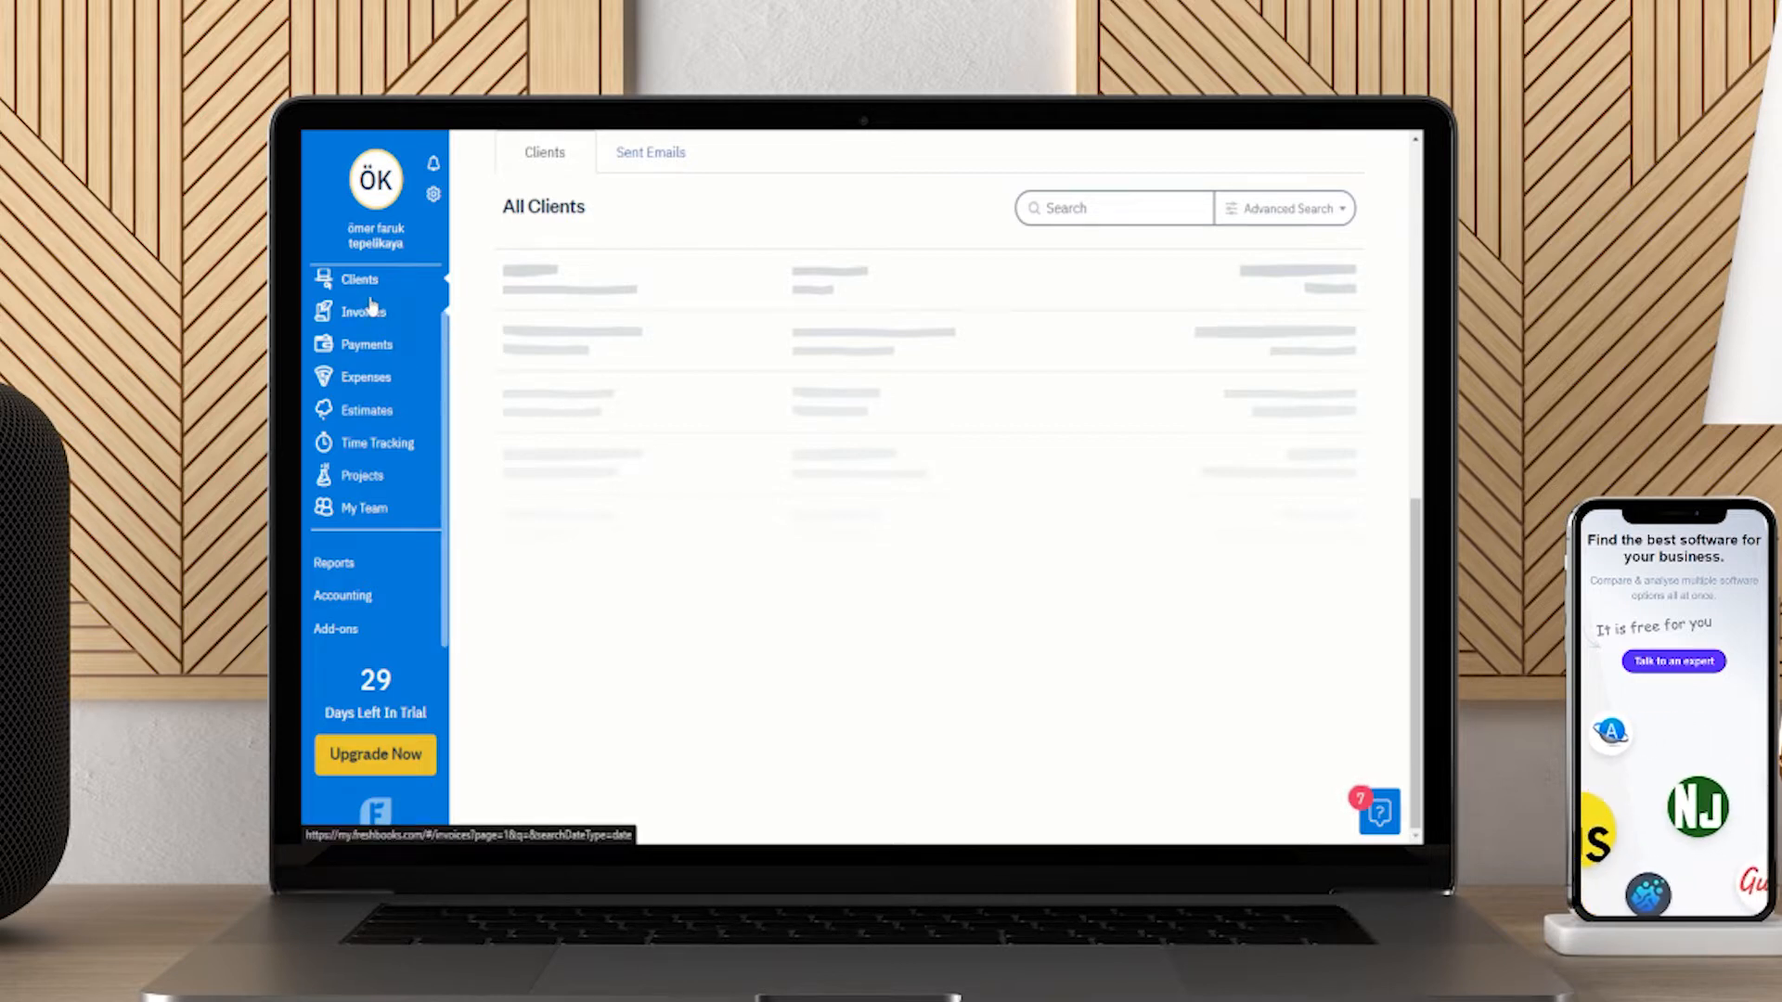
- Browse the FreshBooks trial account's Payments and Expenses pages from the sidebar
{"action": "left_click", "coordinate": [366, 344]}
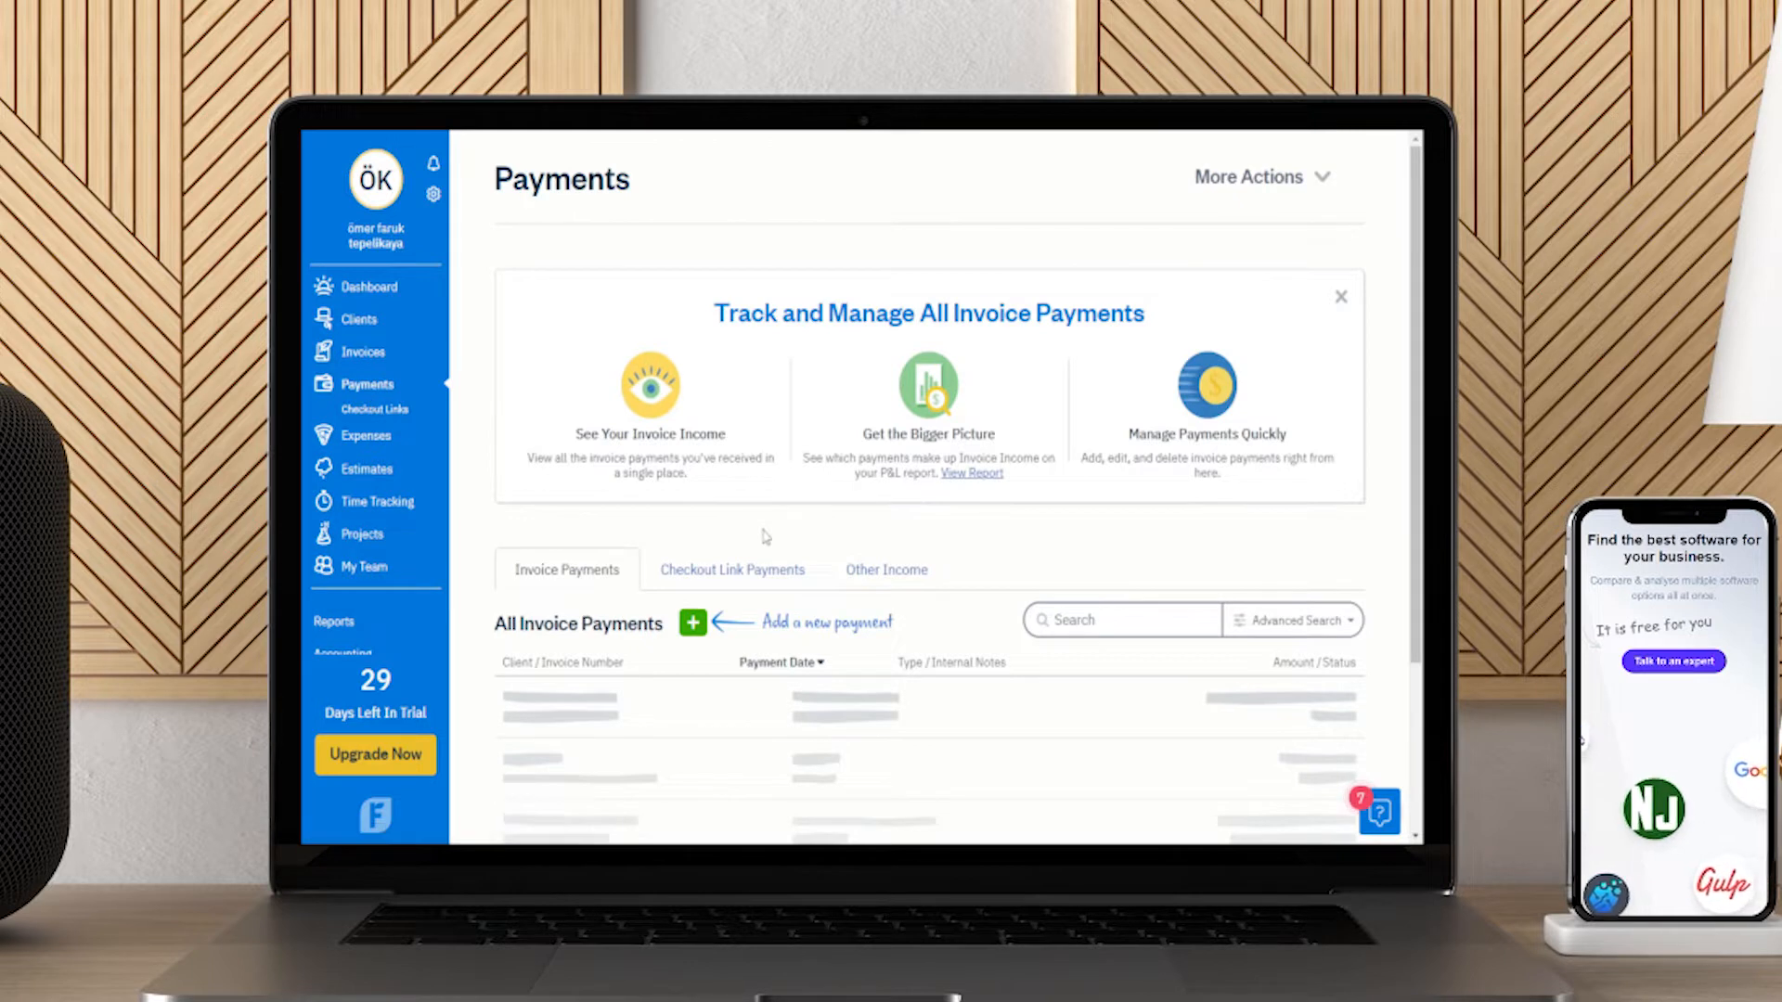
{"action": "scroll", "scroll_direction": "down", "scroll_amount": 3}
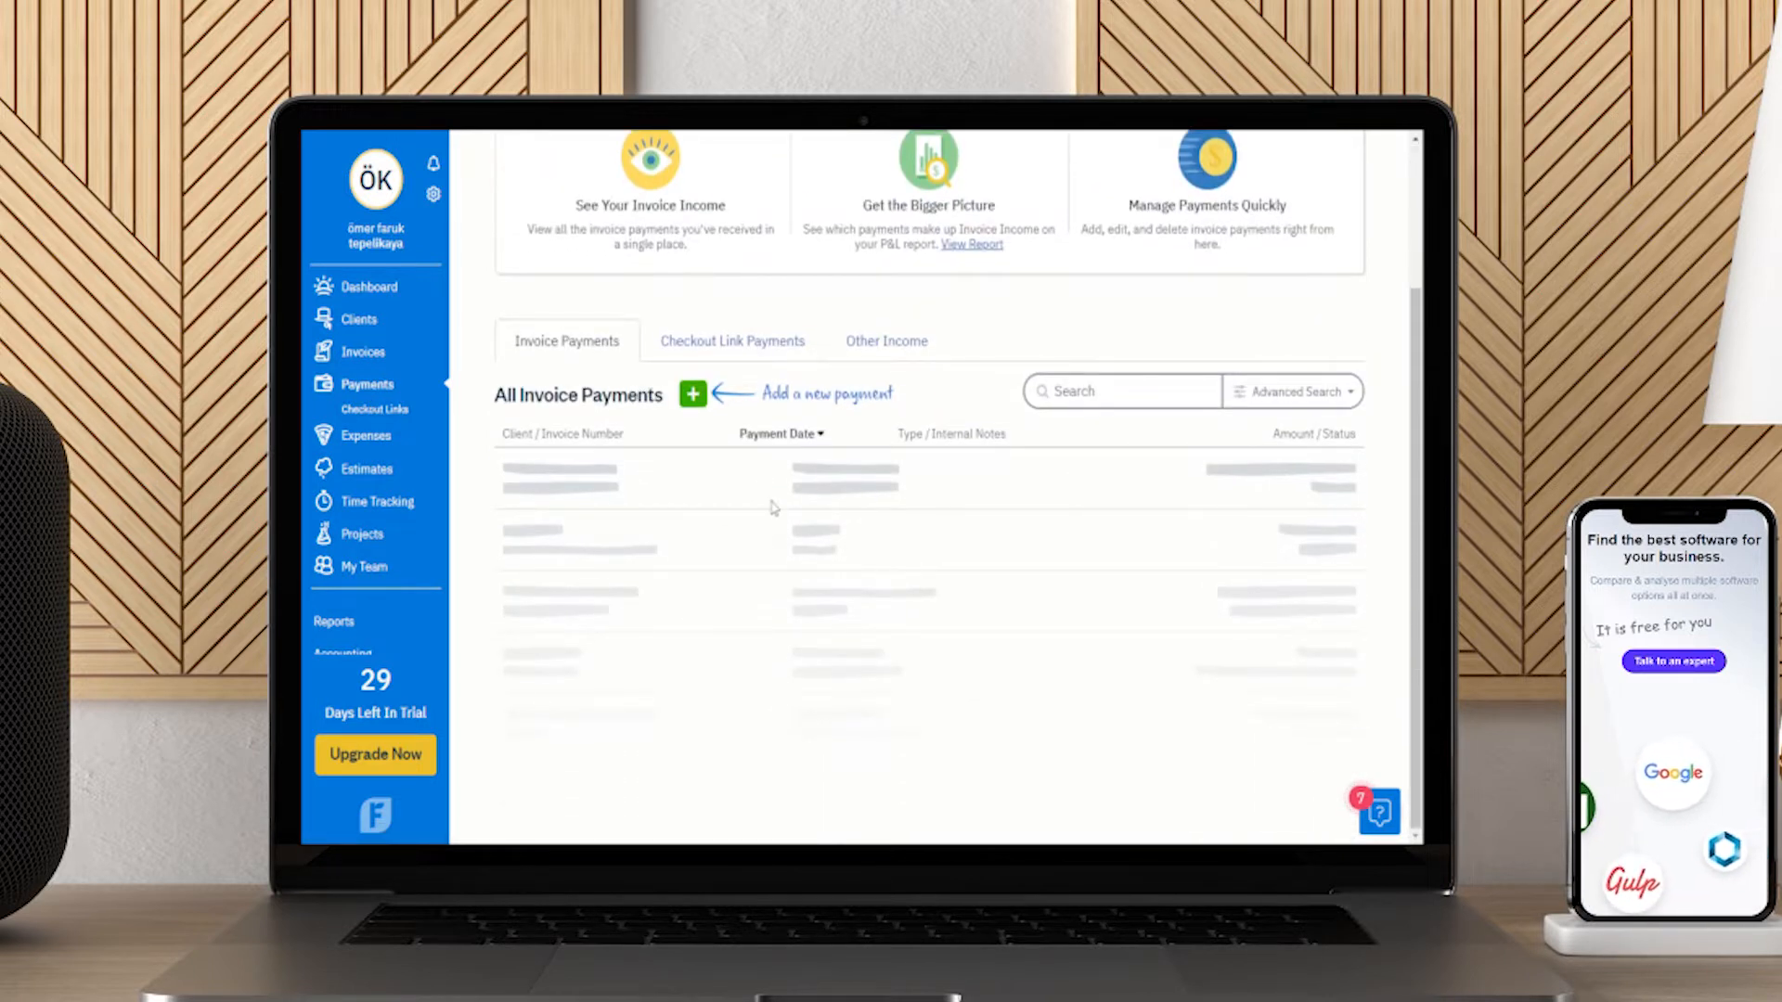
{"action": "left_click", "coordinate": [366, 416]}
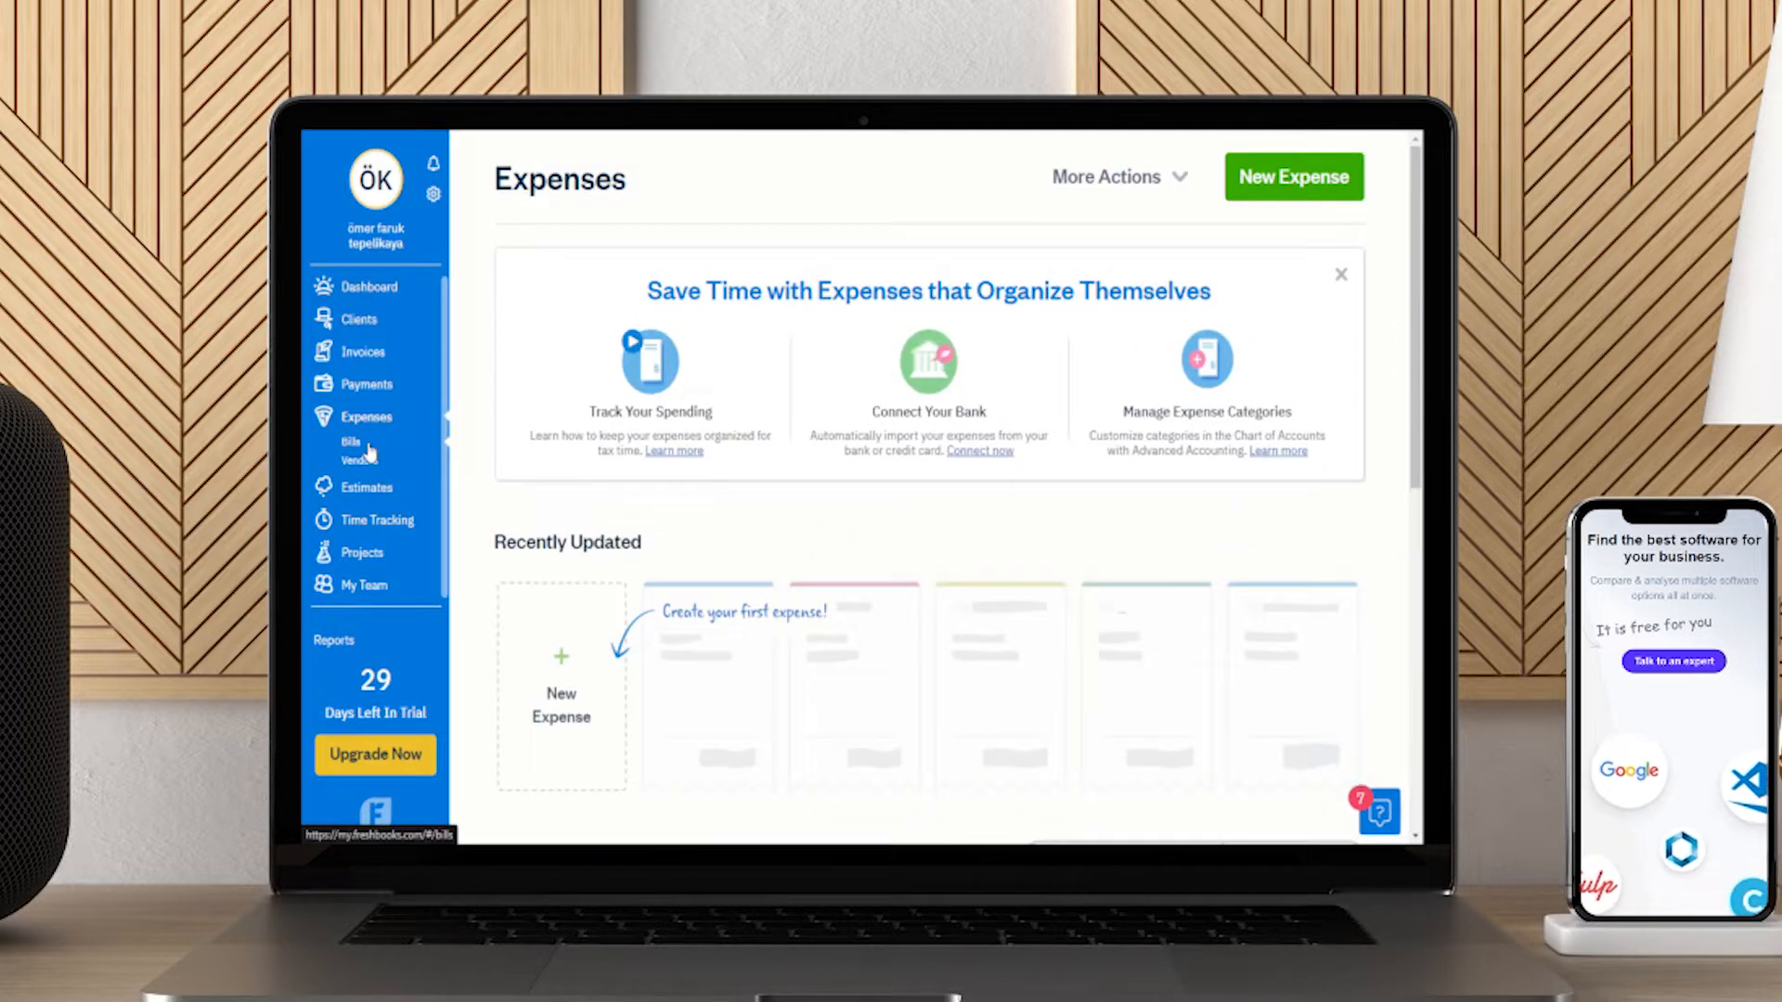
{"action": "mouse_move", "coordinate": [799, 601]}
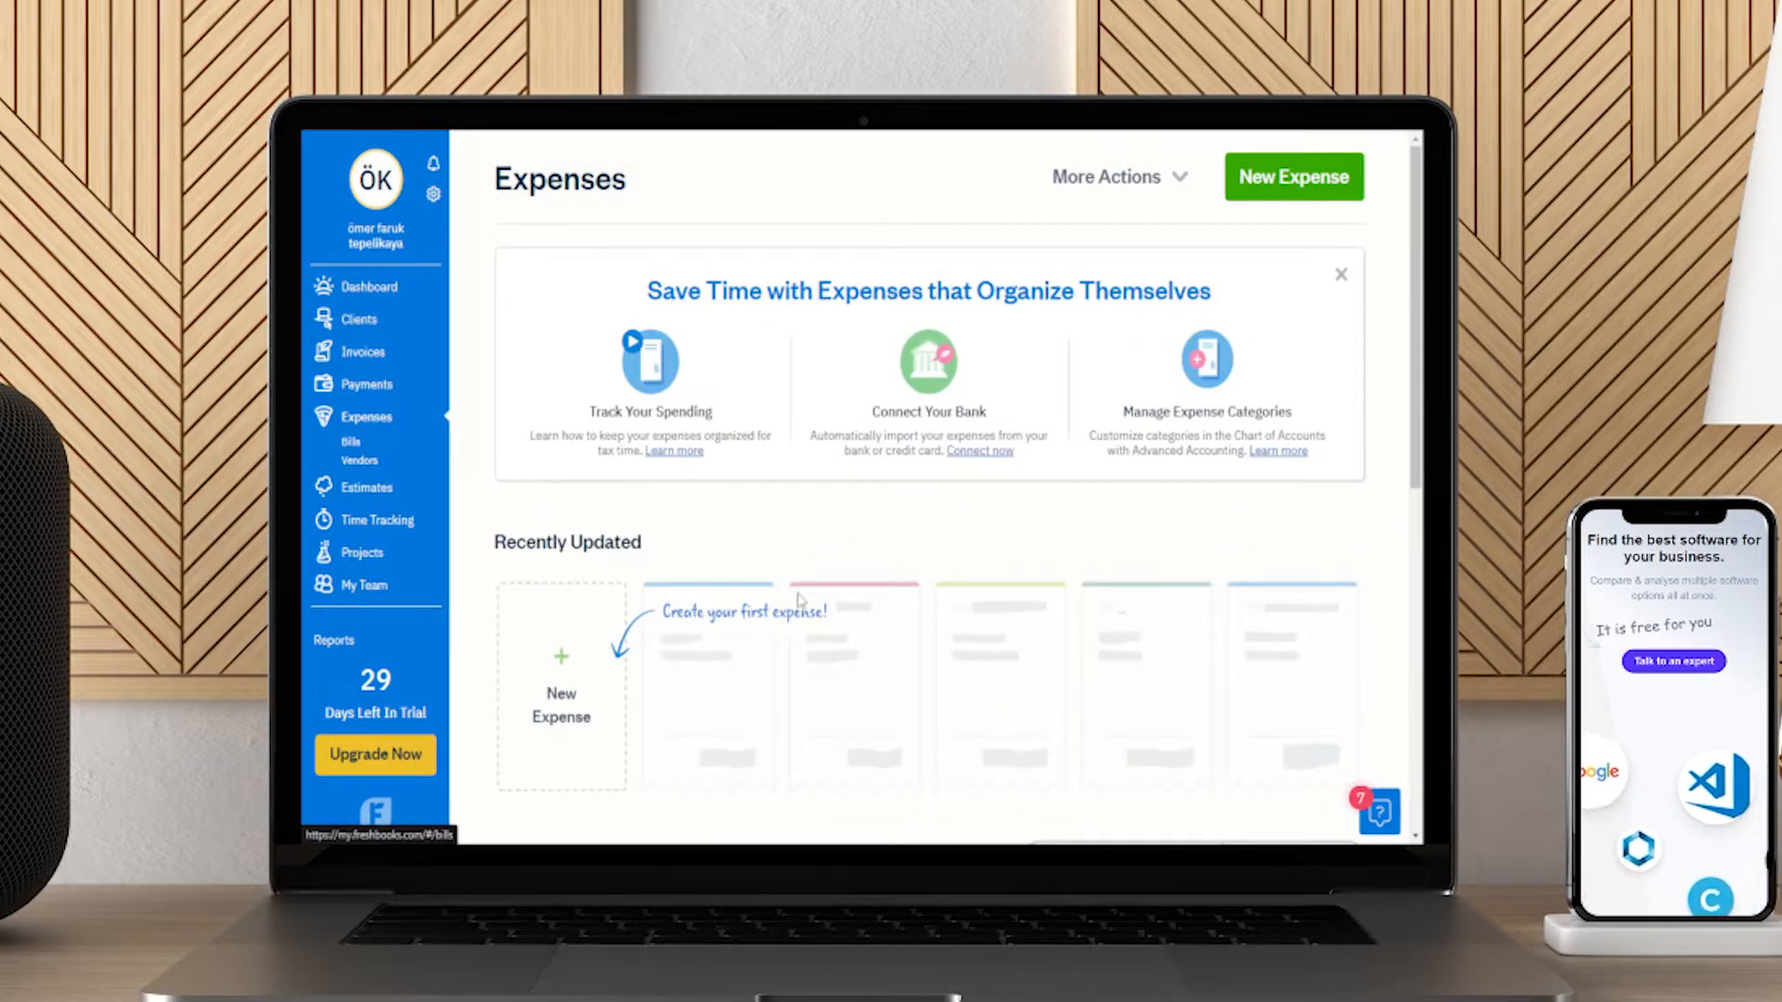
{"action": "scroll", "scroll_direction": "down", "scroll_amount": 3}
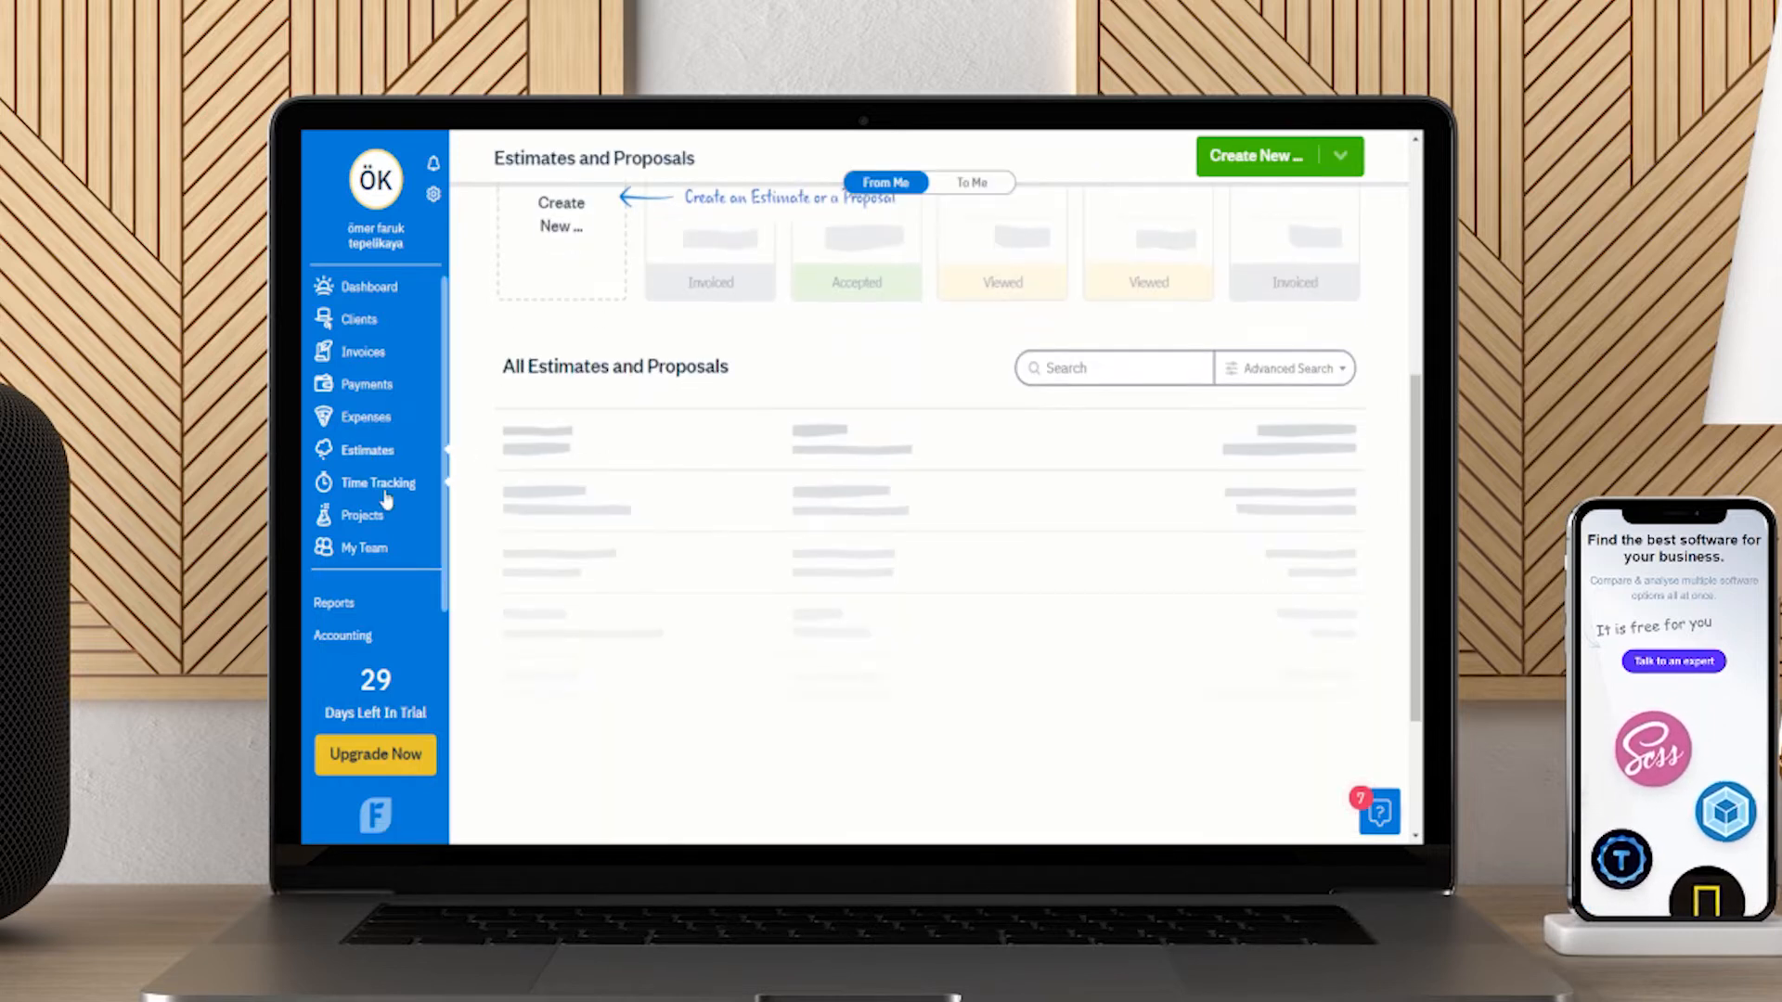
- Browse the Time Tracking page, then move on to the Projects section
{"action": "left_click", "coordinate": [379, 482]}
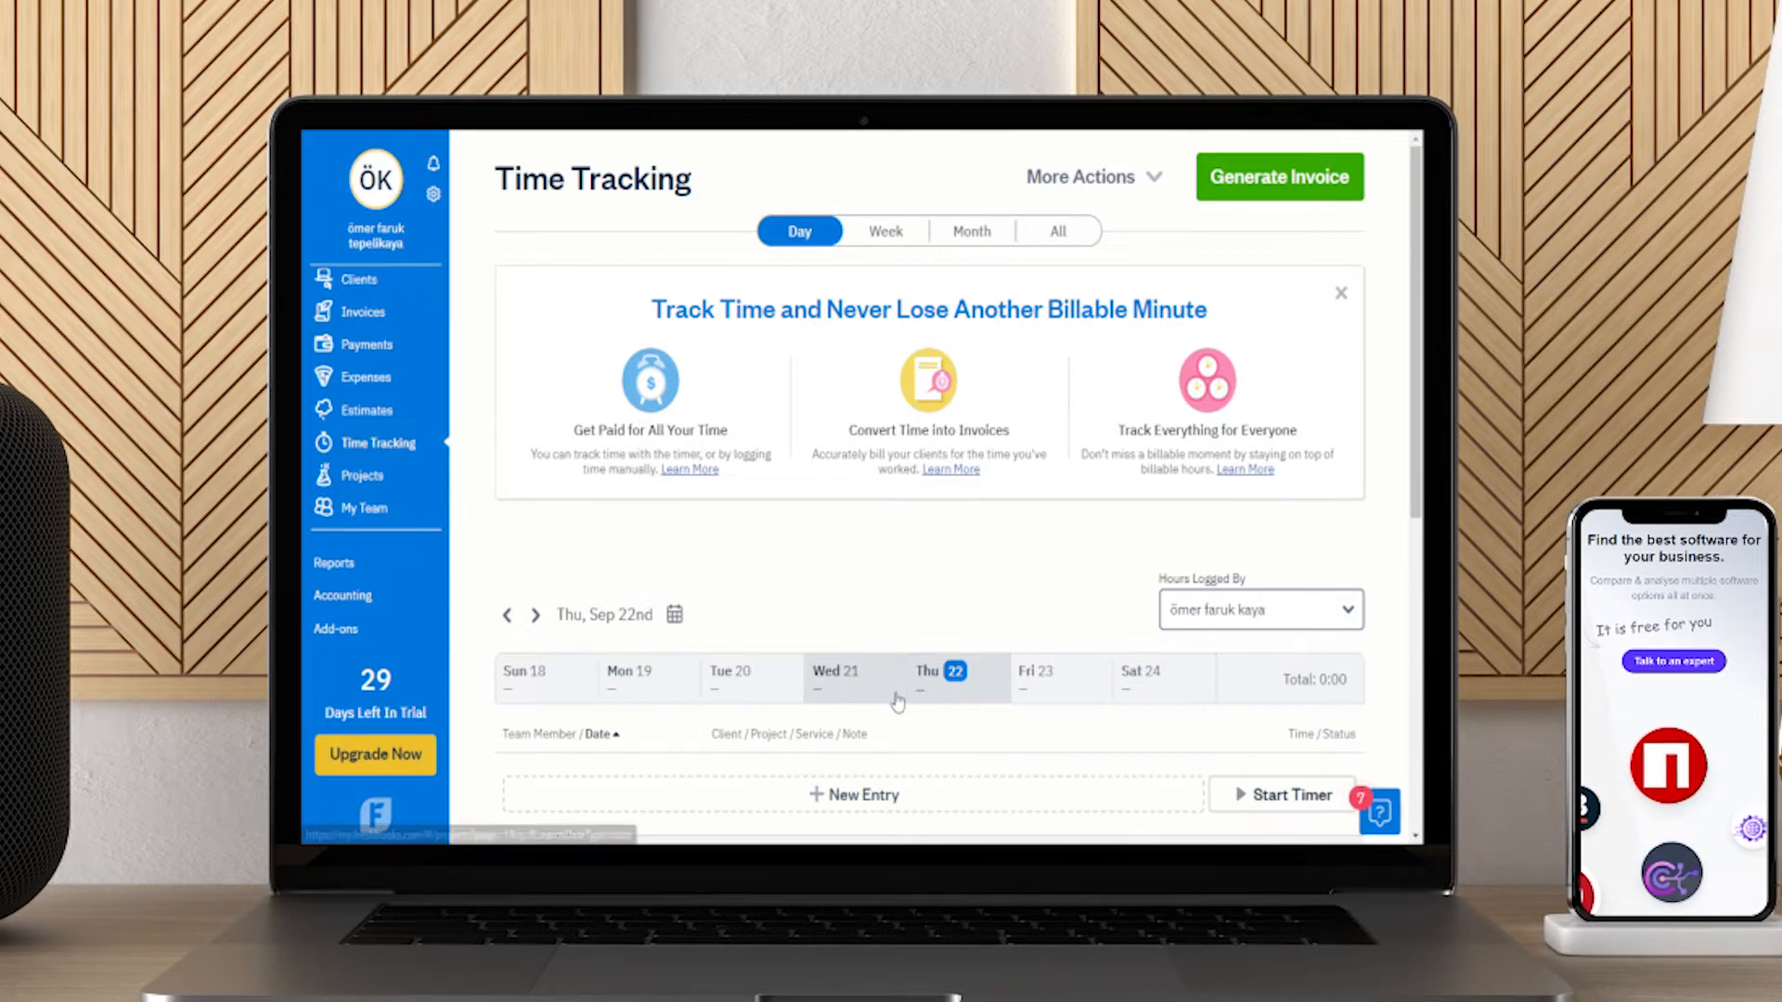
{"action": "left_click", "coordinate": [1340, 292]}
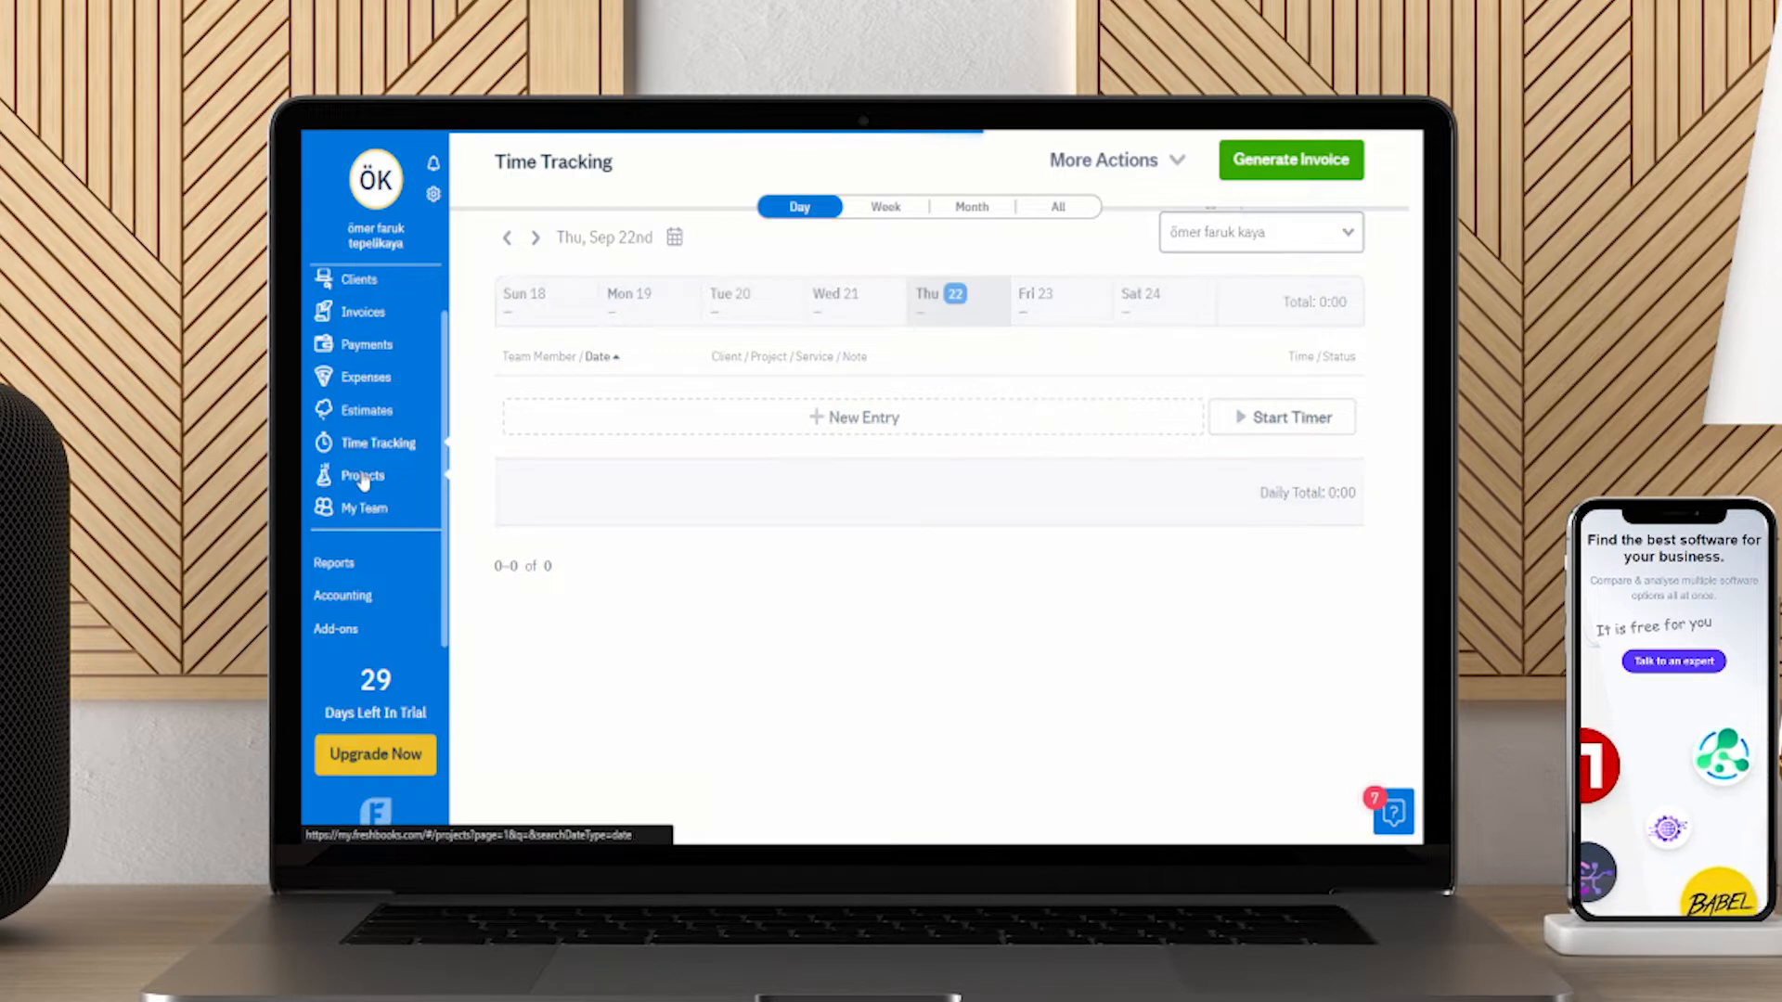
{"action": "left_click", "coordinate": [363, 476]}
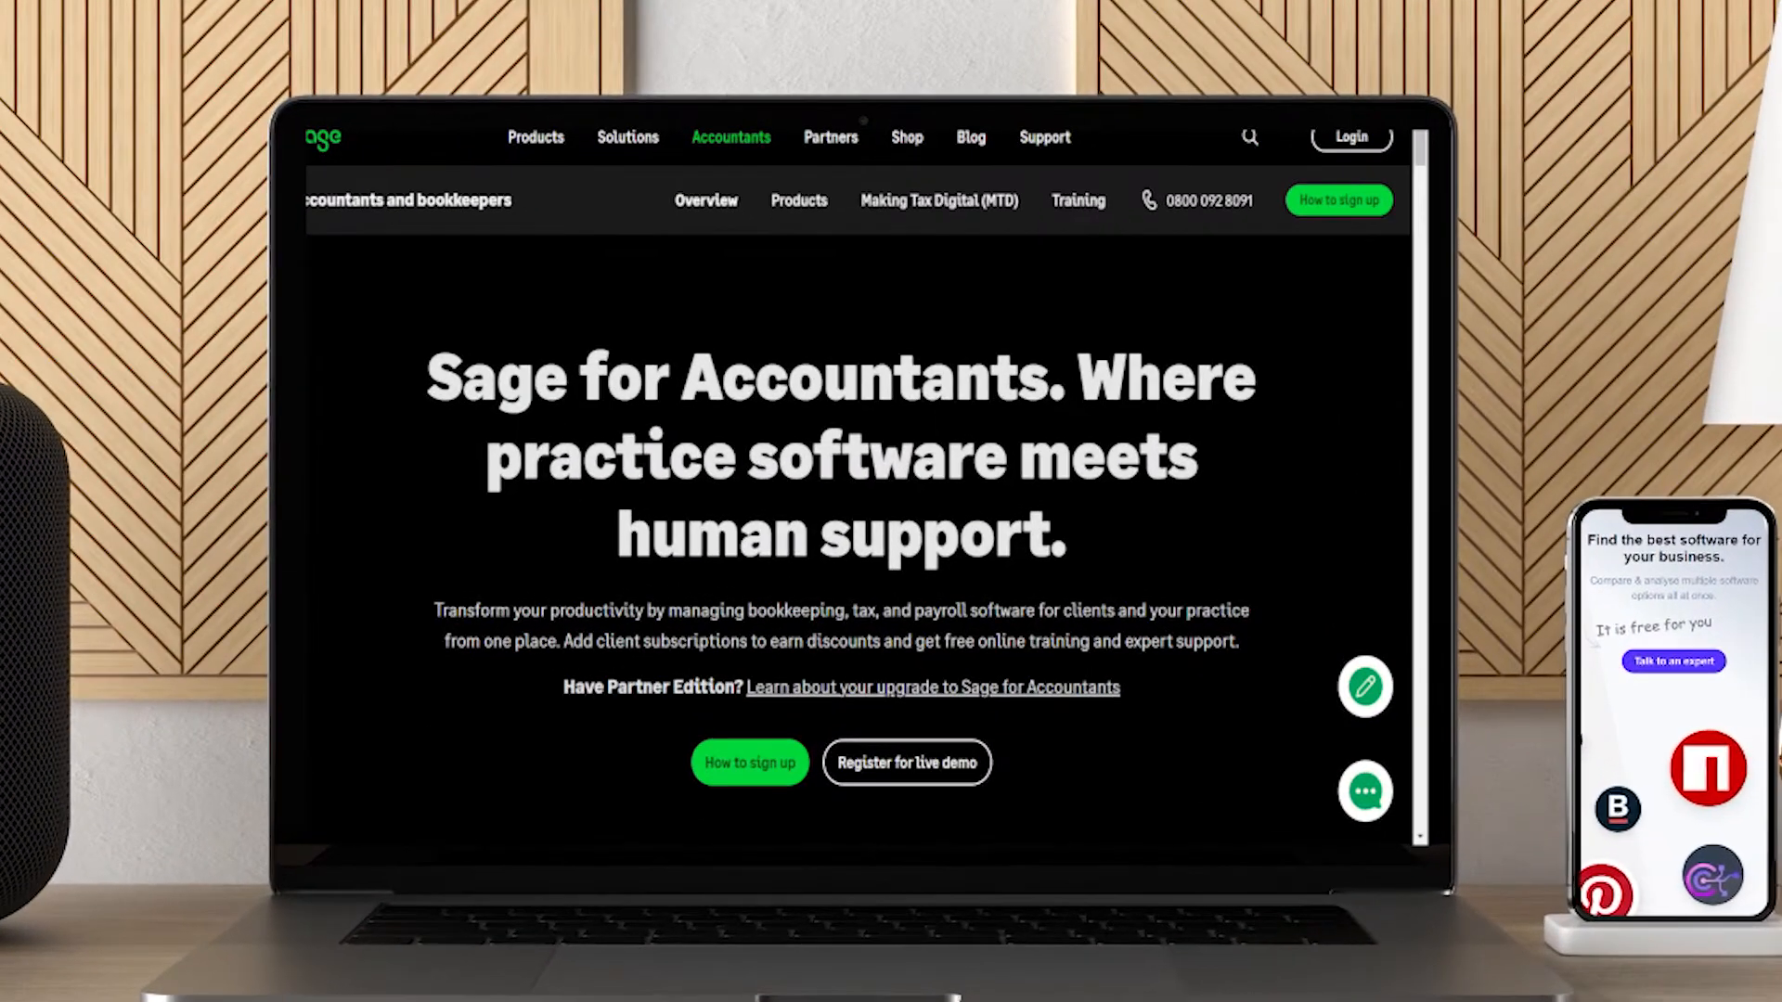
- Scroll the Sage for Accountants page past the benefits list to the Sage Intacct CFO Dashboard showcase
{"action": "scroll", "scroll_direction": "down", "scroll_amount": 3}
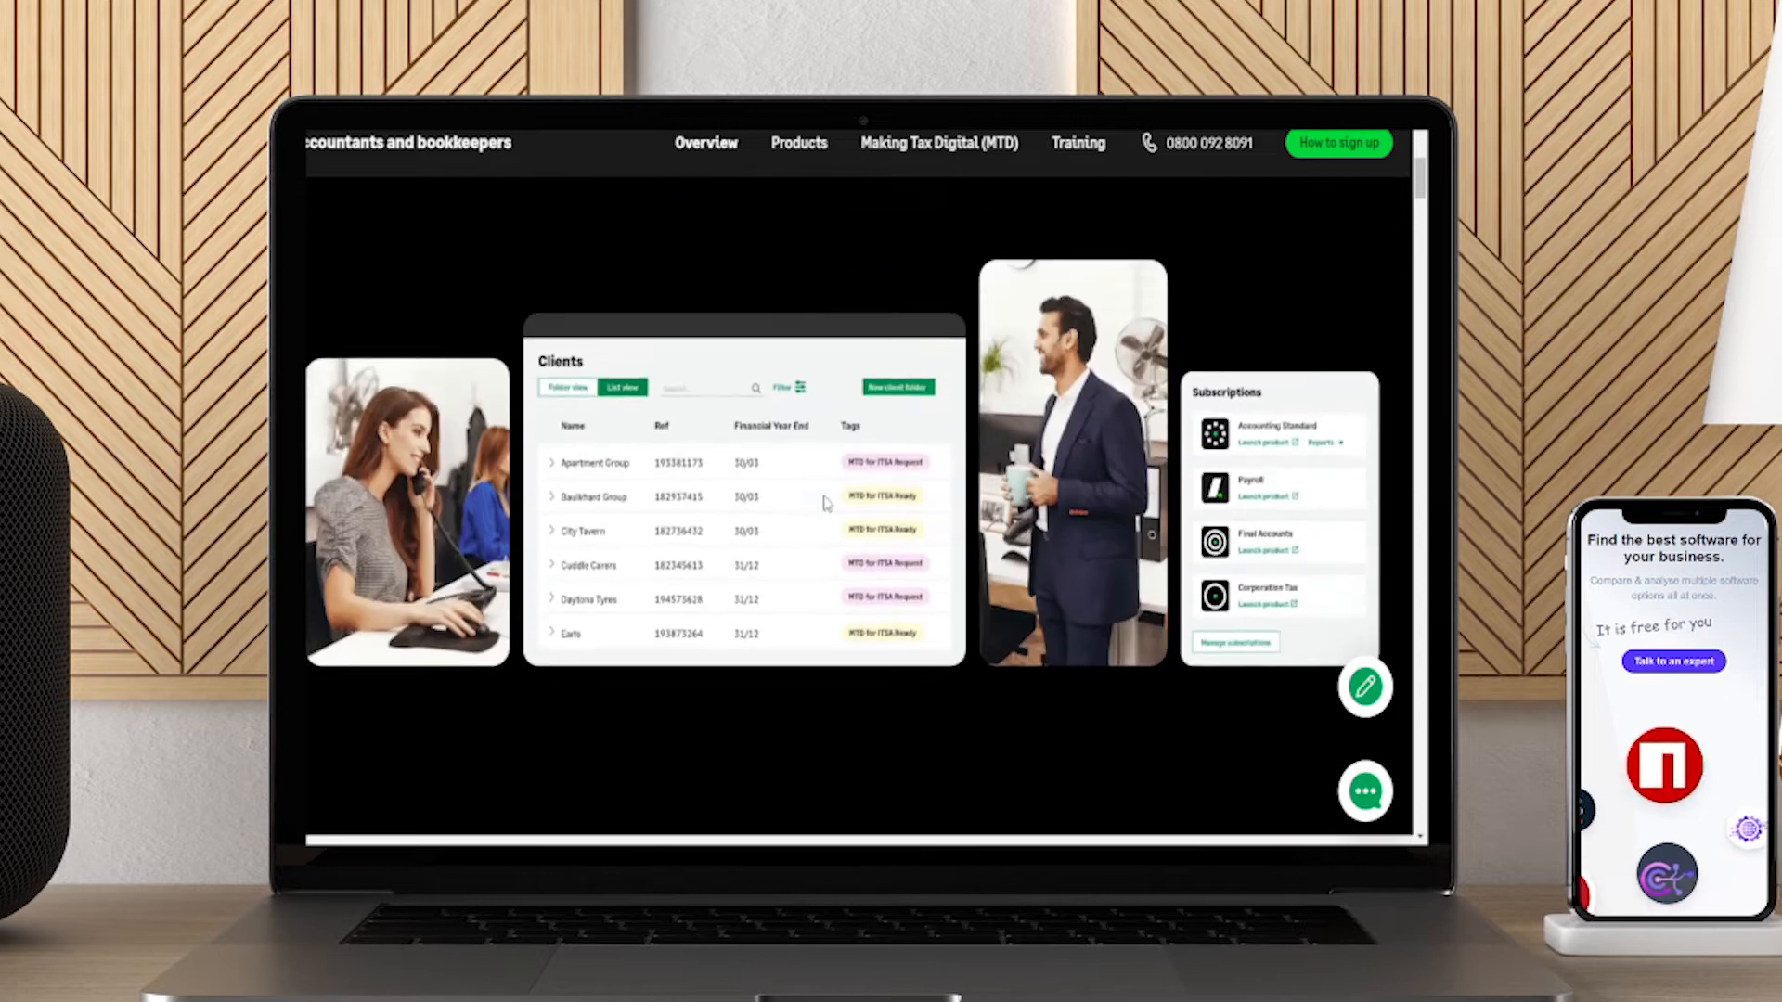
{"action": "scroll", "scroll_direction": "up", "scroll_amount": 3}
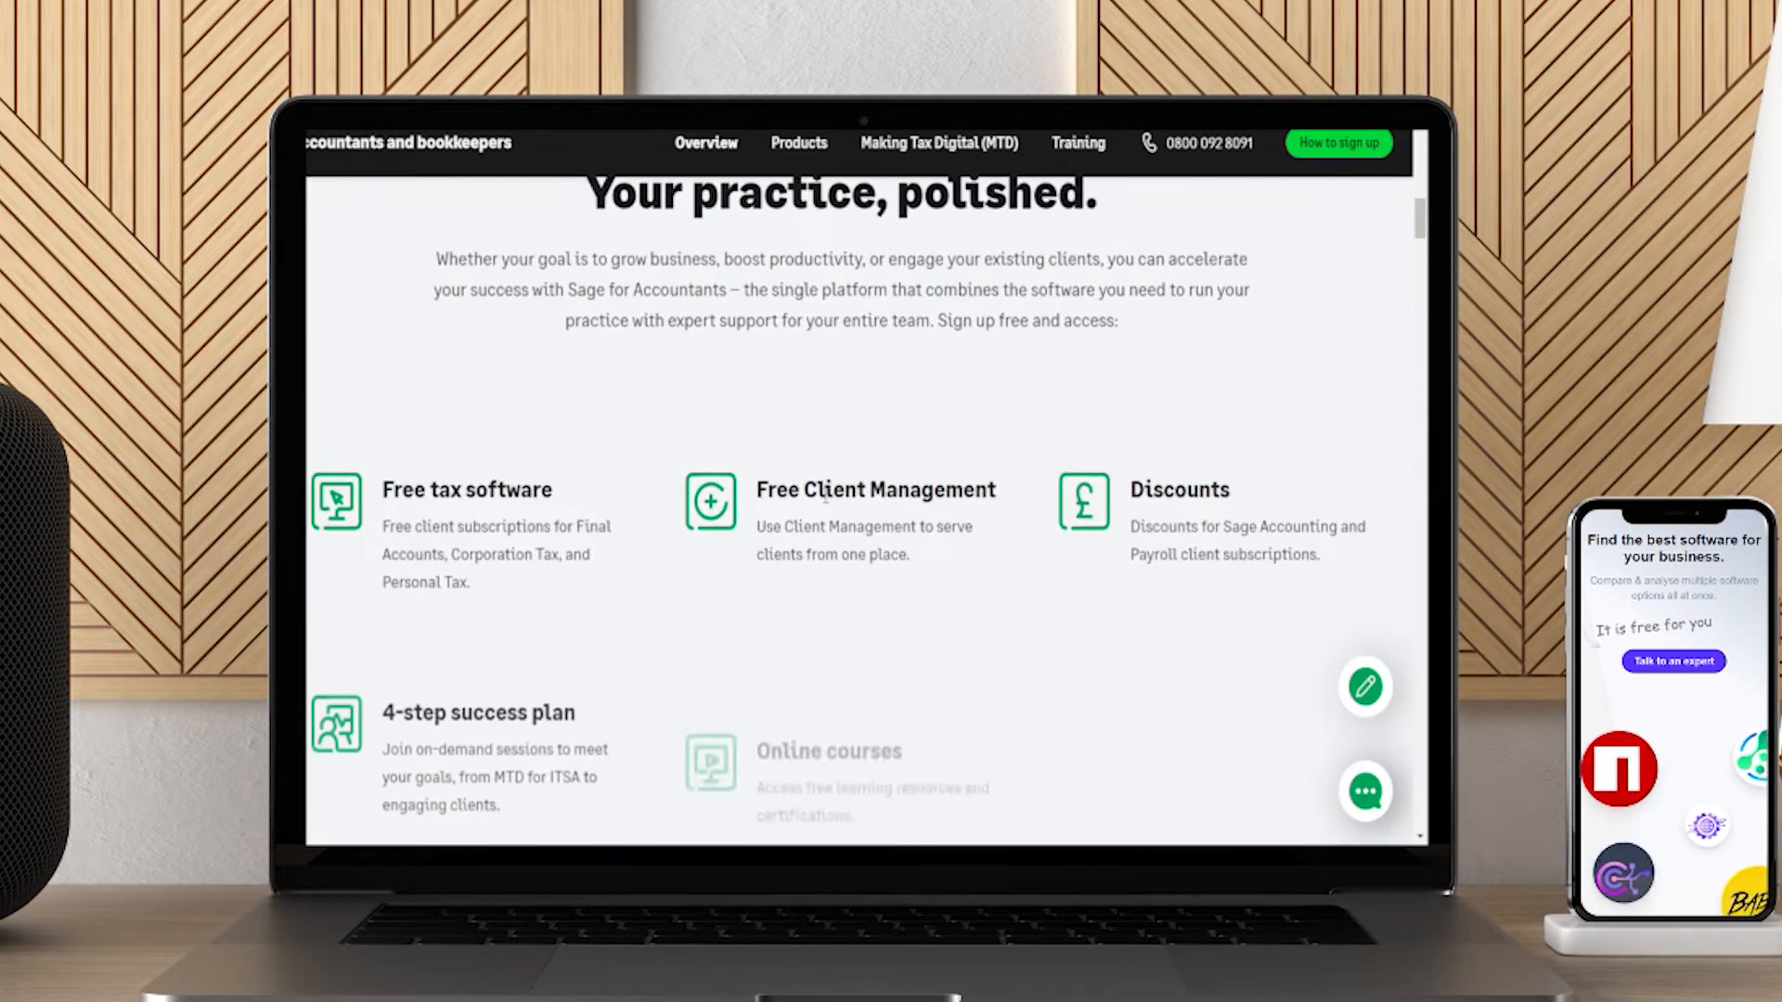
{"action": "scroll", "scroll_direction": "down", "scroll_amount": 3}
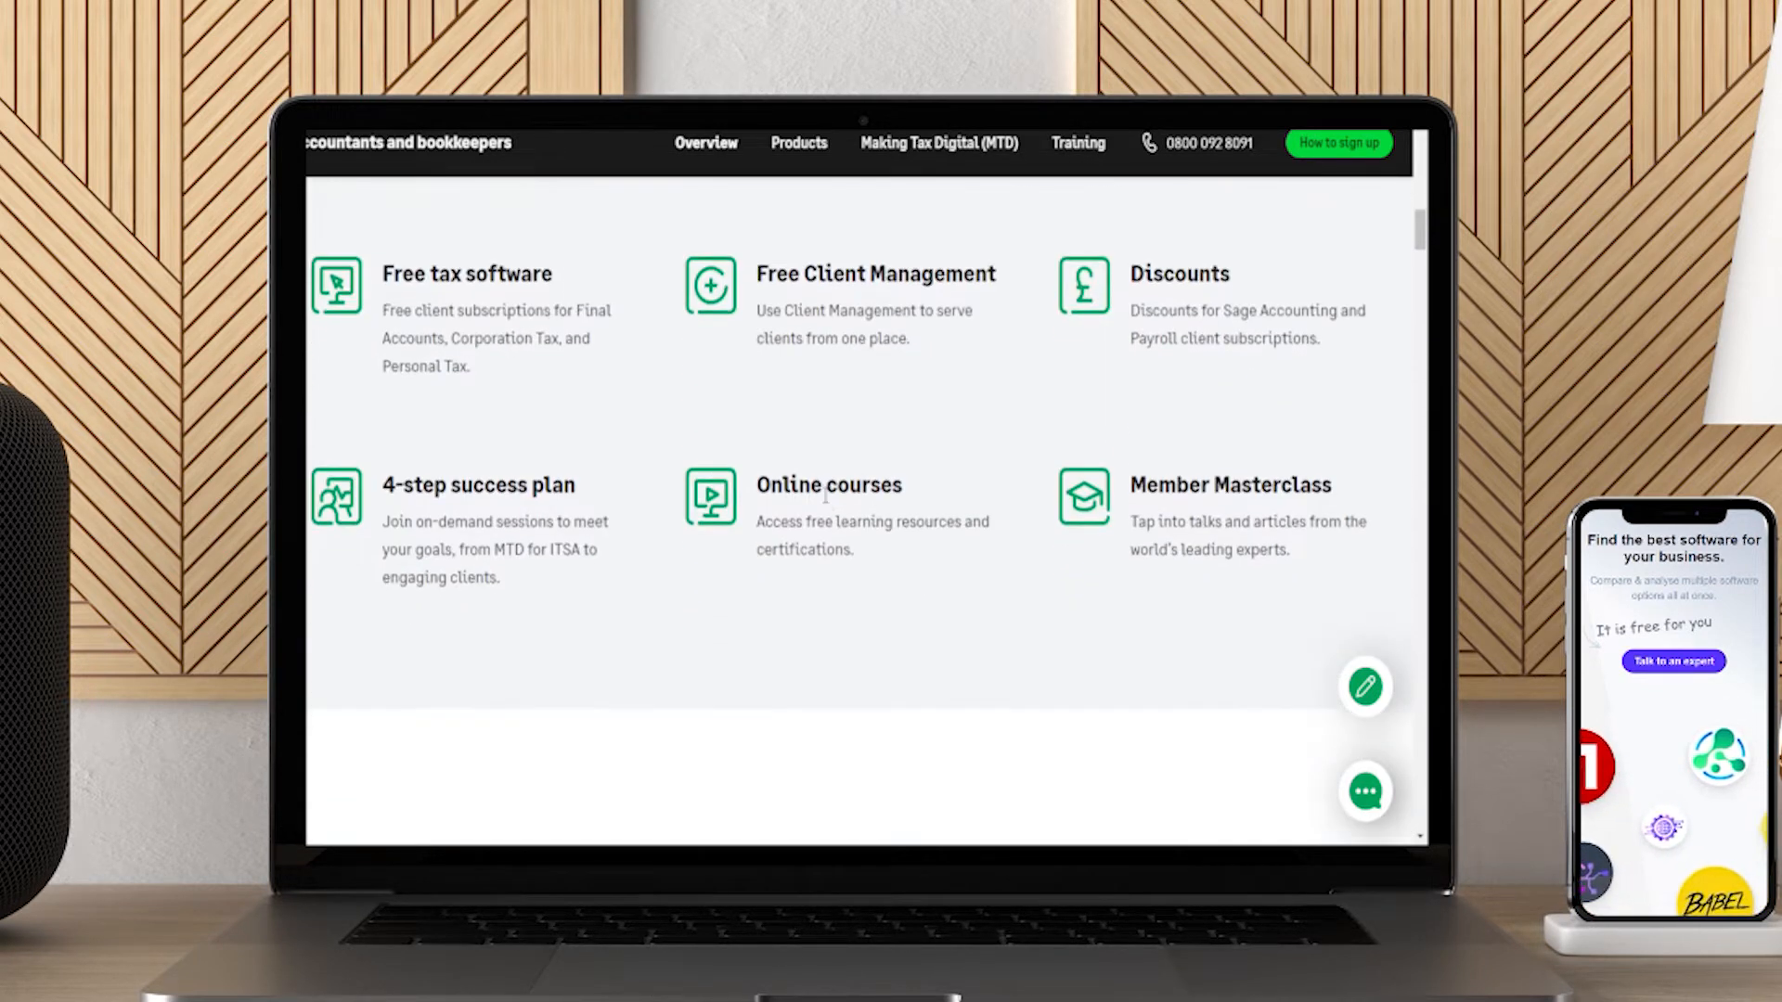
{"action": "scroll", "scroll_direction": "down", "scroll_amount": 3}
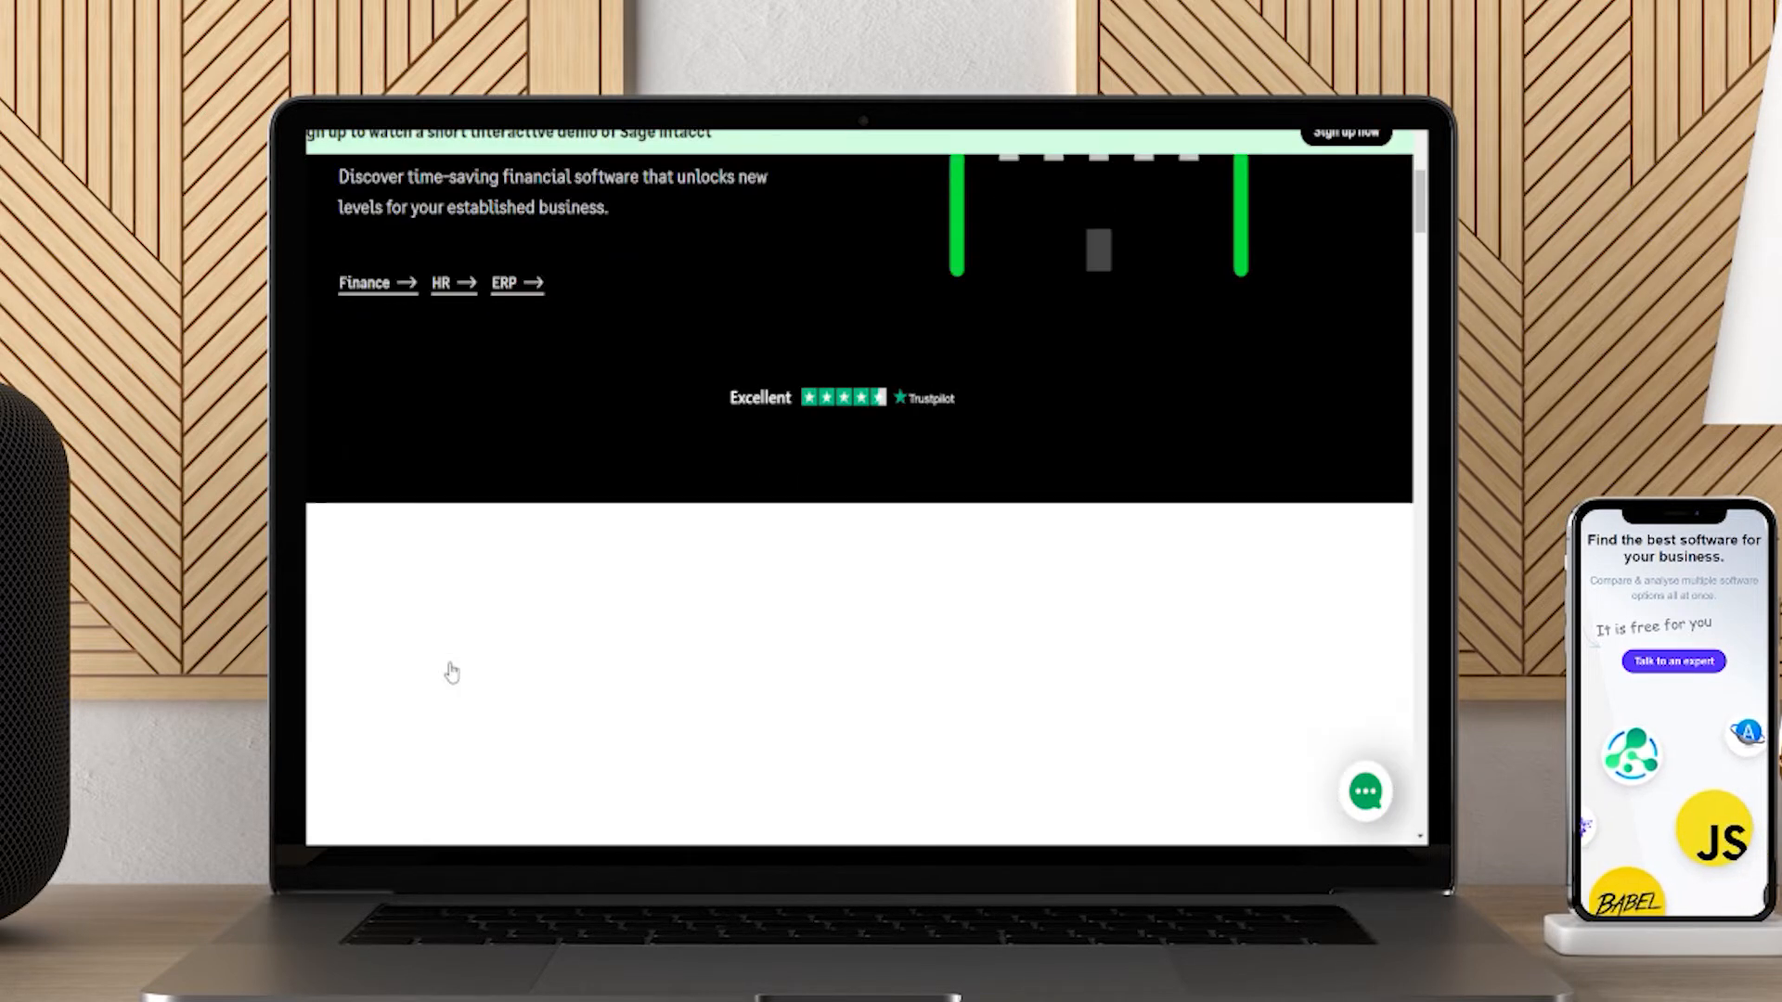
{"action": "scroll", "scroll_direction": "down", "scroll_amount": 3}
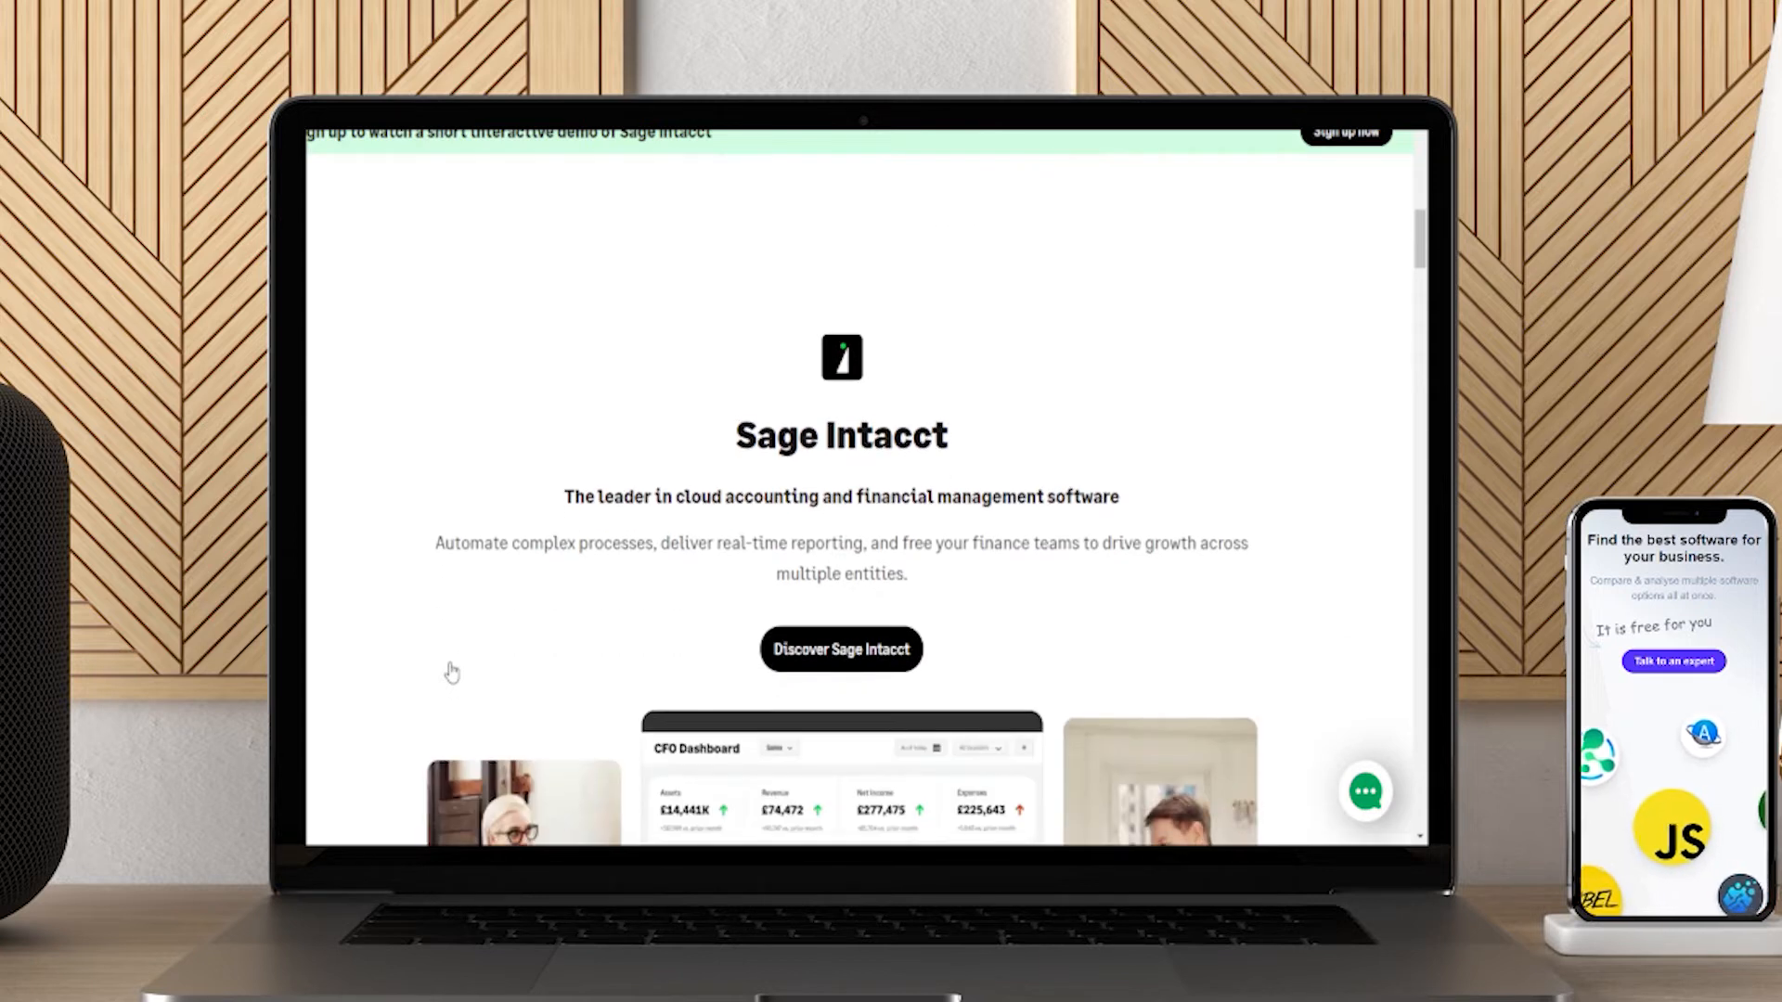
{"action": "scroll", "scroll_direction": "down", "scroll_amount": 3}
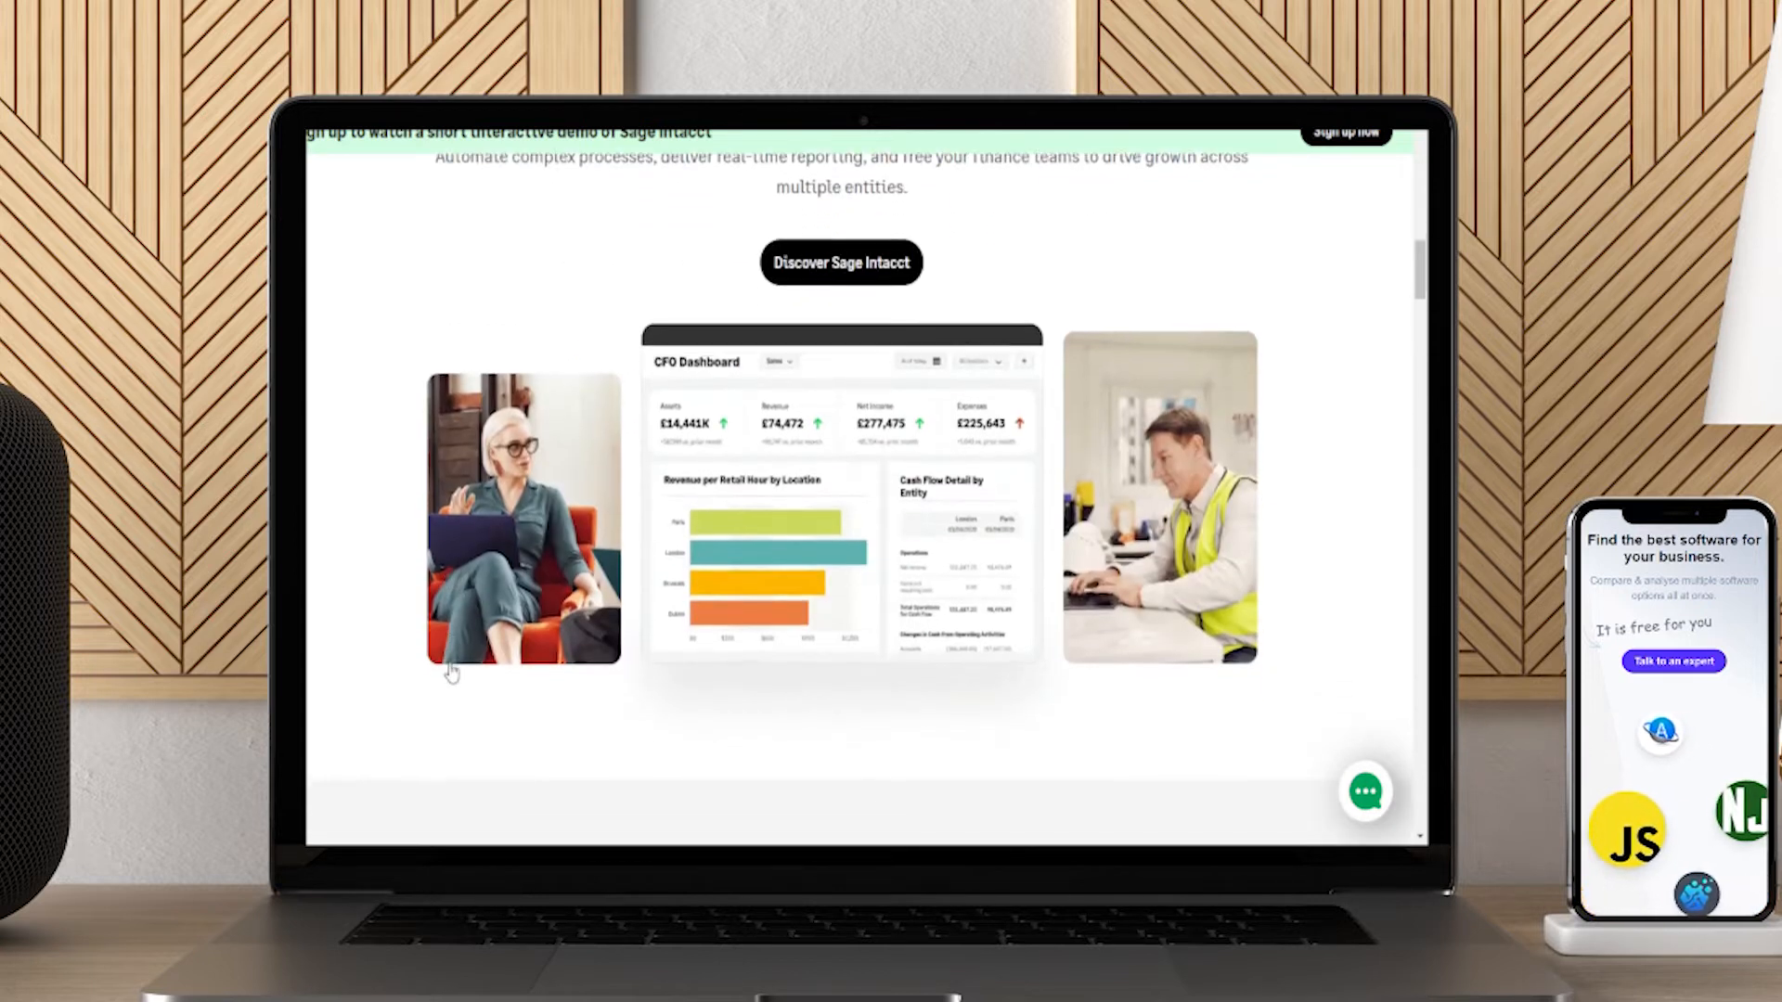
{"action": "scroll", "scroll_direction": "down", "scroll_amount": 3}
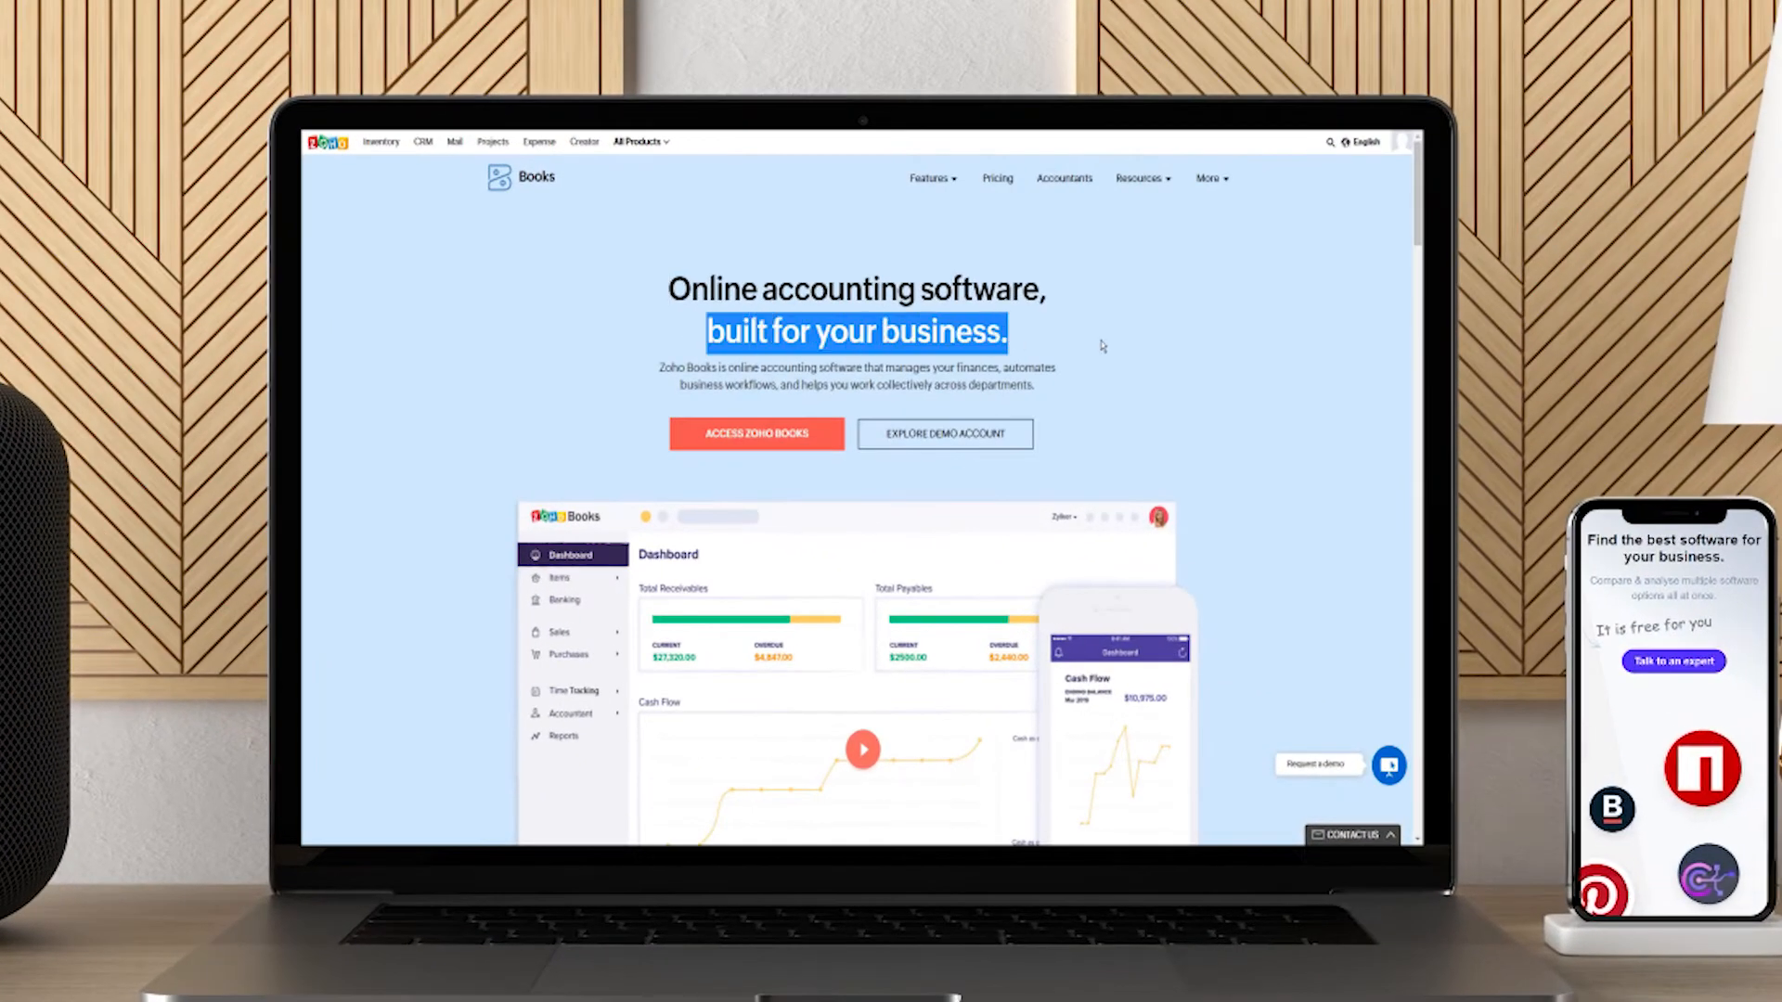
- Scroll the Zoho Books homepage to the Features at a glance section showing Payables
{"action": "scroll", "scroll_direction": "down", "scroll_amount": 3}
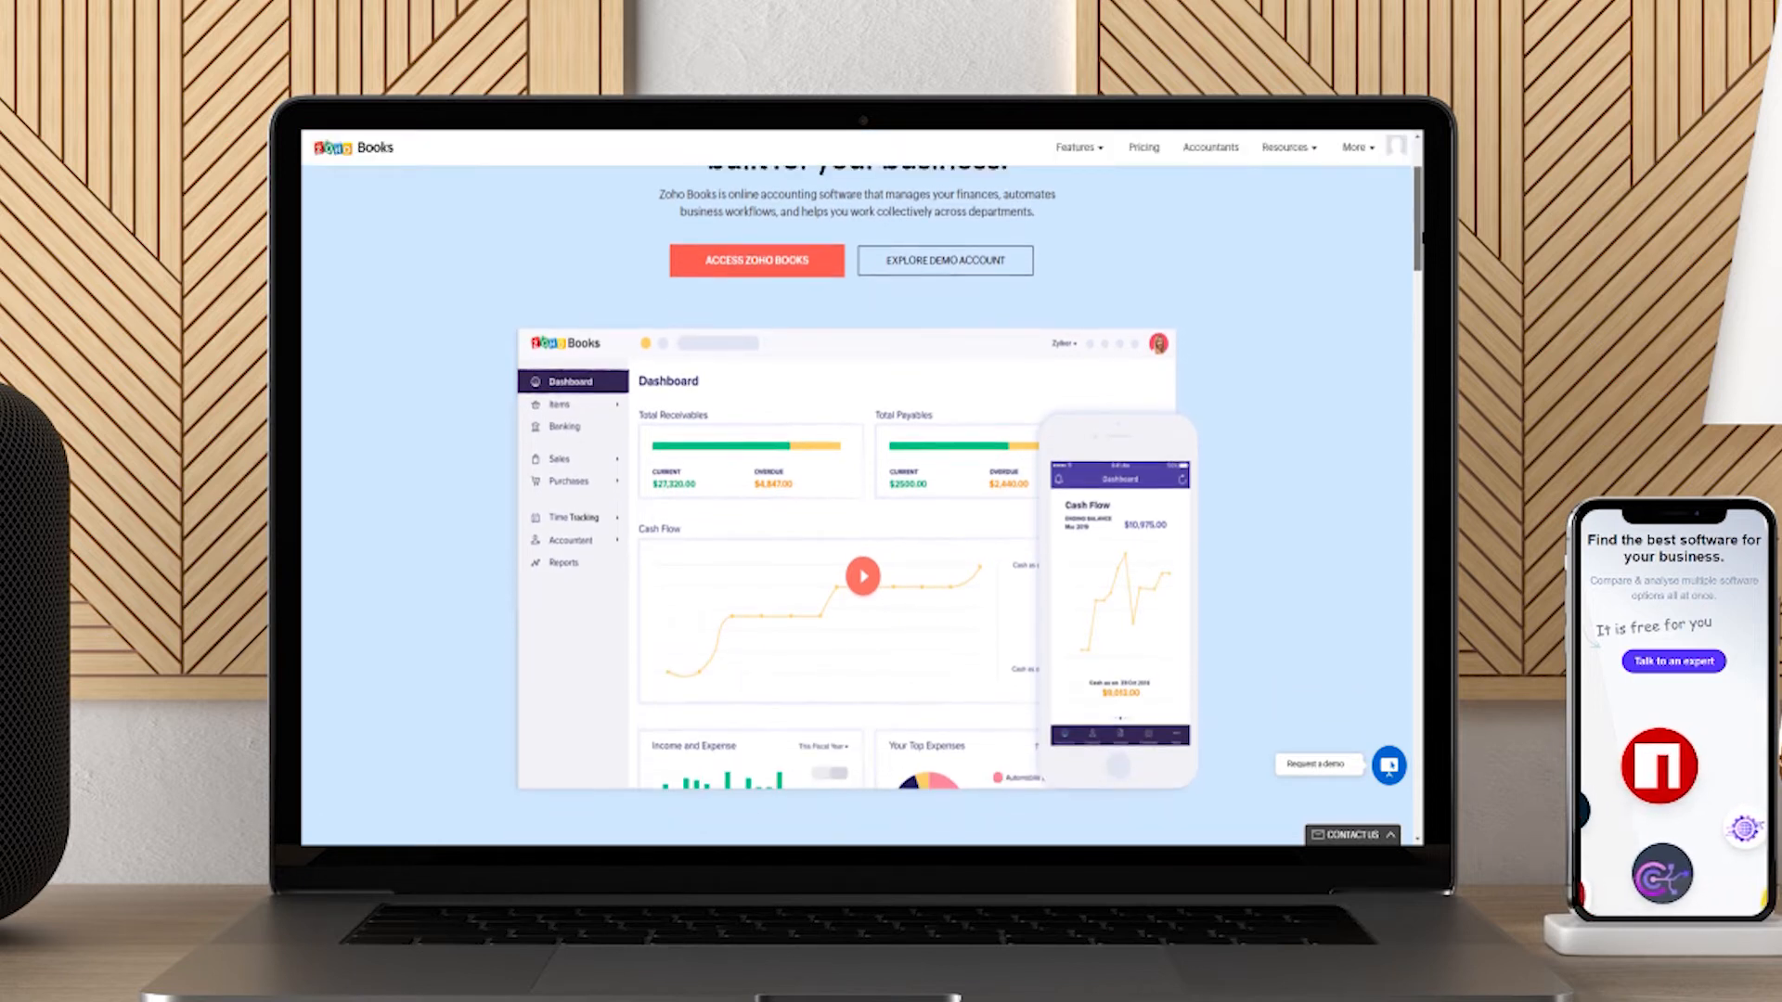
{"action": "scroll", "scroll_direction": "down", "scroll_amount": 3}
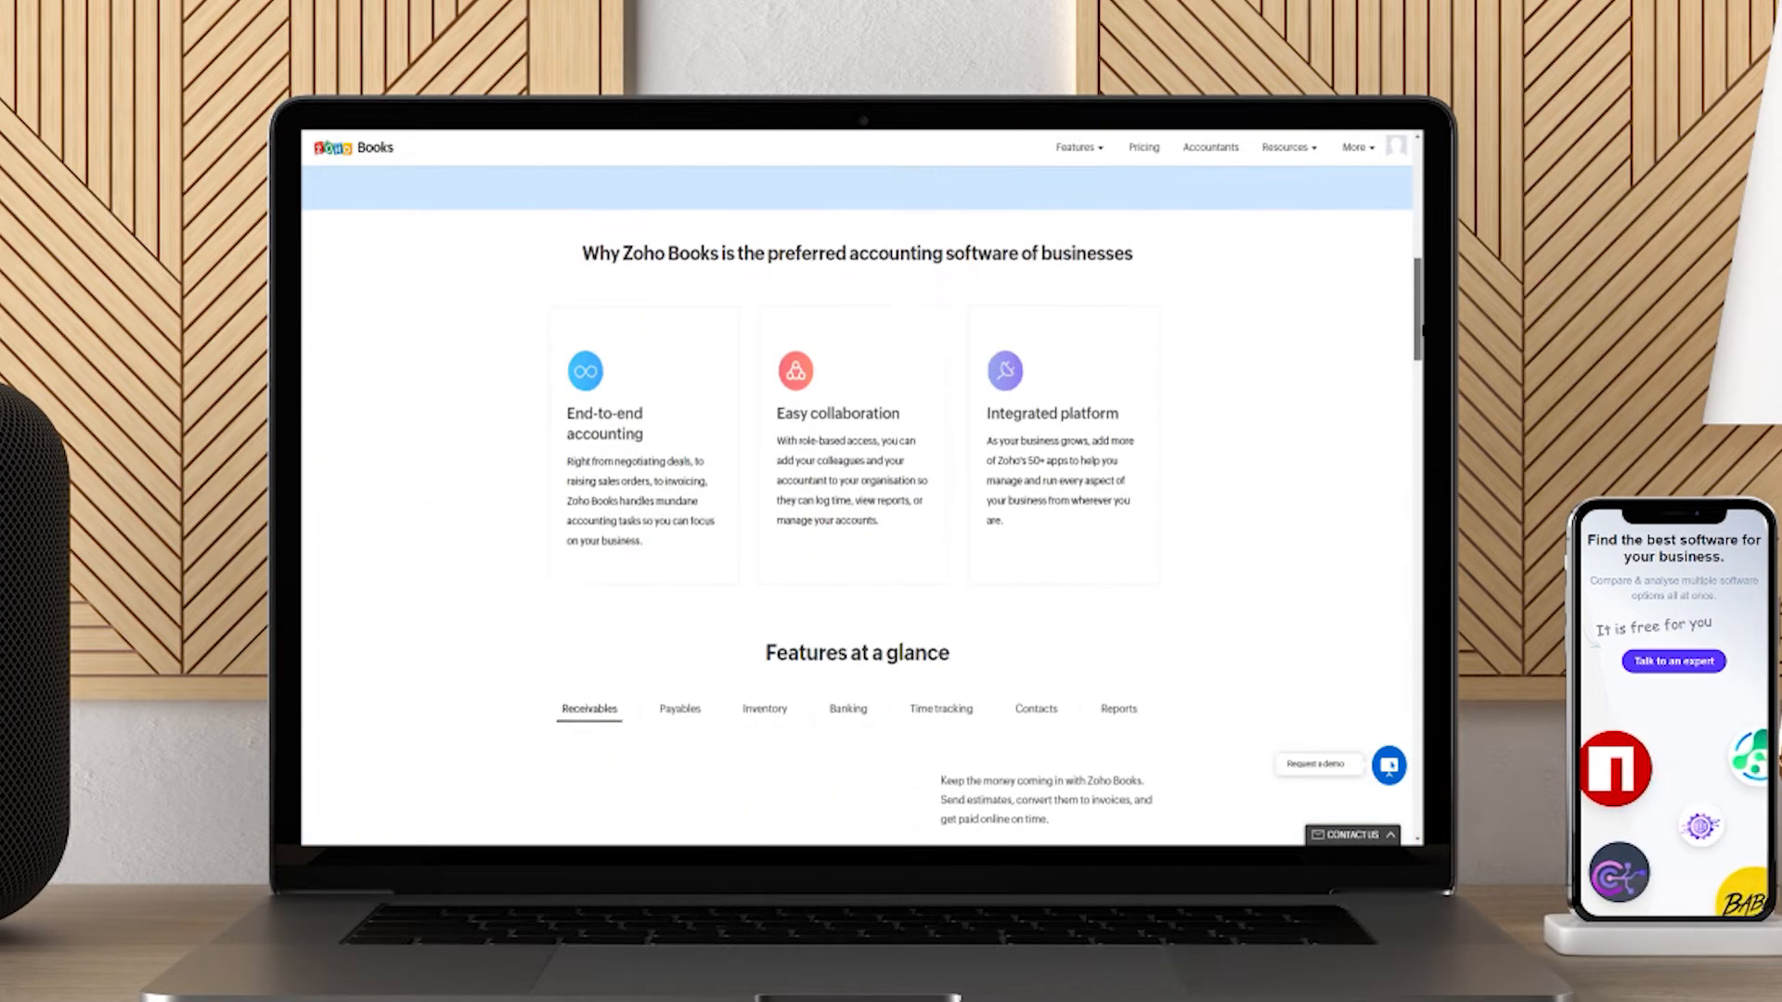
{"action": "scroll", "scroll_direction": "down", "scroll_amount": 3}
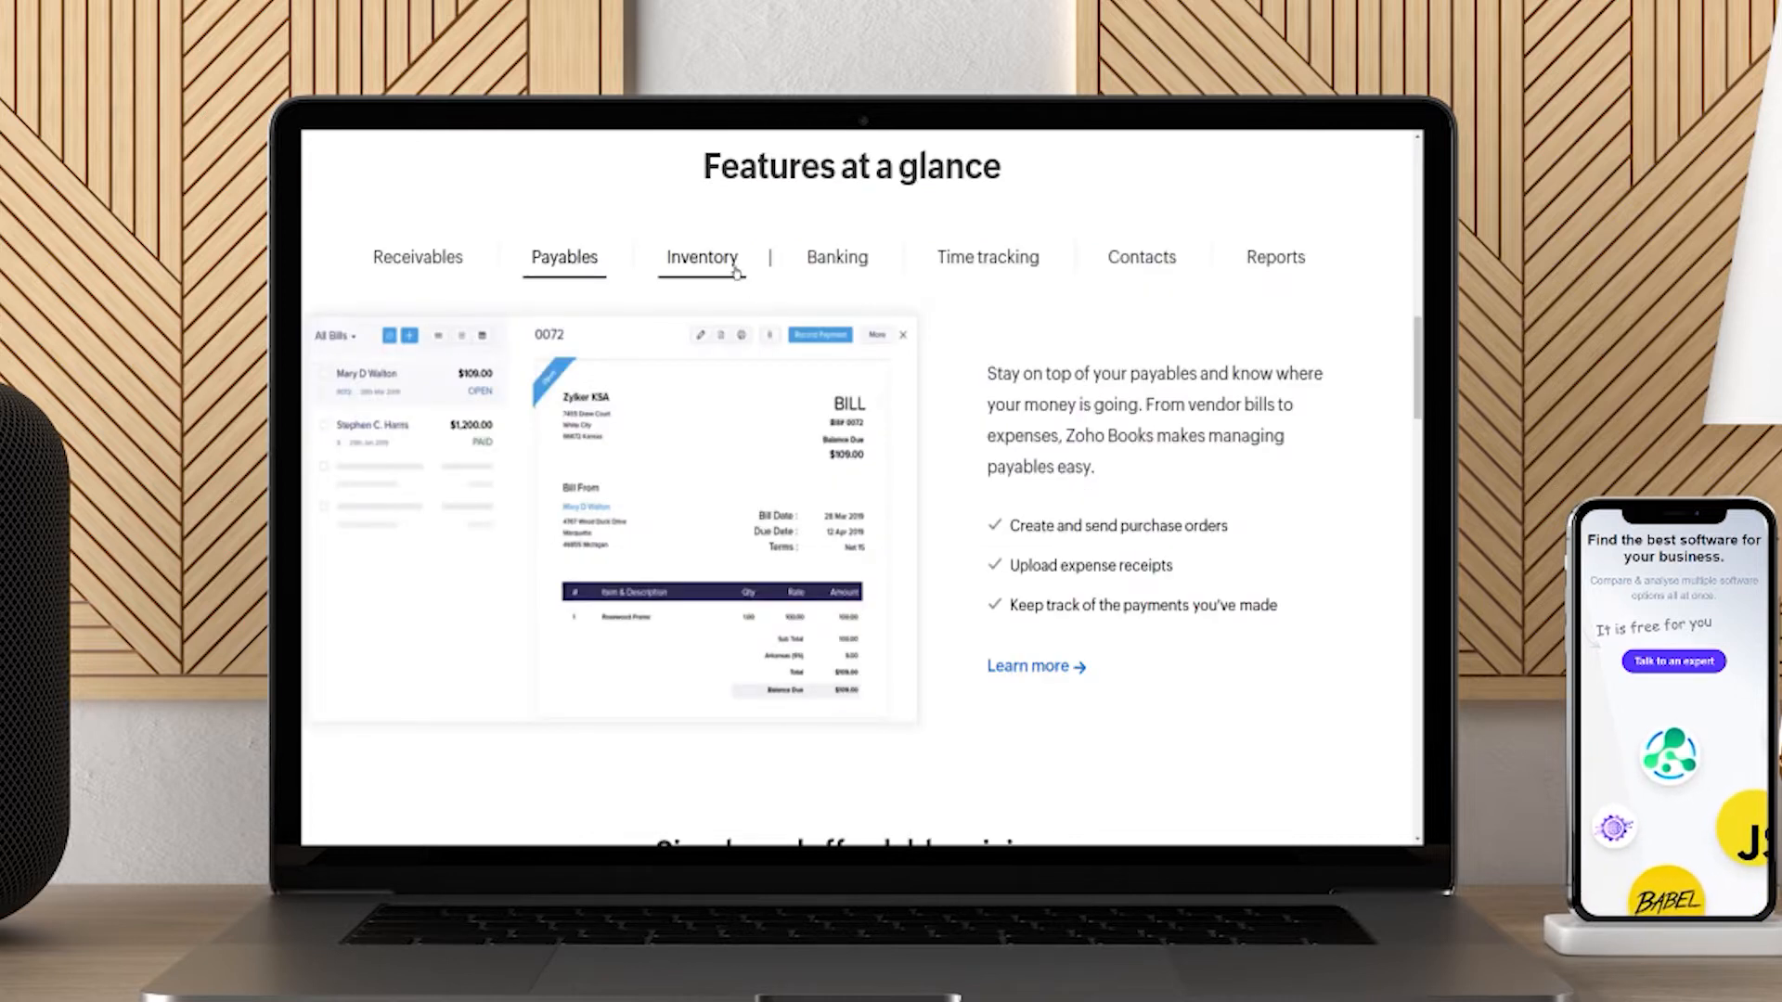
- Step through the Inventory, Banking, Time tracking, Contacts and Reports feature overviews
{"action": "left_click", "coordinate": [702, 257]}
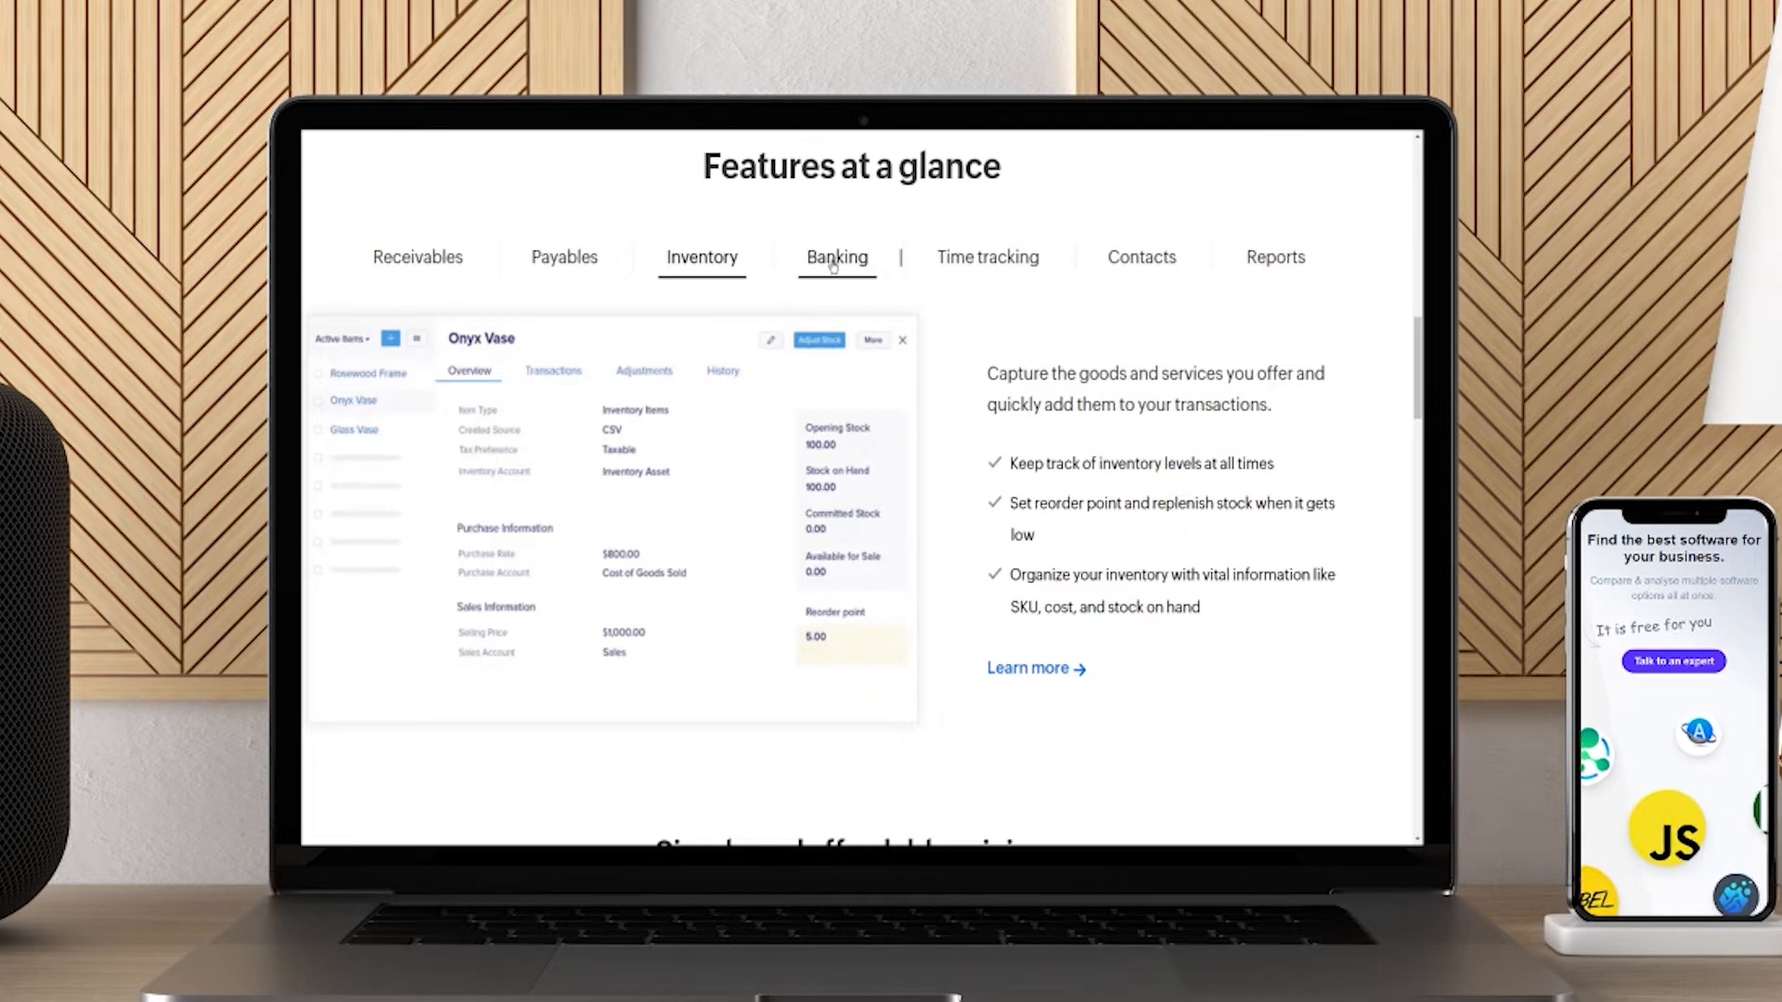
{"action": "left_click", "coordinate": [836, 257]}
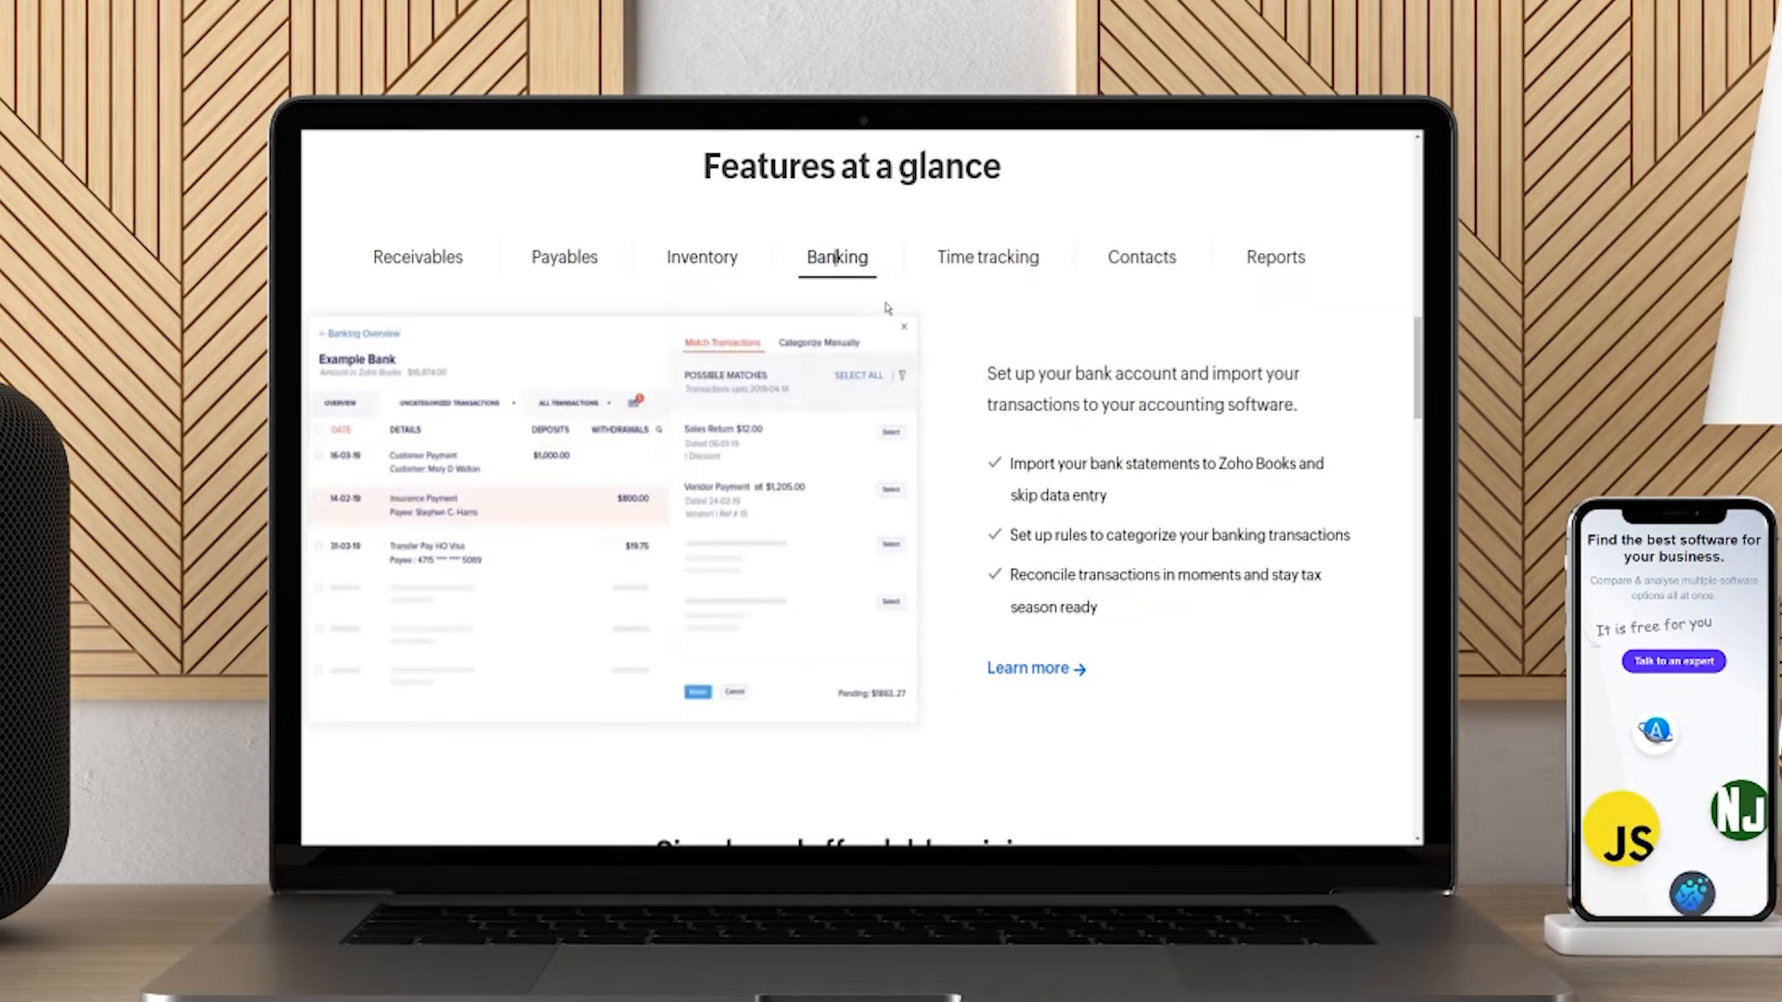
{"action": "left_click", "coordinate": [987, 257]}
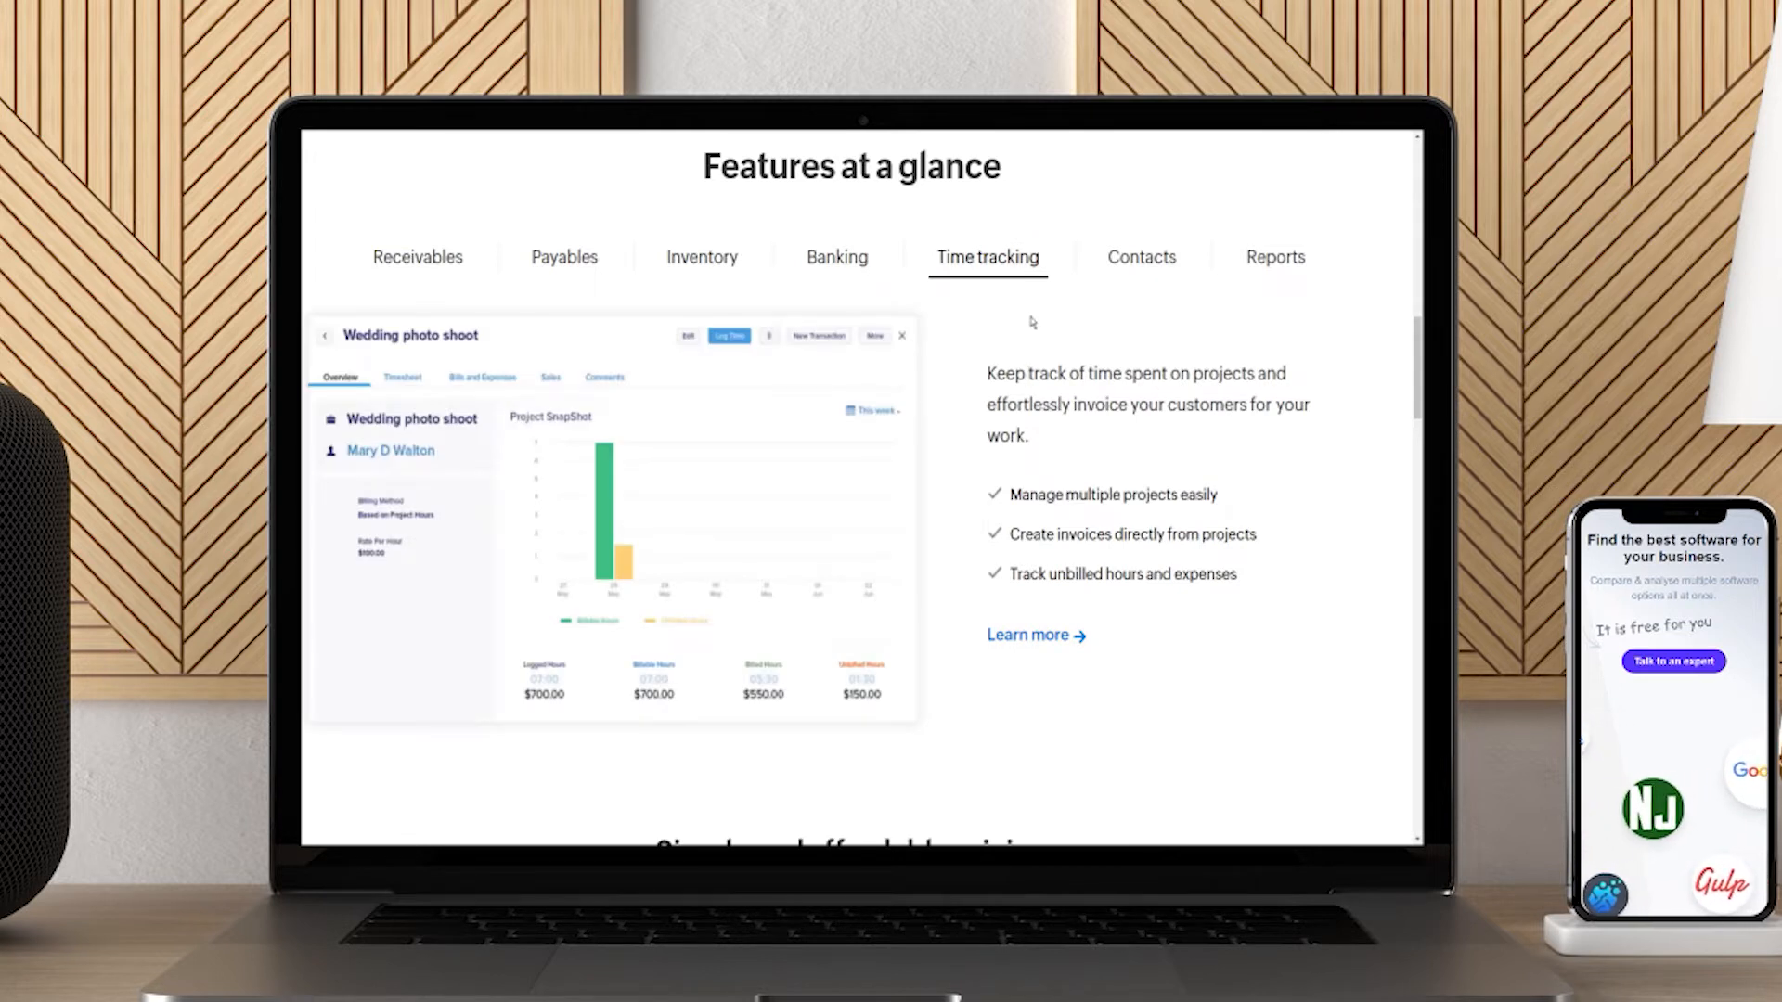
{"action": "left_click", "coordinate": [1139, 257]}
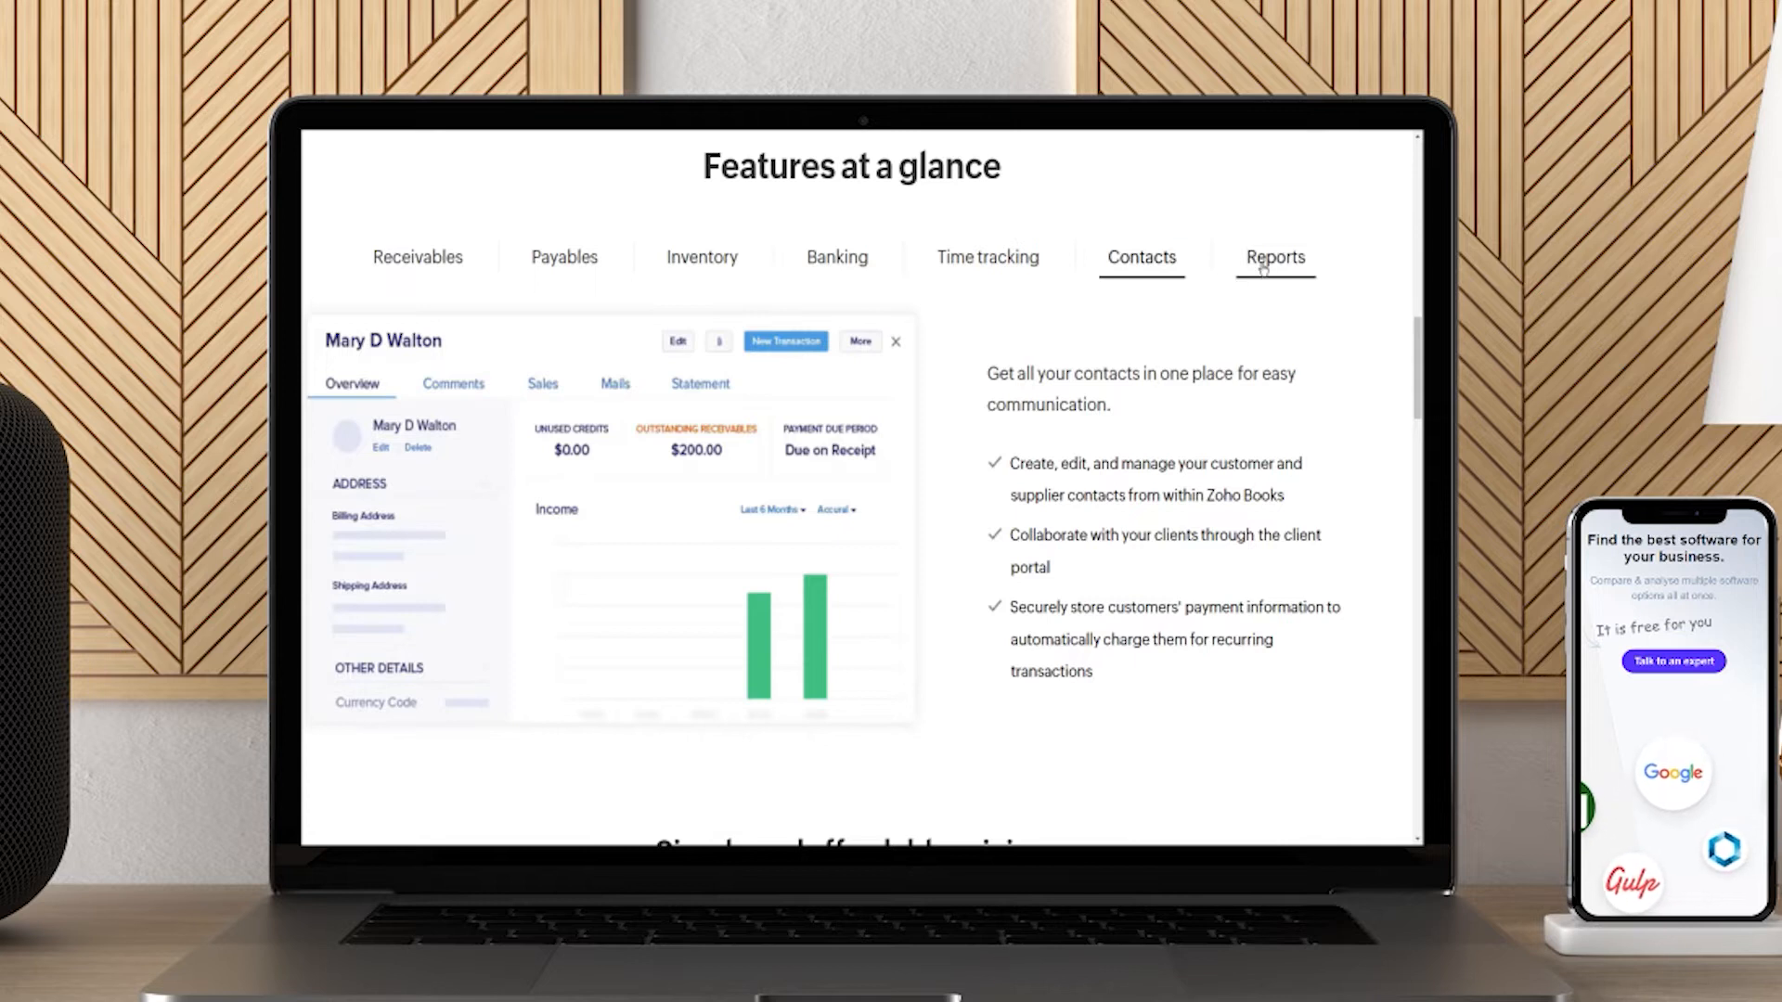
{"action": "left_click", "coordinate": [1275, 257]}
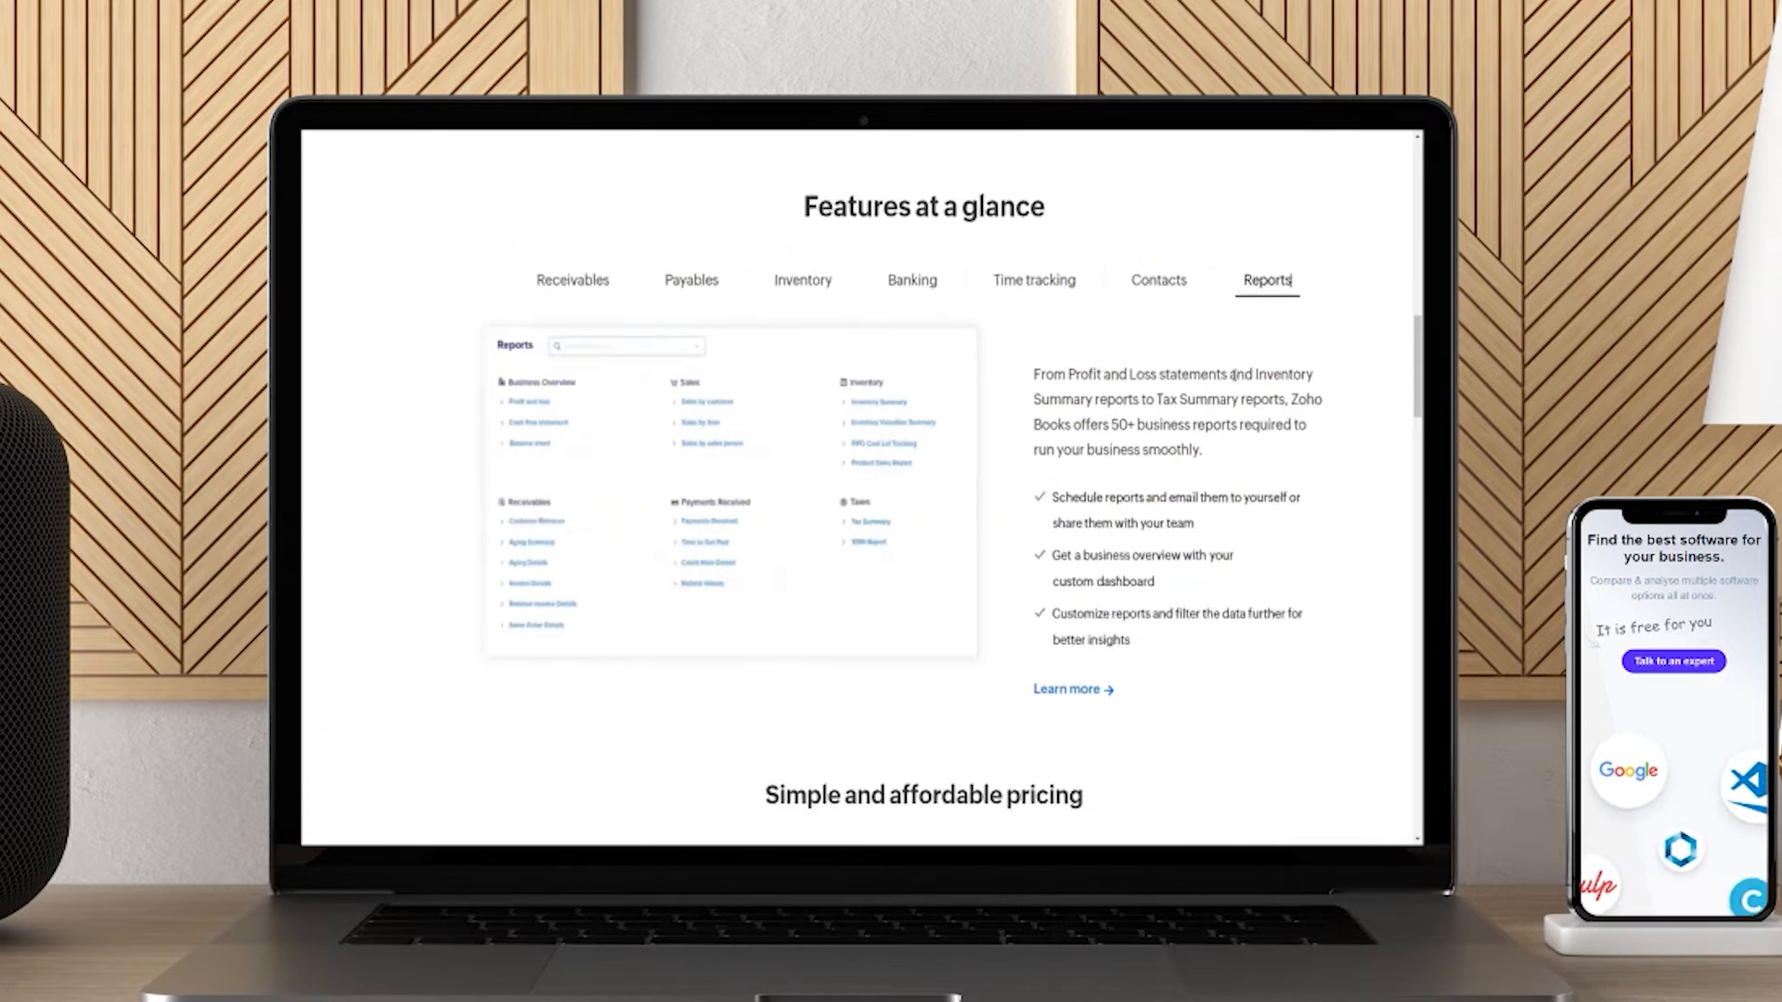
{"action": "scroll", "scroll_direction": "down", "scroll_amount": 3}
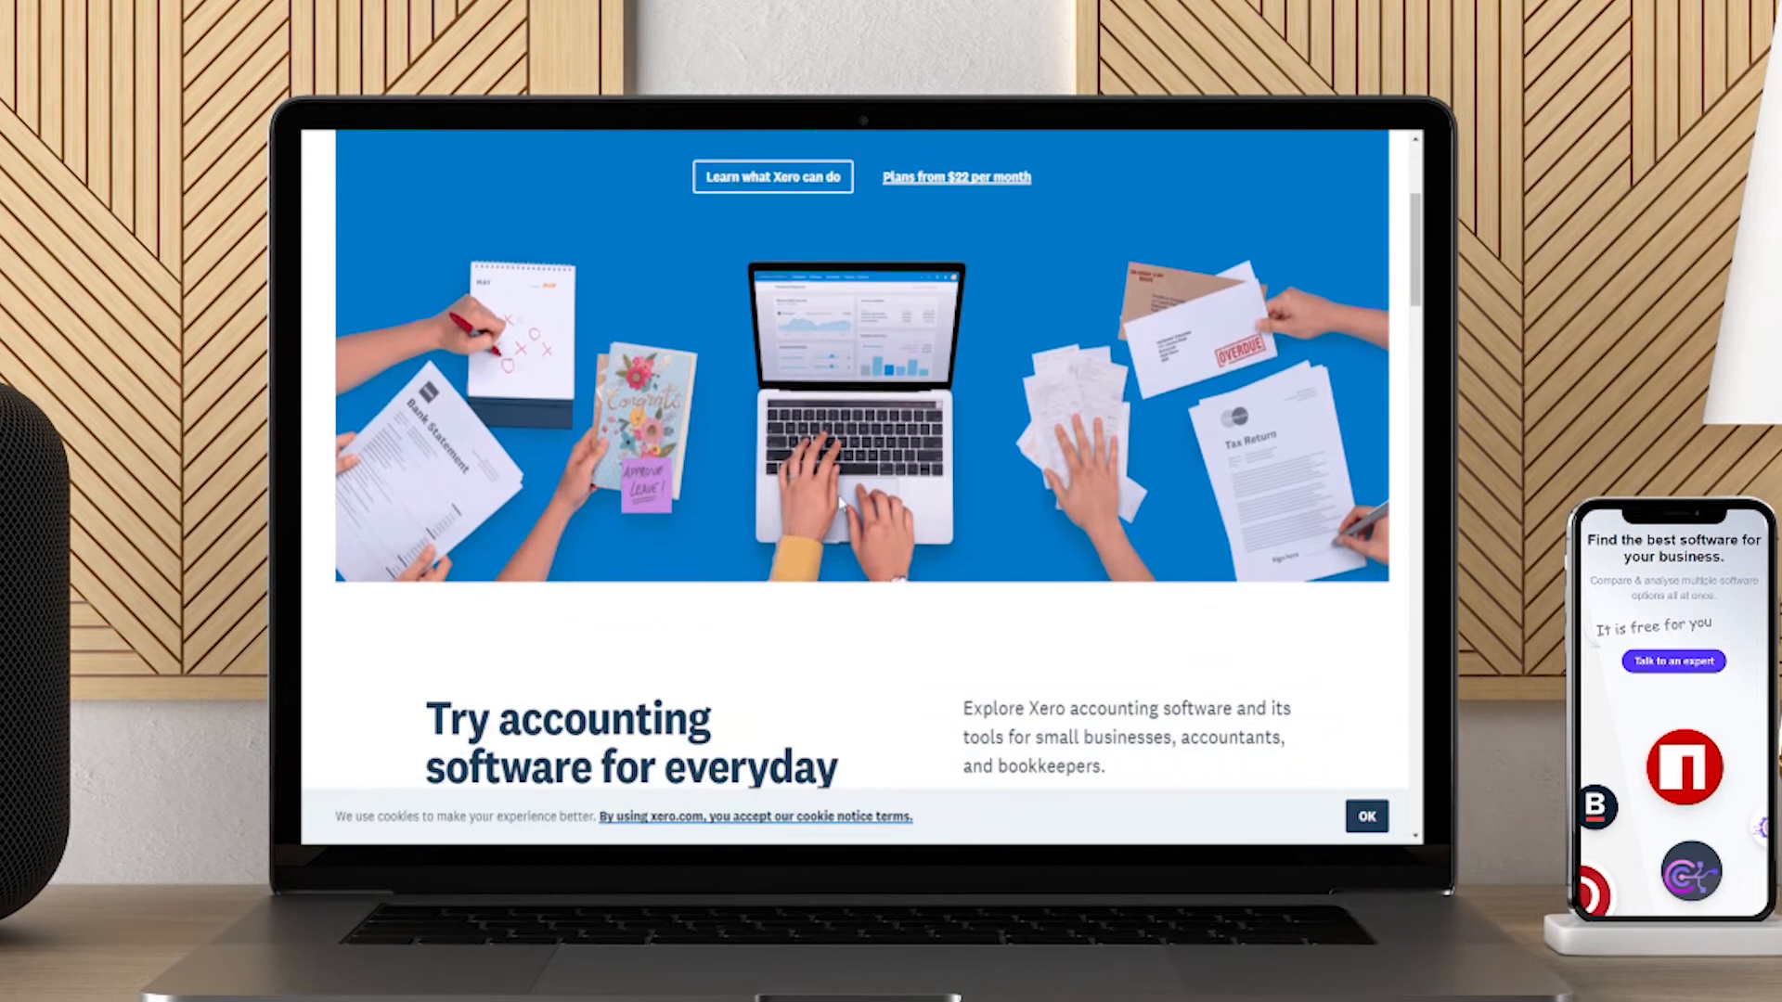
- Scroll Xero's homepage past the feature cards and open the 'For accountants & bookkeepers' menu
{"action": "scroll", "scroll_direction": "down", "scroll_amount": 3}
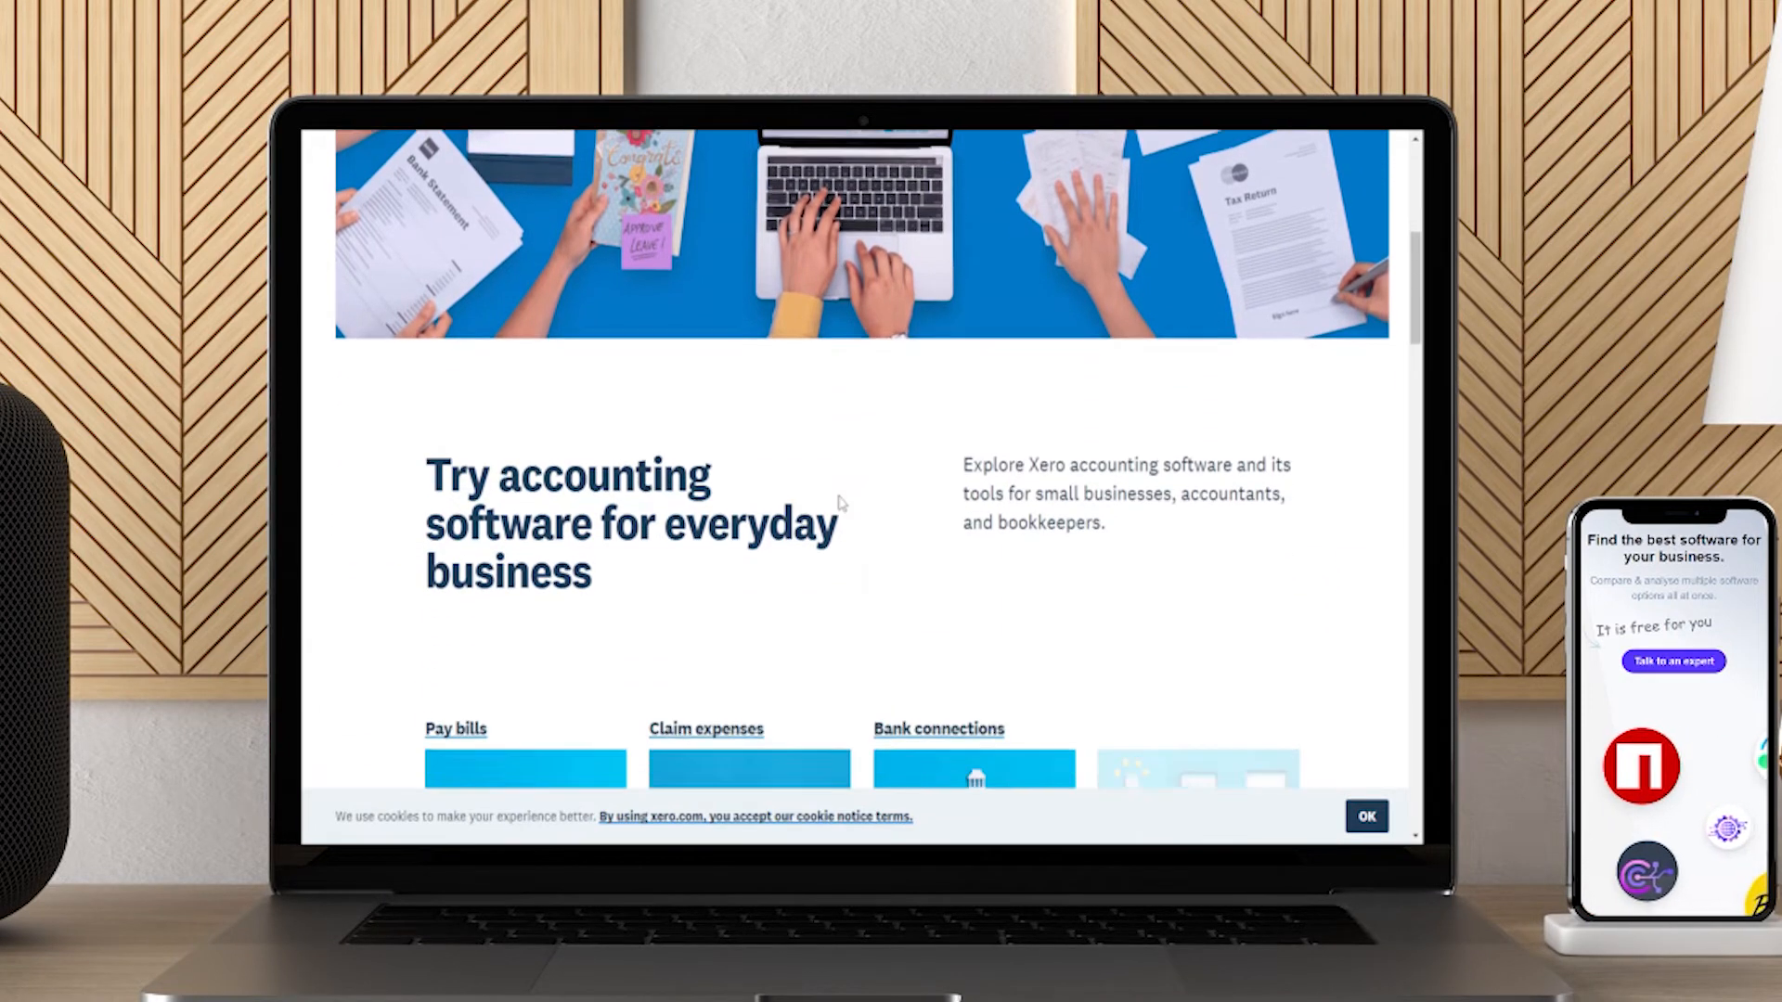
{"action": "scroll", "scroll_direction": "down", "scroll_amount": 3}
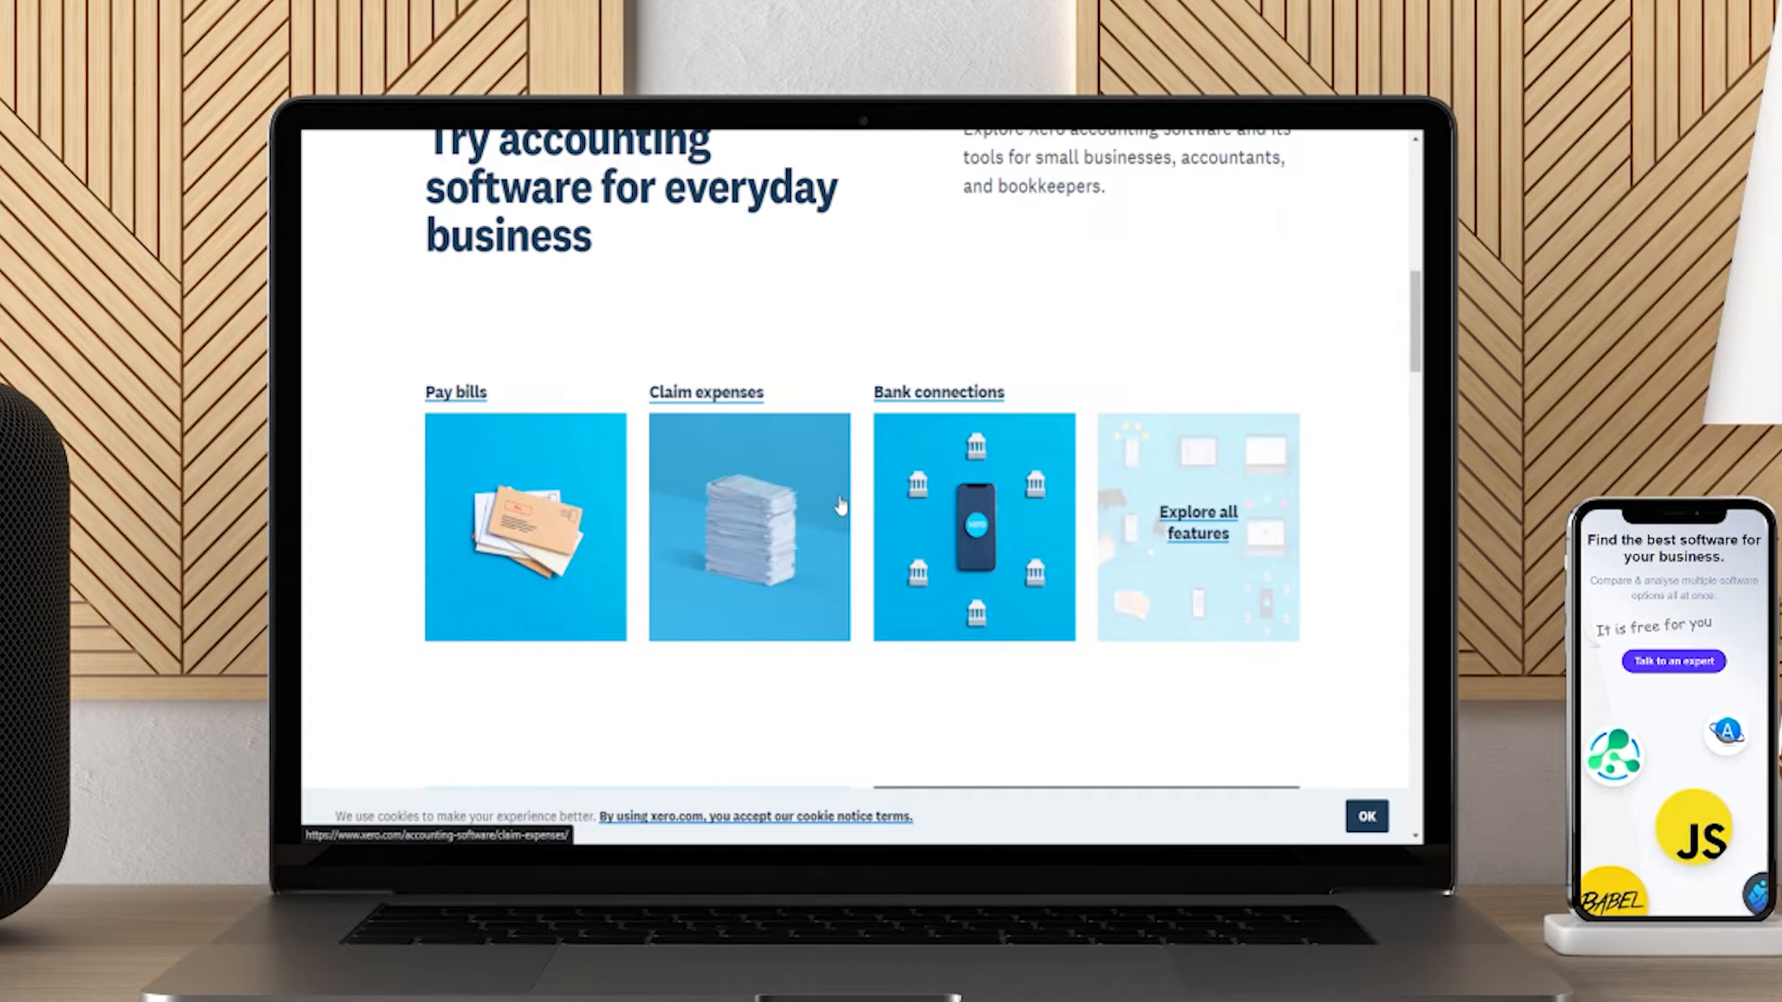
{"action": "left_click", "coordinate": [840, 213]}
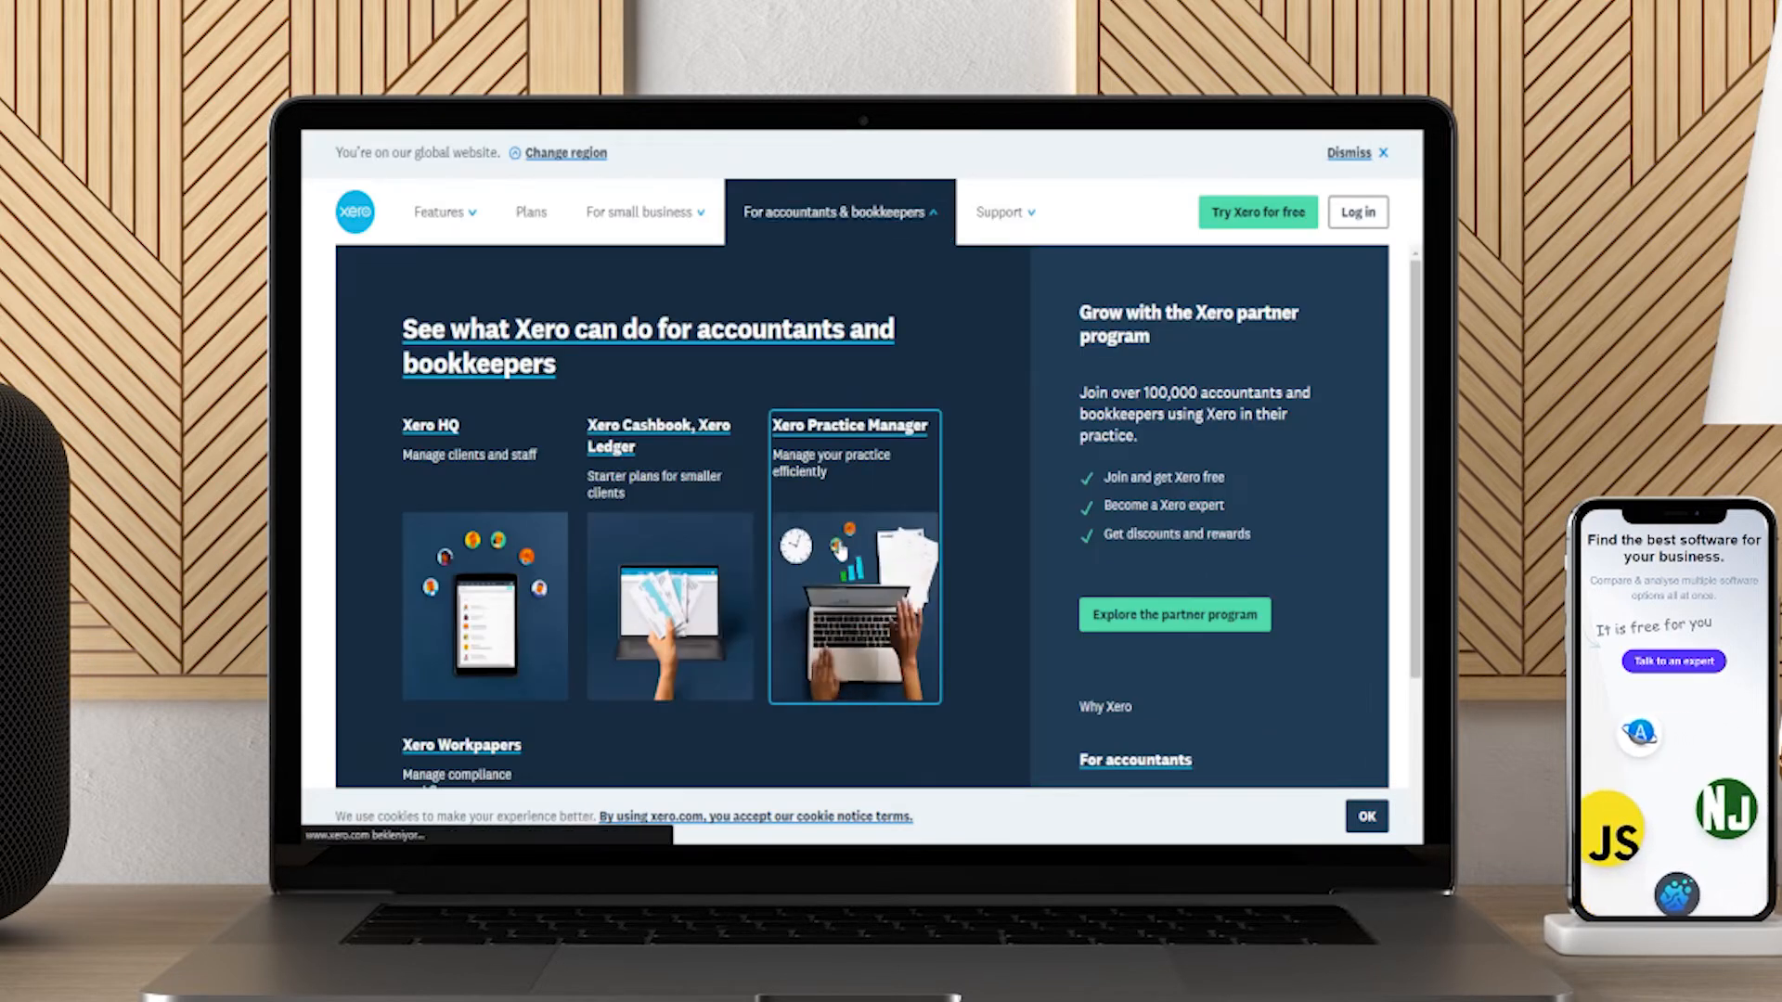
- Open Xero Practice Manager and scroll its features down to the assign-work-to-staff section
{"action": "left_click", "coordinate": [849, 424]}
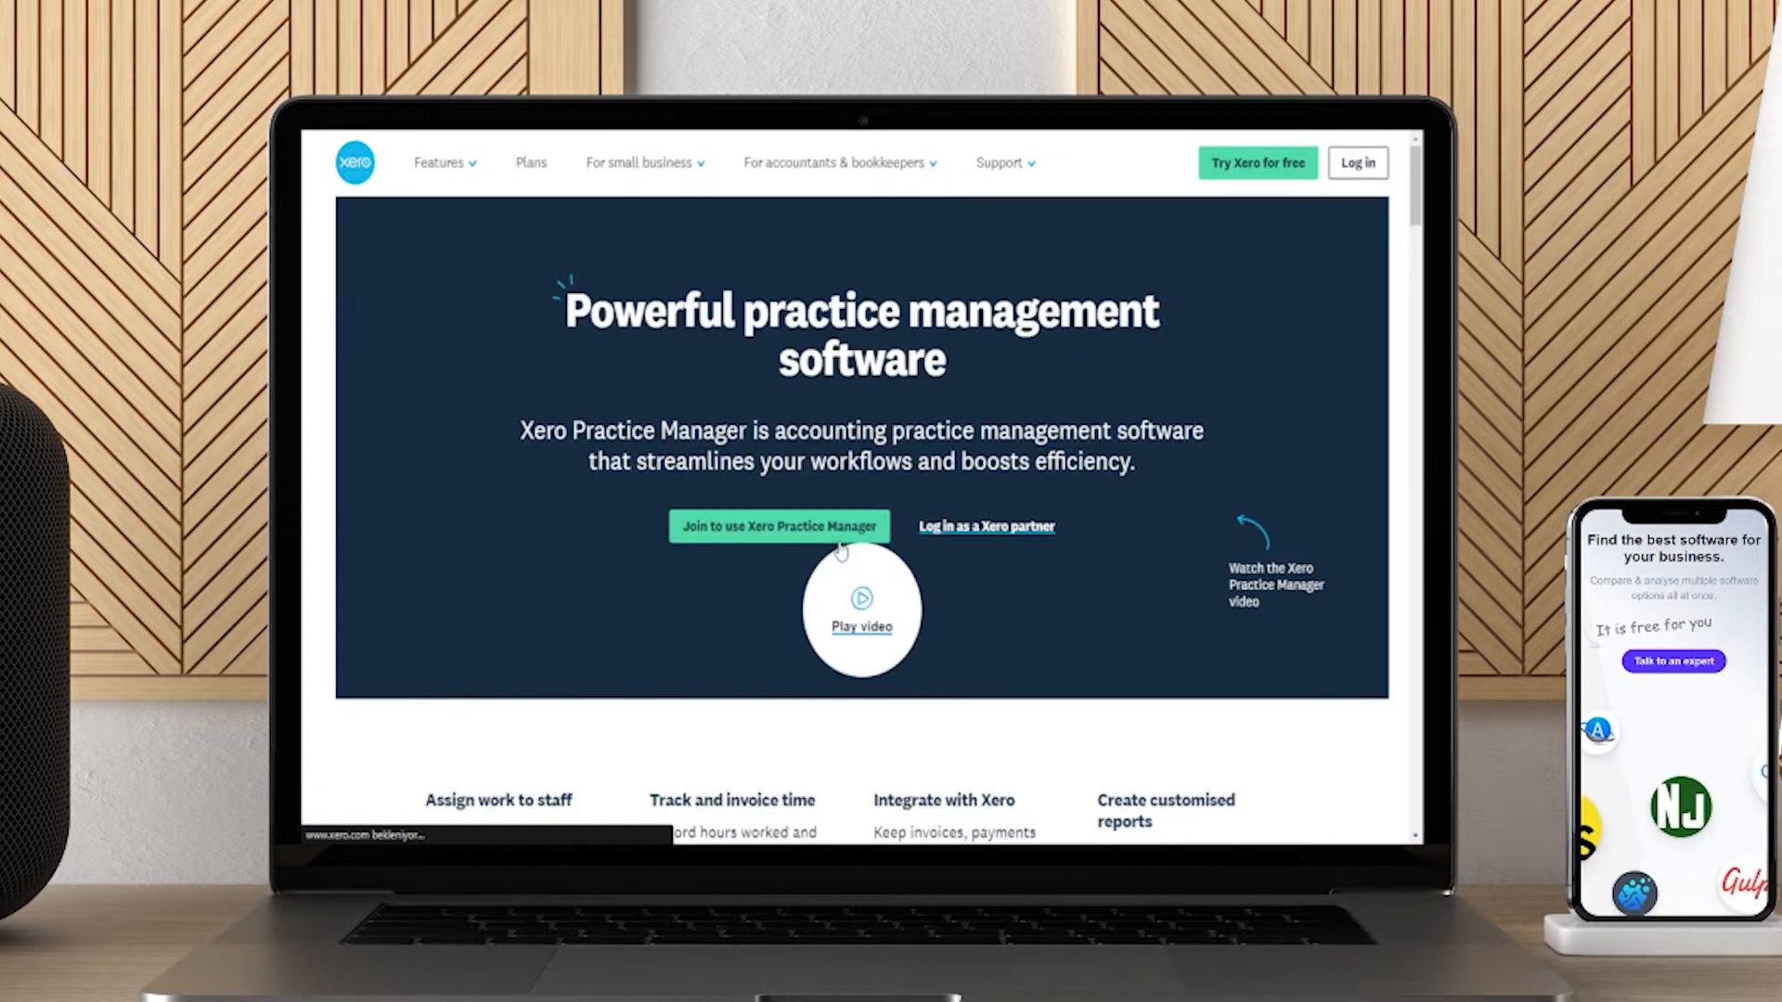
{"action": "scroll", "scroll_direction": "down", "scroll_amount": 3}
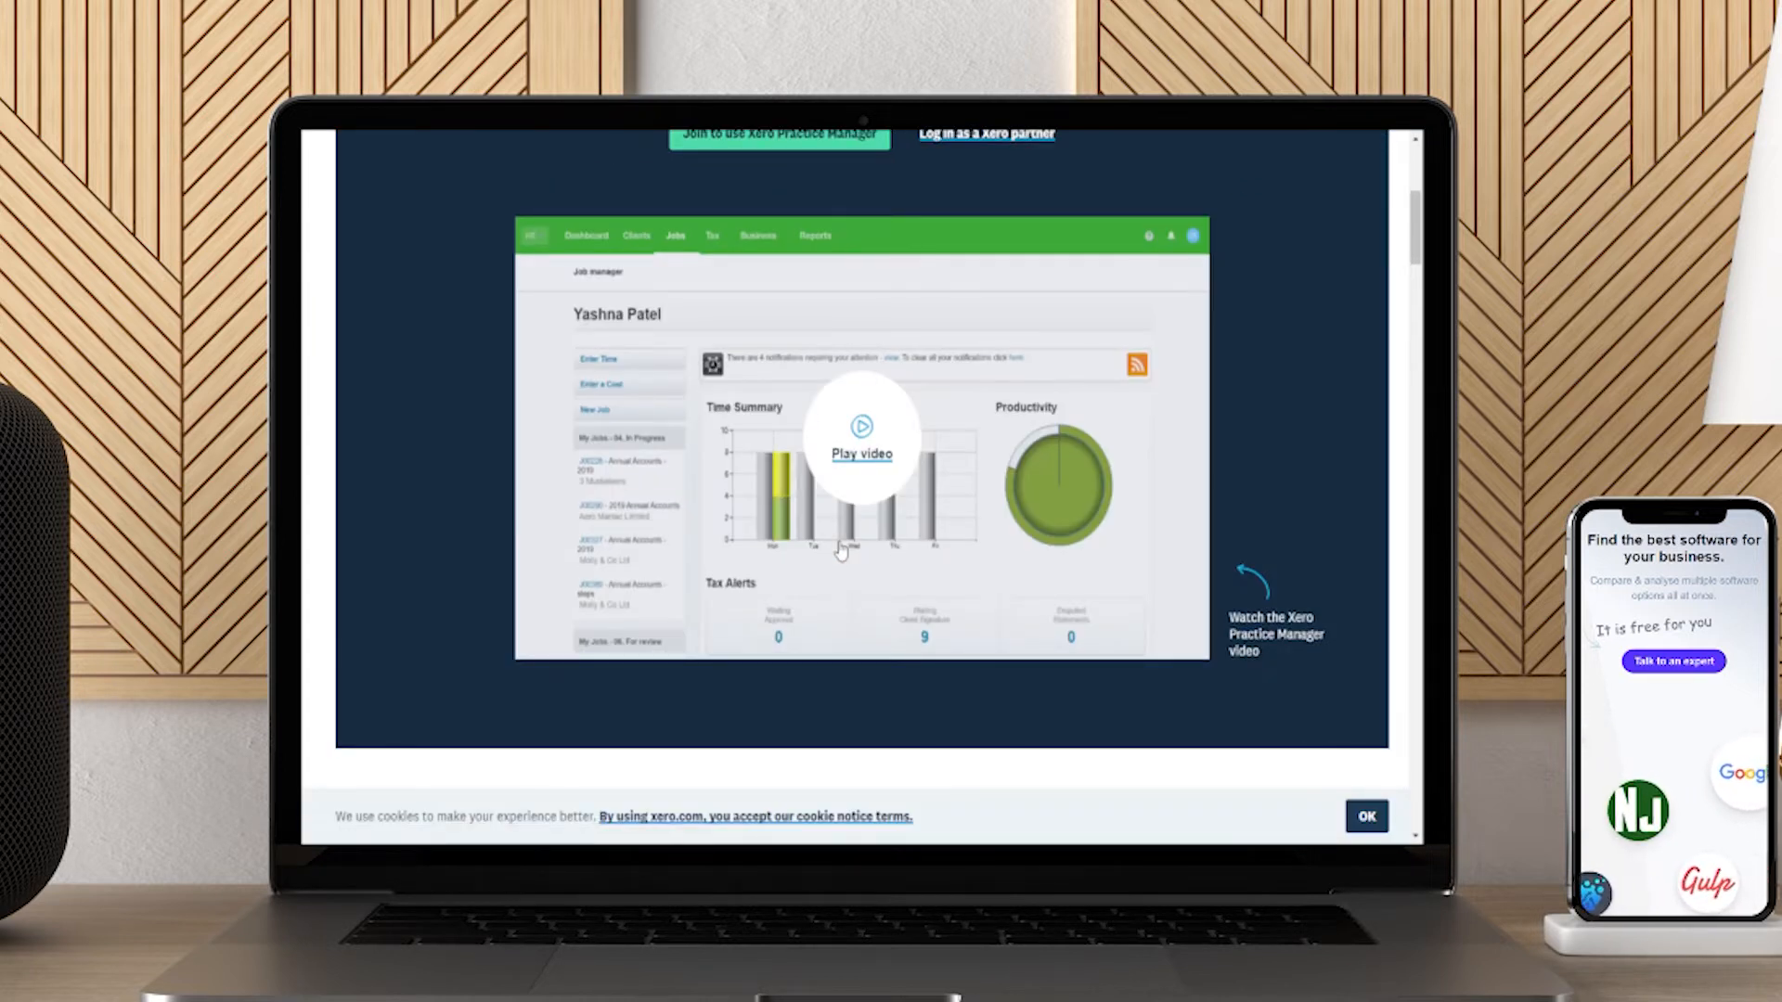
{"action": "scroll", "scroll_direction": "down", "scroll_amount": 3}
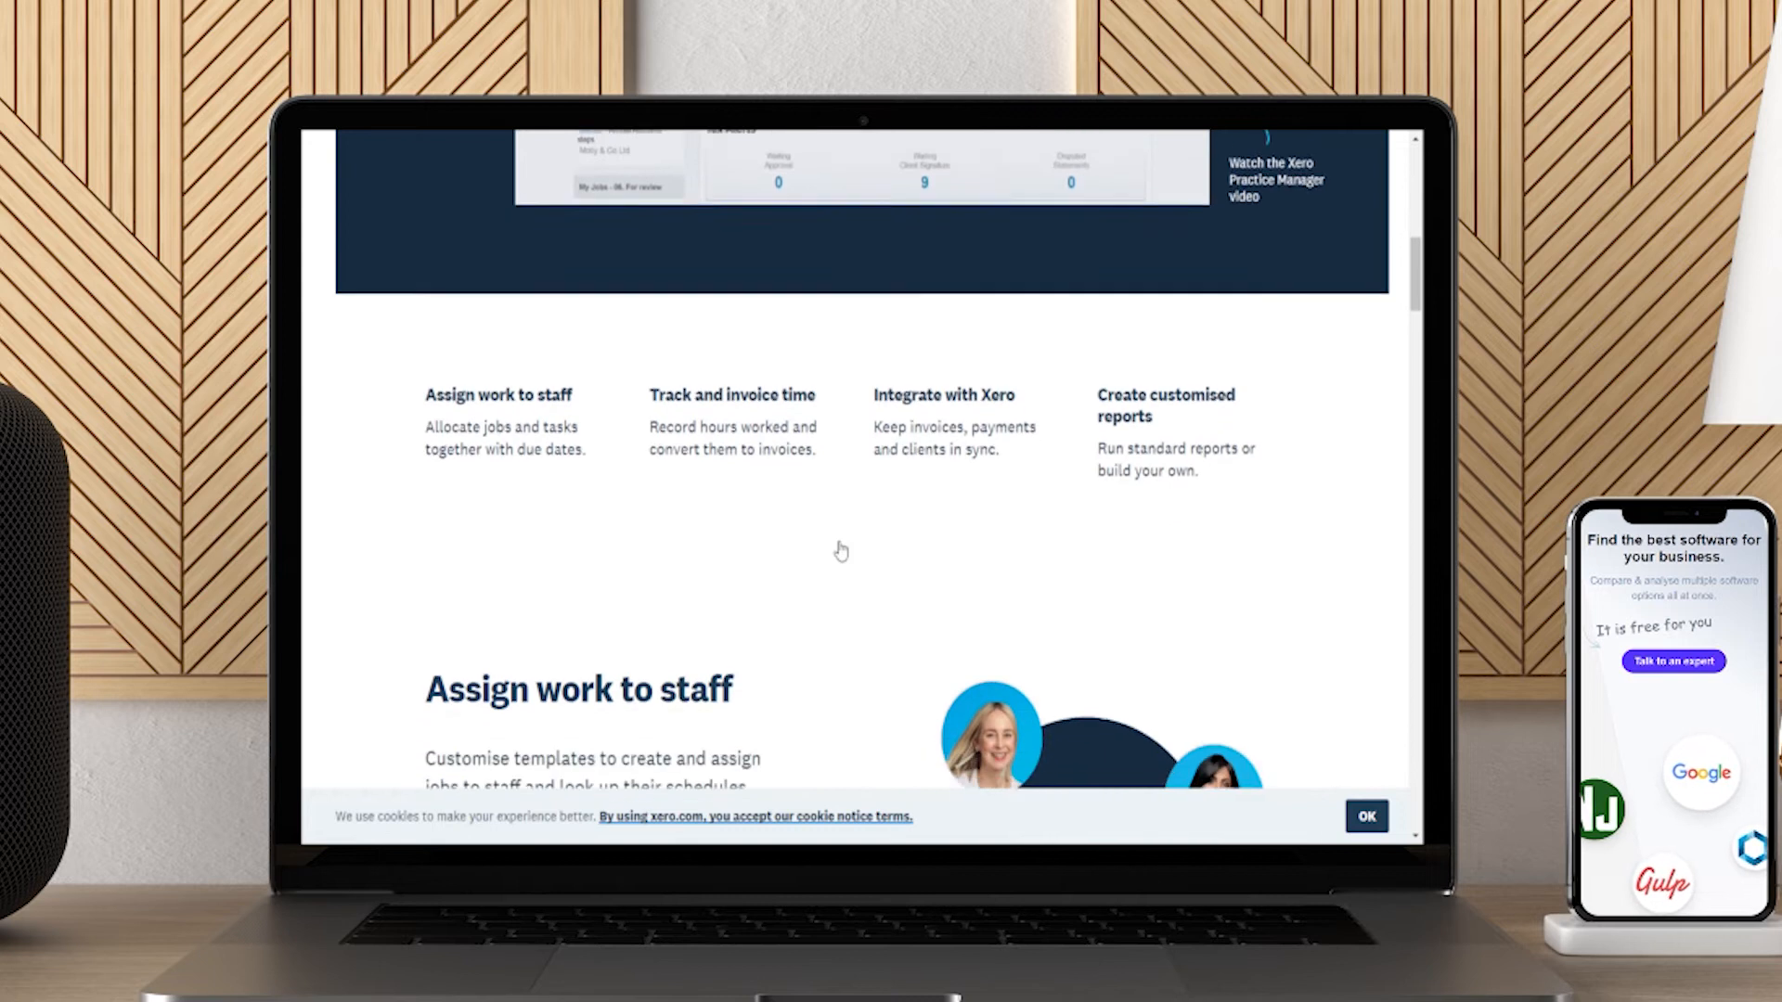
{"action": "scroll", "scroll_direction": "down", "scroll_amount": 3}
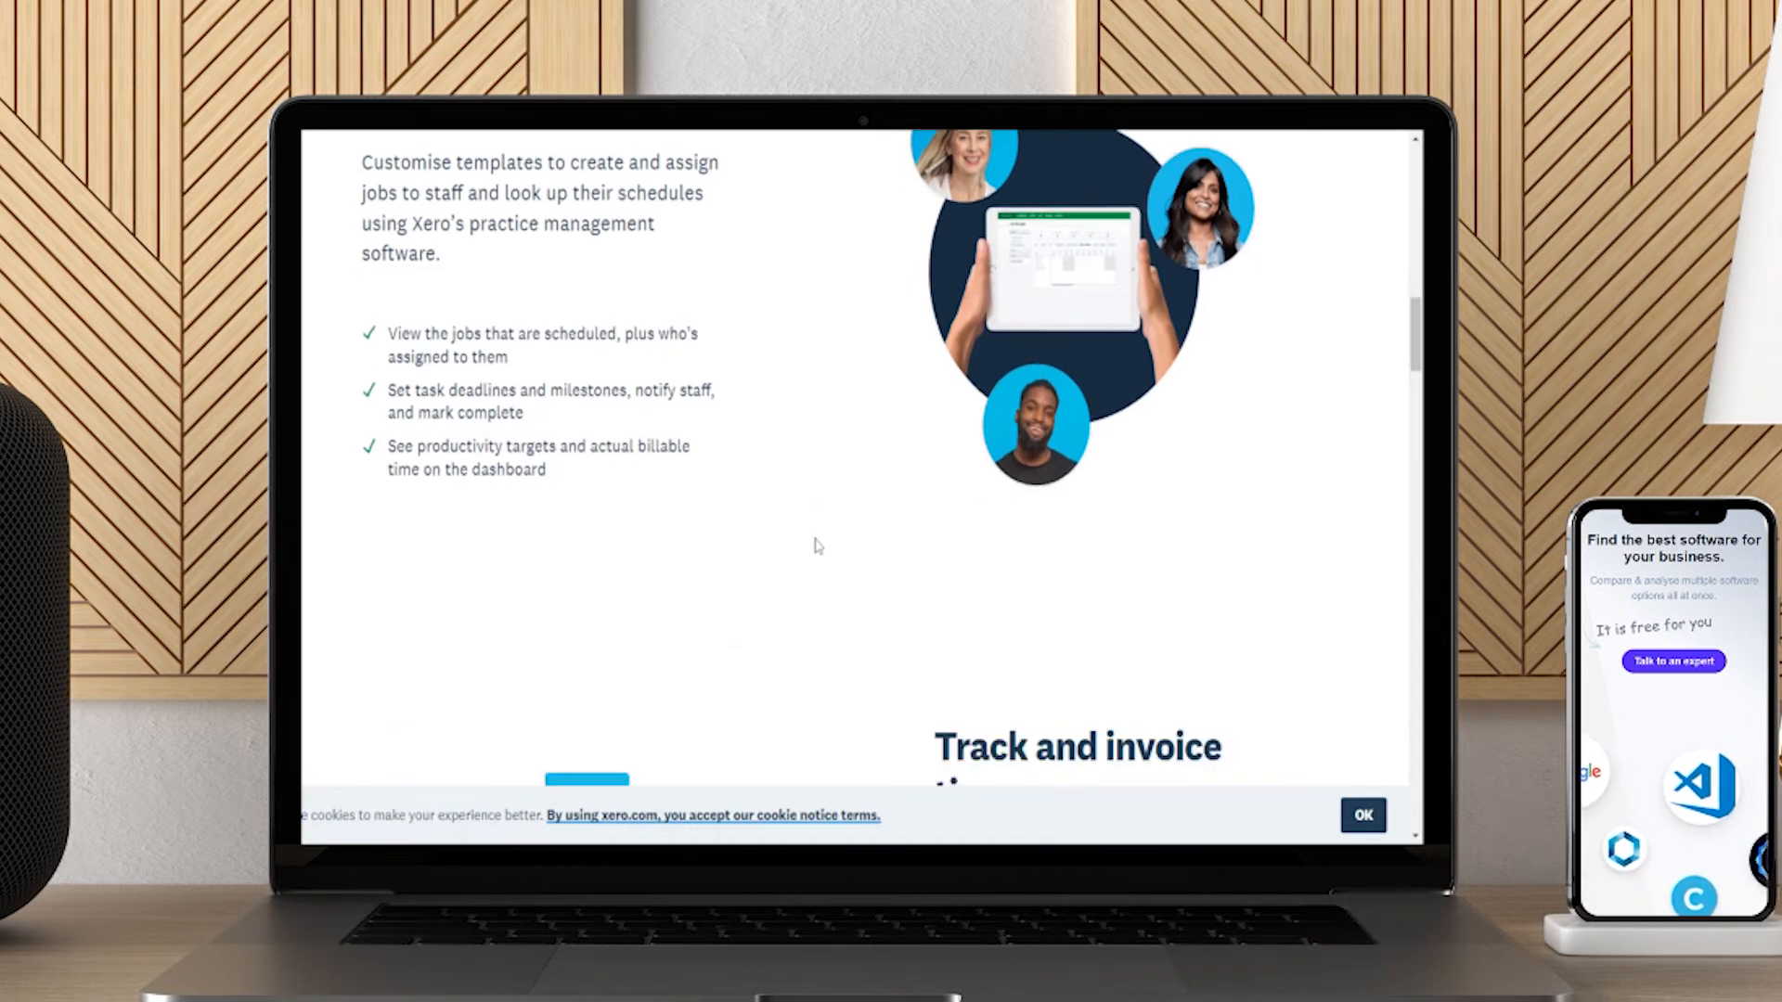
{"action": "scroll", "scroll_direction": "down", "scroll_amount": 3}
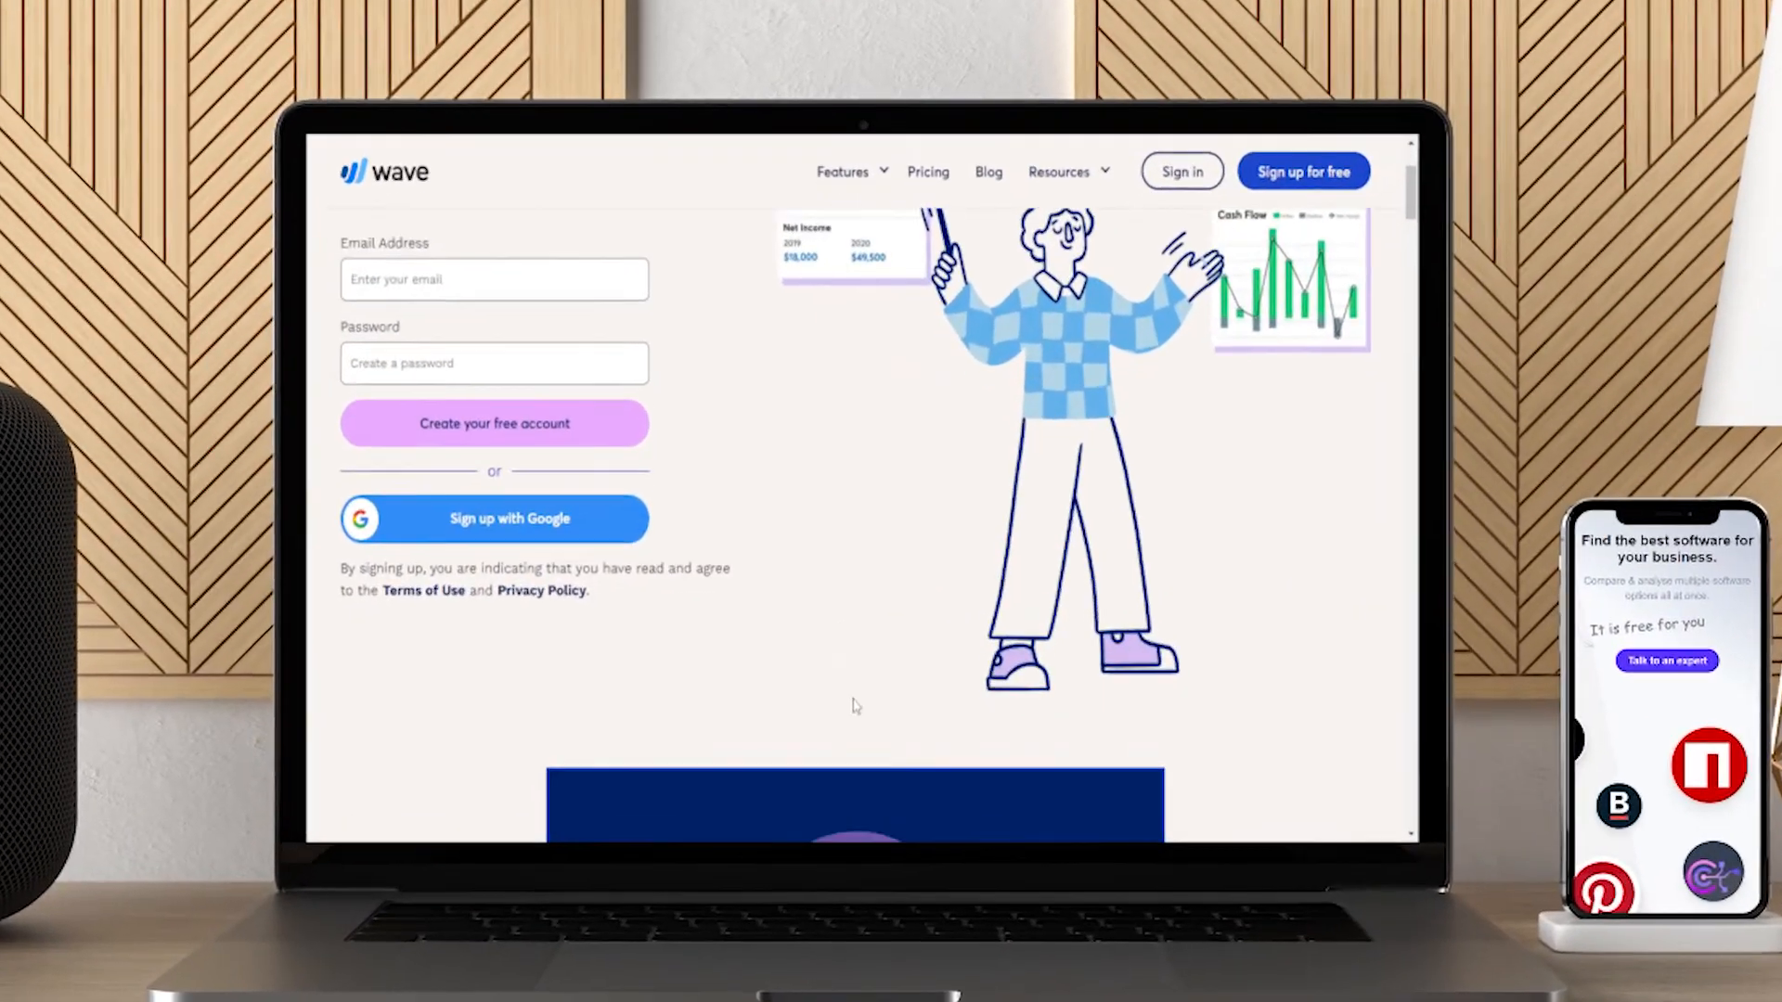
- Scroll Wave's sign-up page through its free-account benefits and feature tabs toward pricing
{"action": "scroll", "scroll_direction": "down", "scroll_amount": 3}
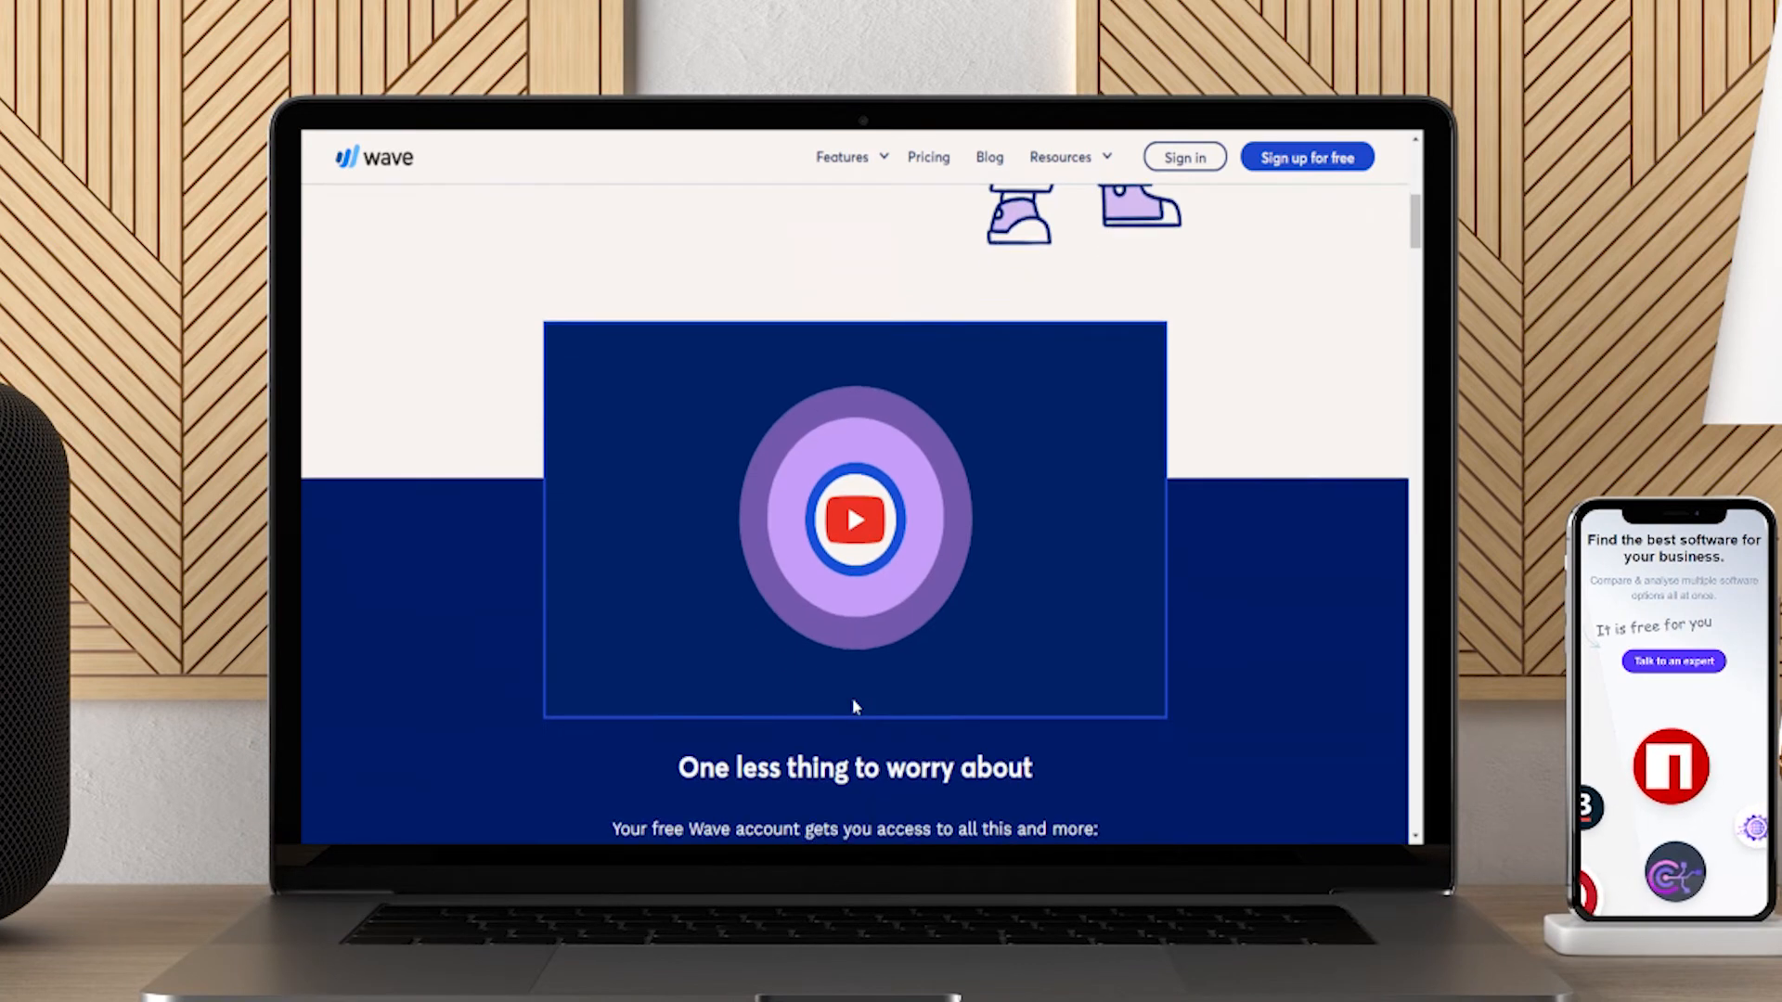
{"action": "scroll", "scroll_direction": "down", "scroll_amount": 3}
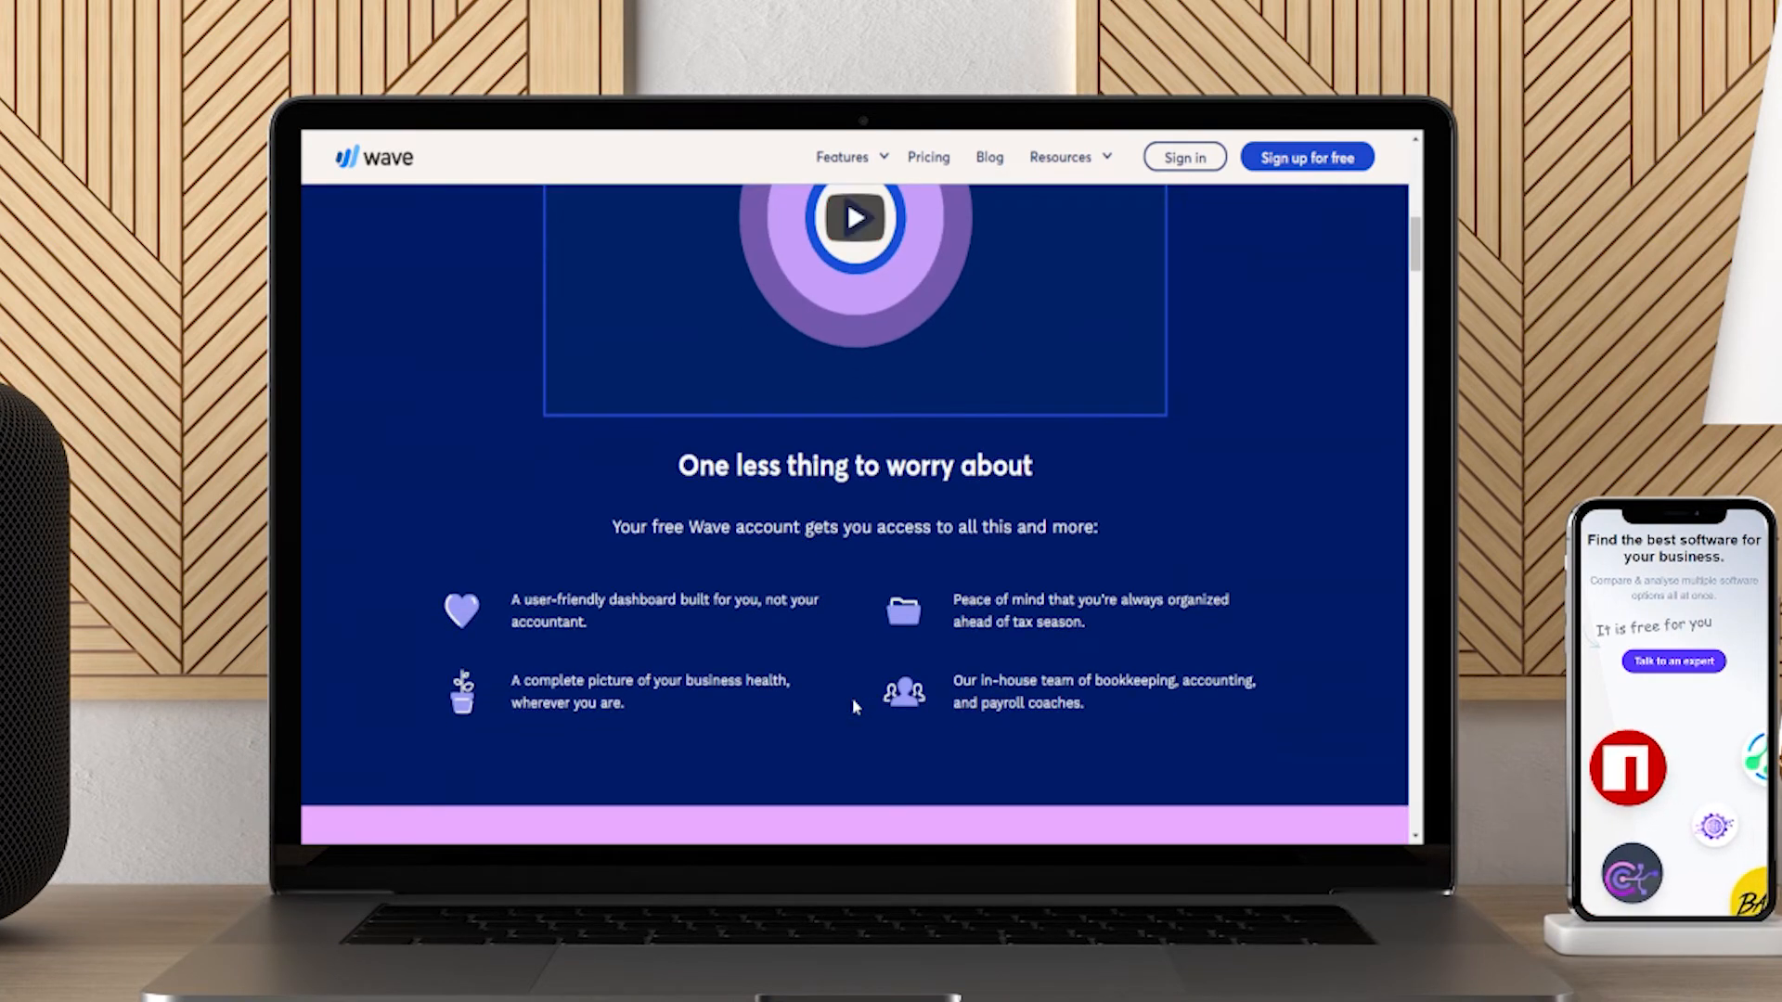
{"action": "scroll", "scroll_direction": "down", "scroll_amount": 3}
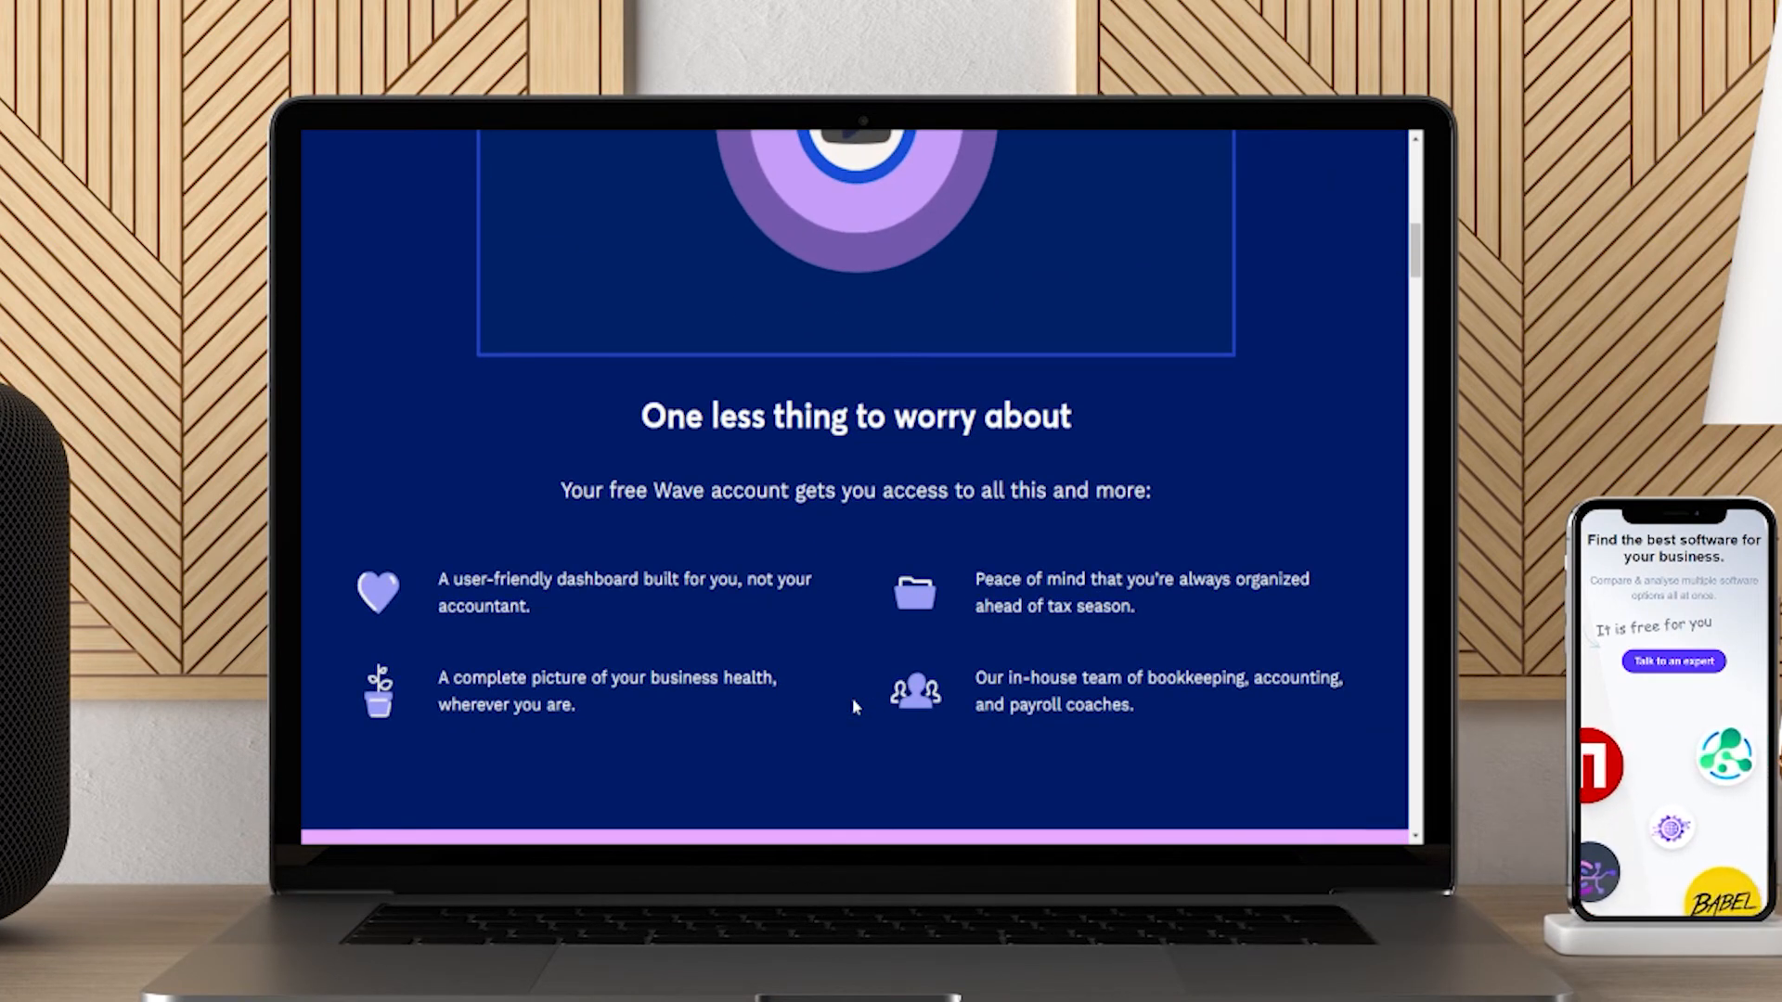
{"action": "scroll", "scroll_direction": "down", "scroll_amount": 3}
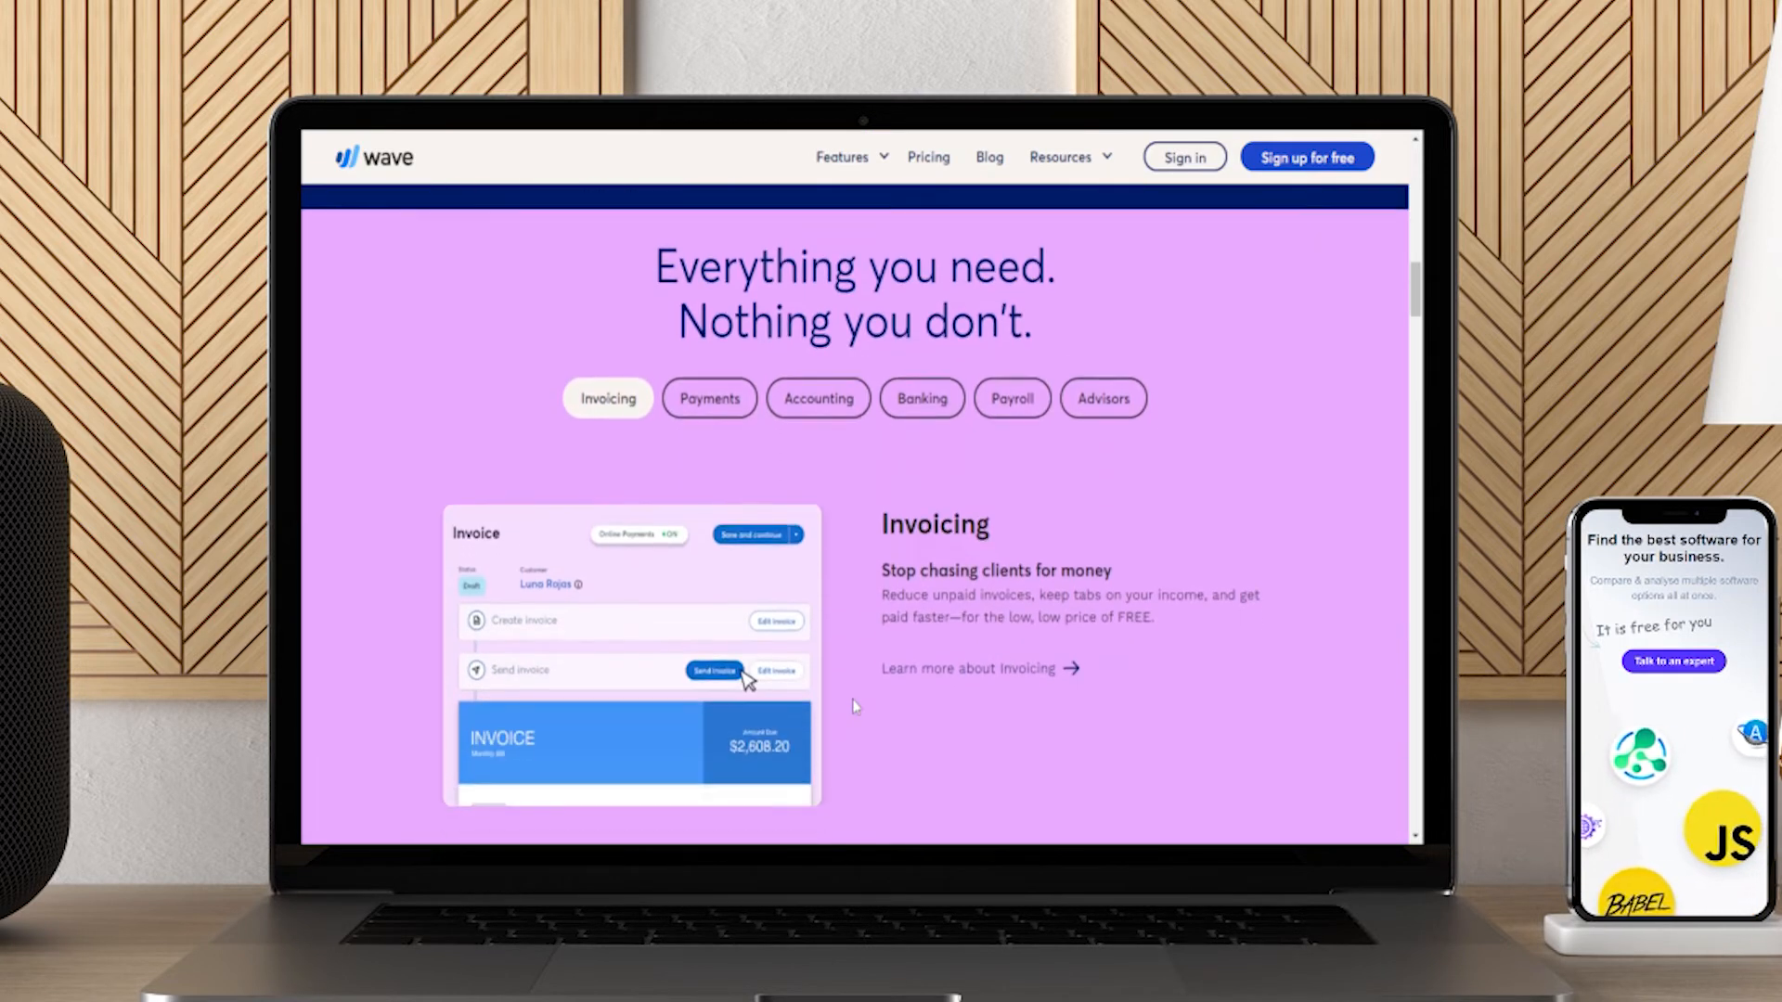
{"action": "scroll", "scroll_direction": "down", "scroll_amount": 3}
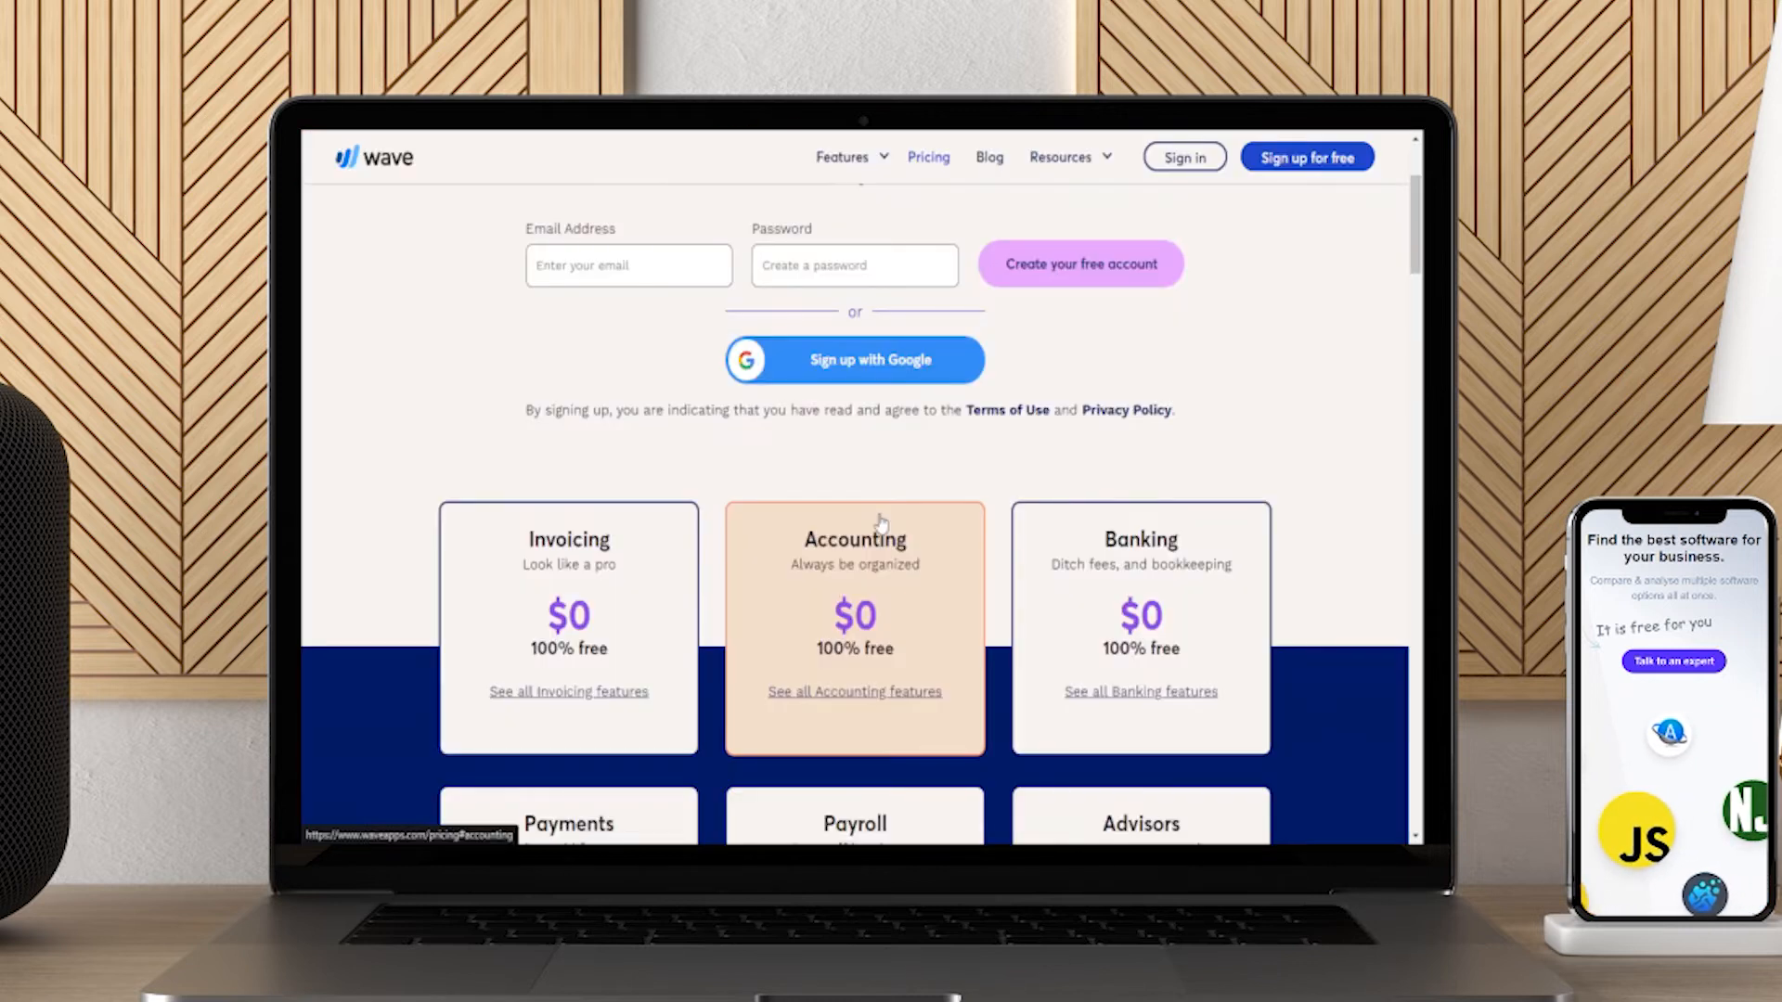
{"action": "scroll", "scroll_direction": "down", "scroll_amount": 3}
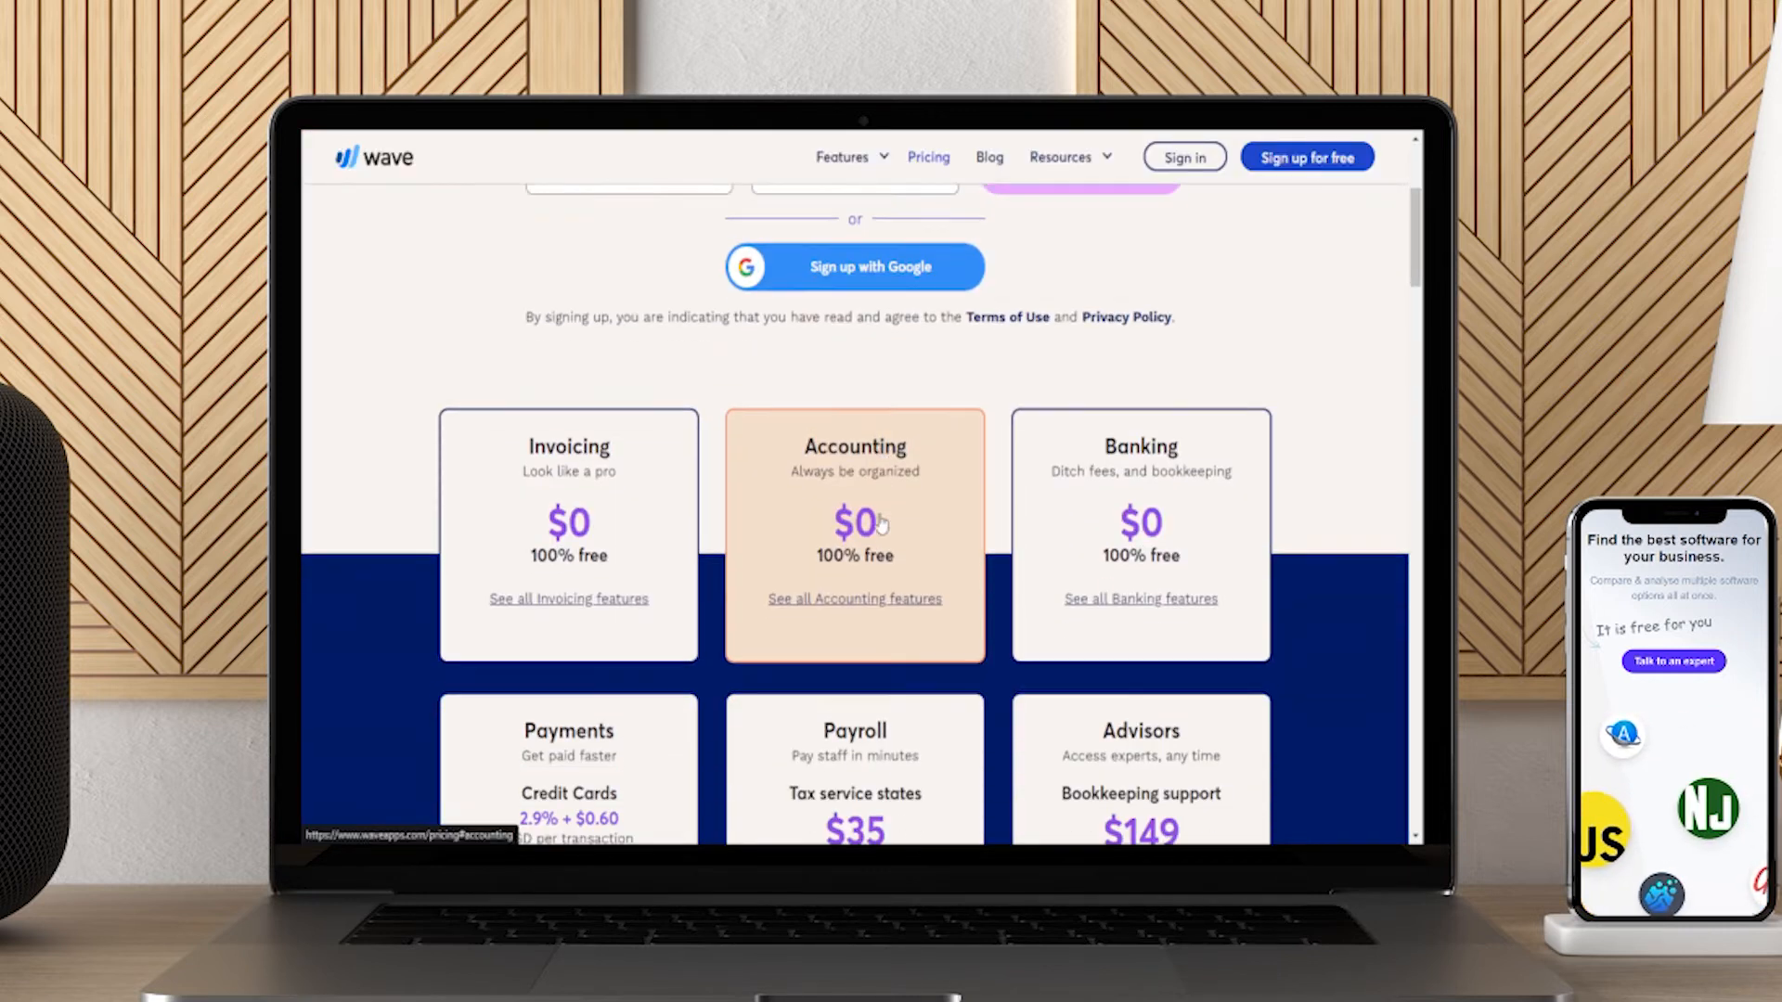
{"action": "scroll", "scroll_direction": "down", "scroll_amount": 3}
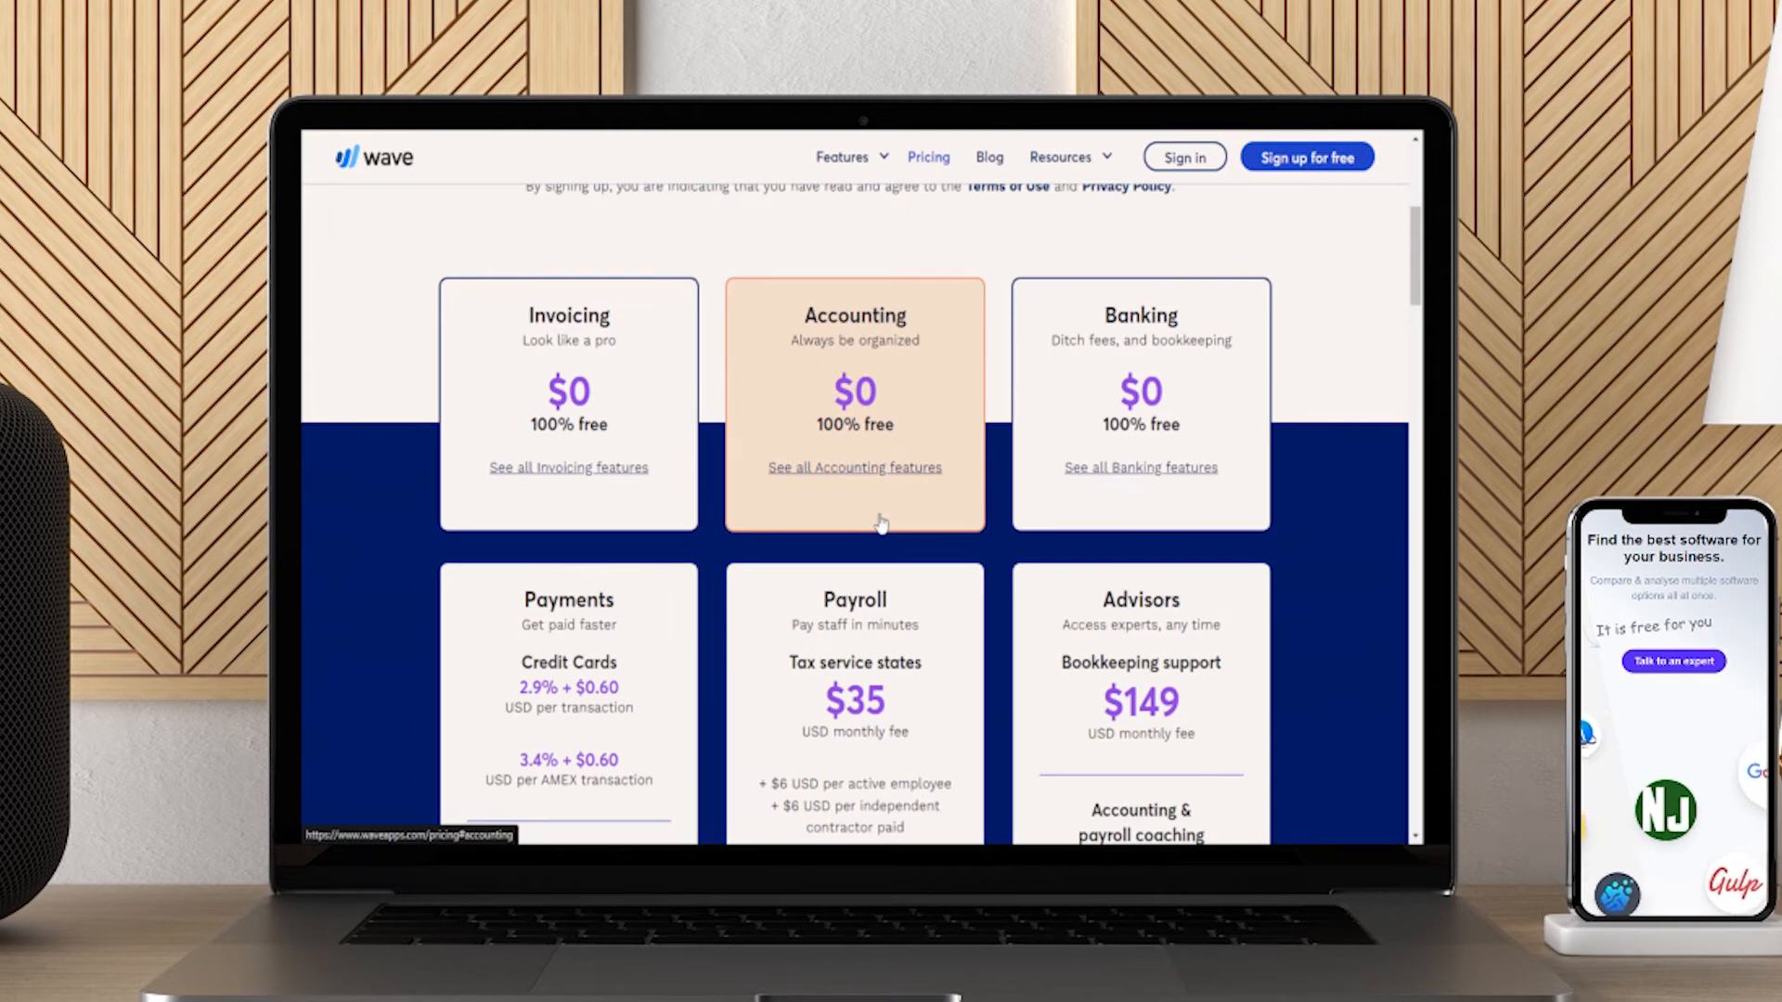
{"action": "scroll", "scroll_direction": "down", "scroll_amount": 3}
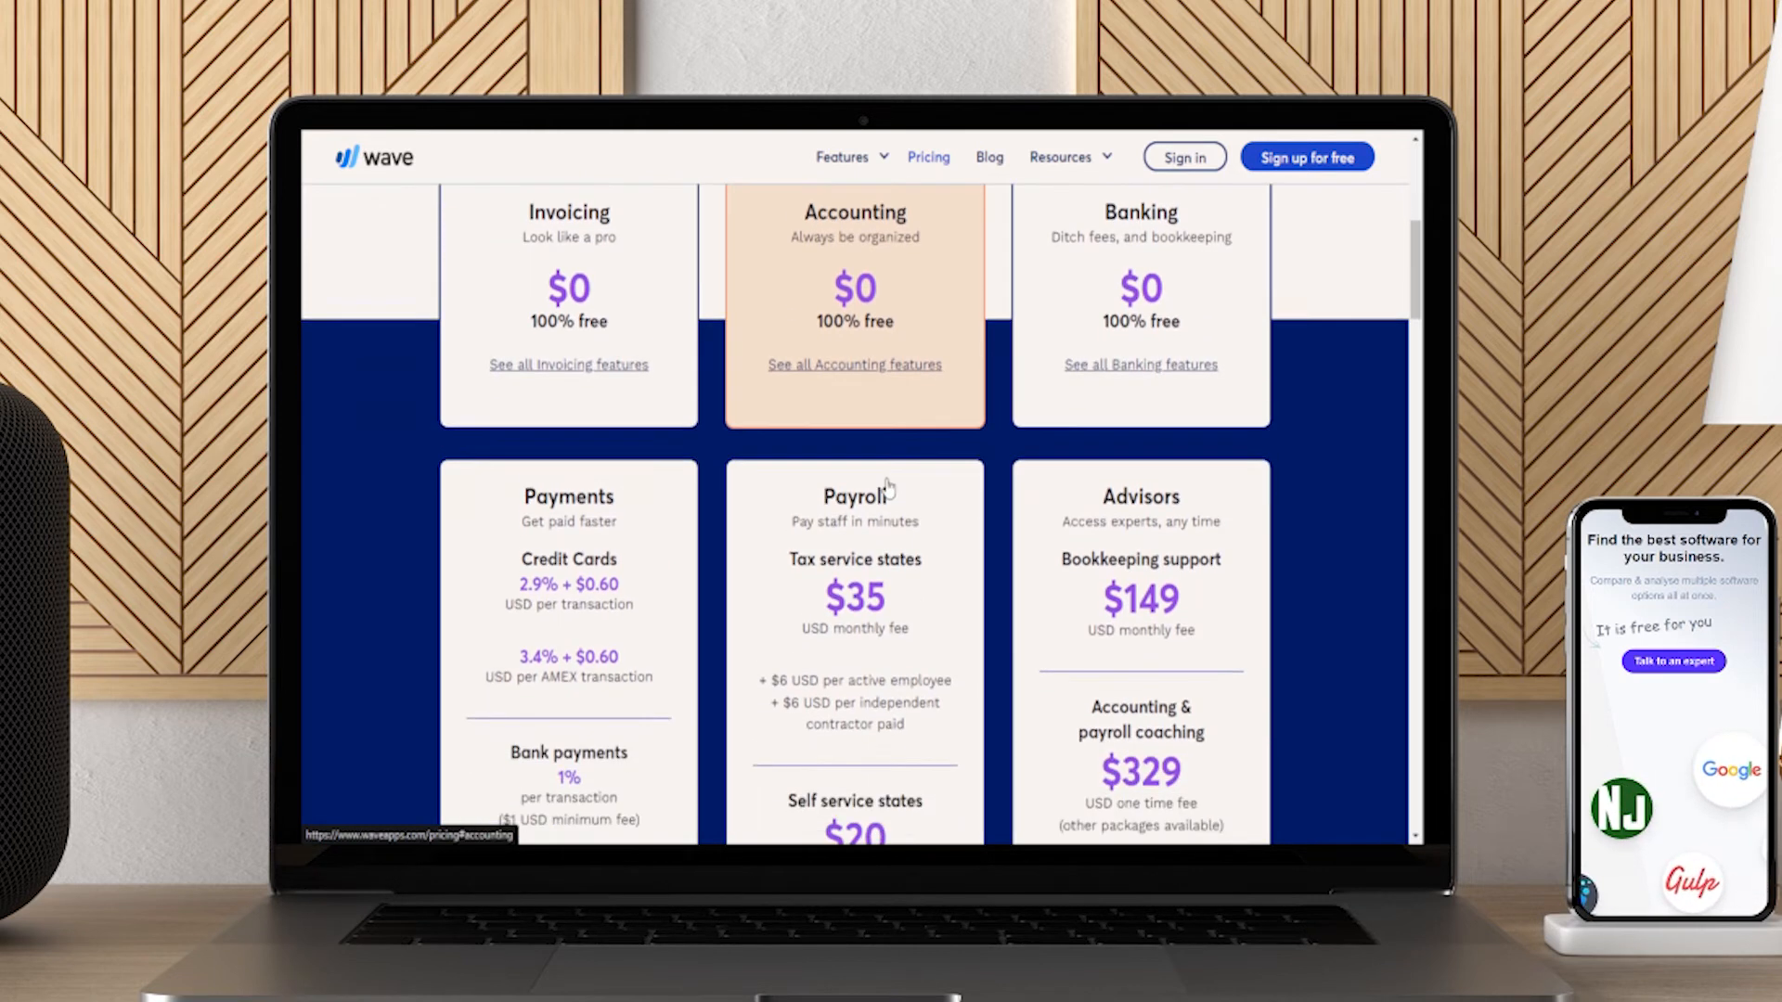
{"action": "scroll", "scroll_direction": "down", "scroll_amount": 3}
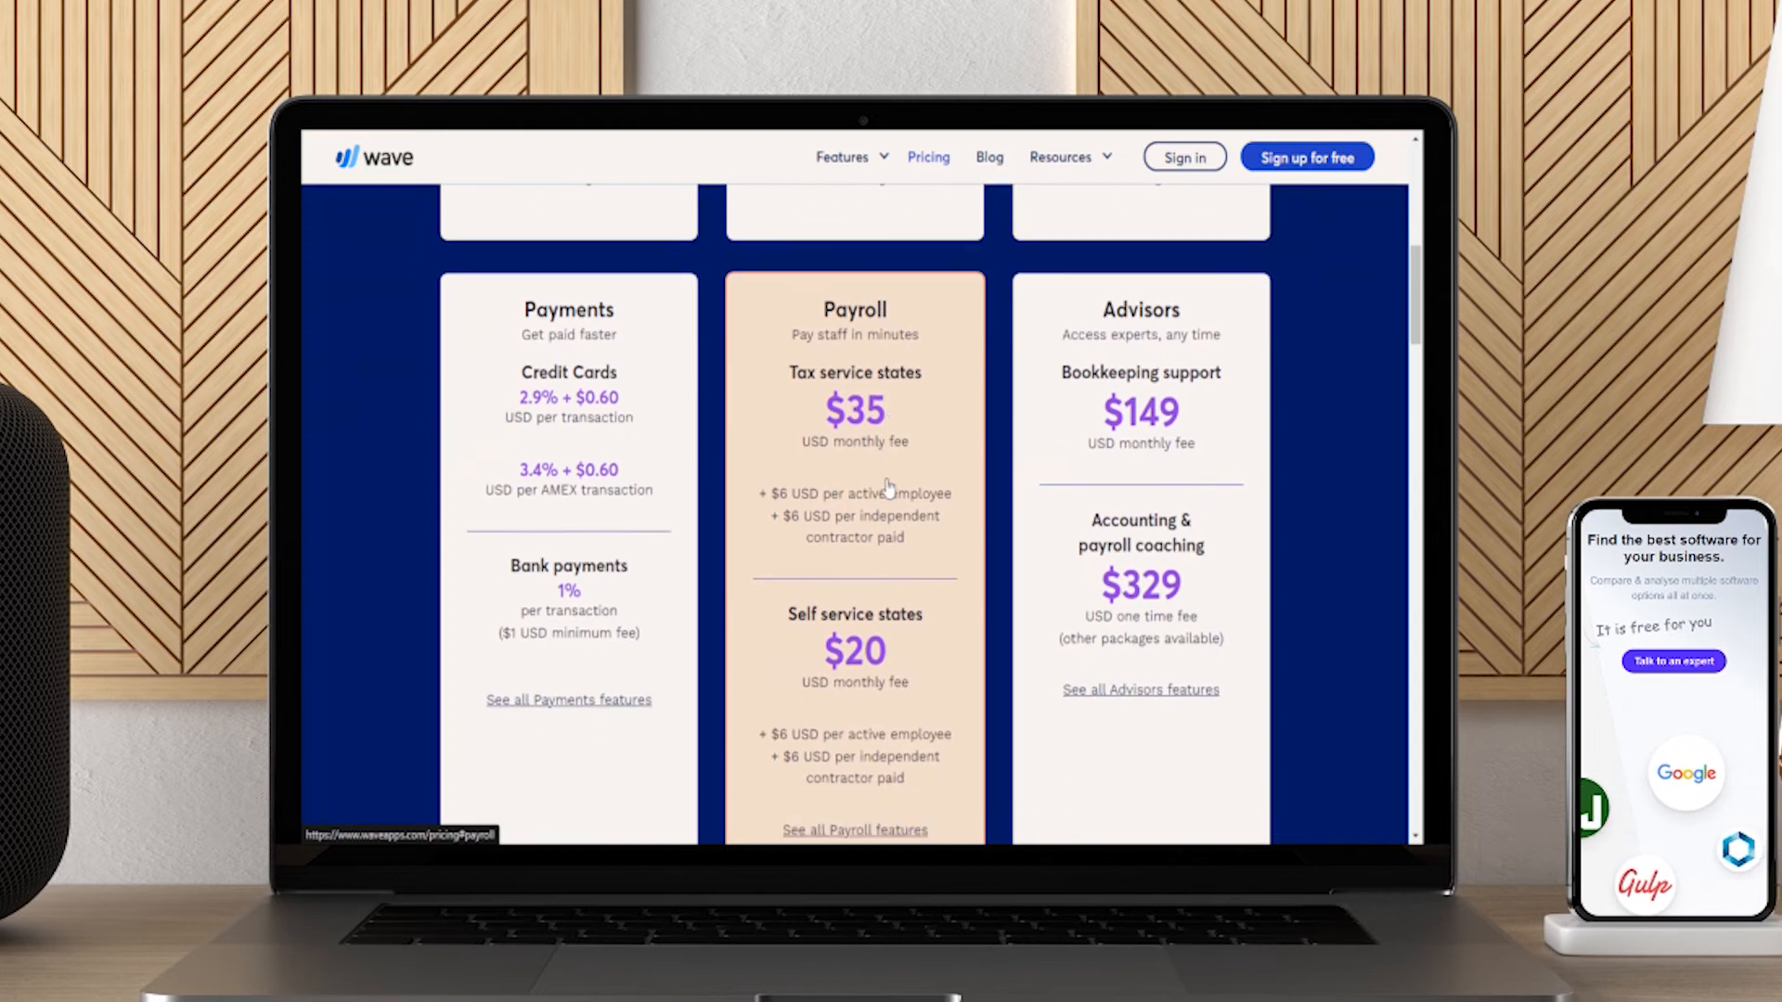
{"action": "scroll", "scroll_direction": "down", "scroll_amount": 3}
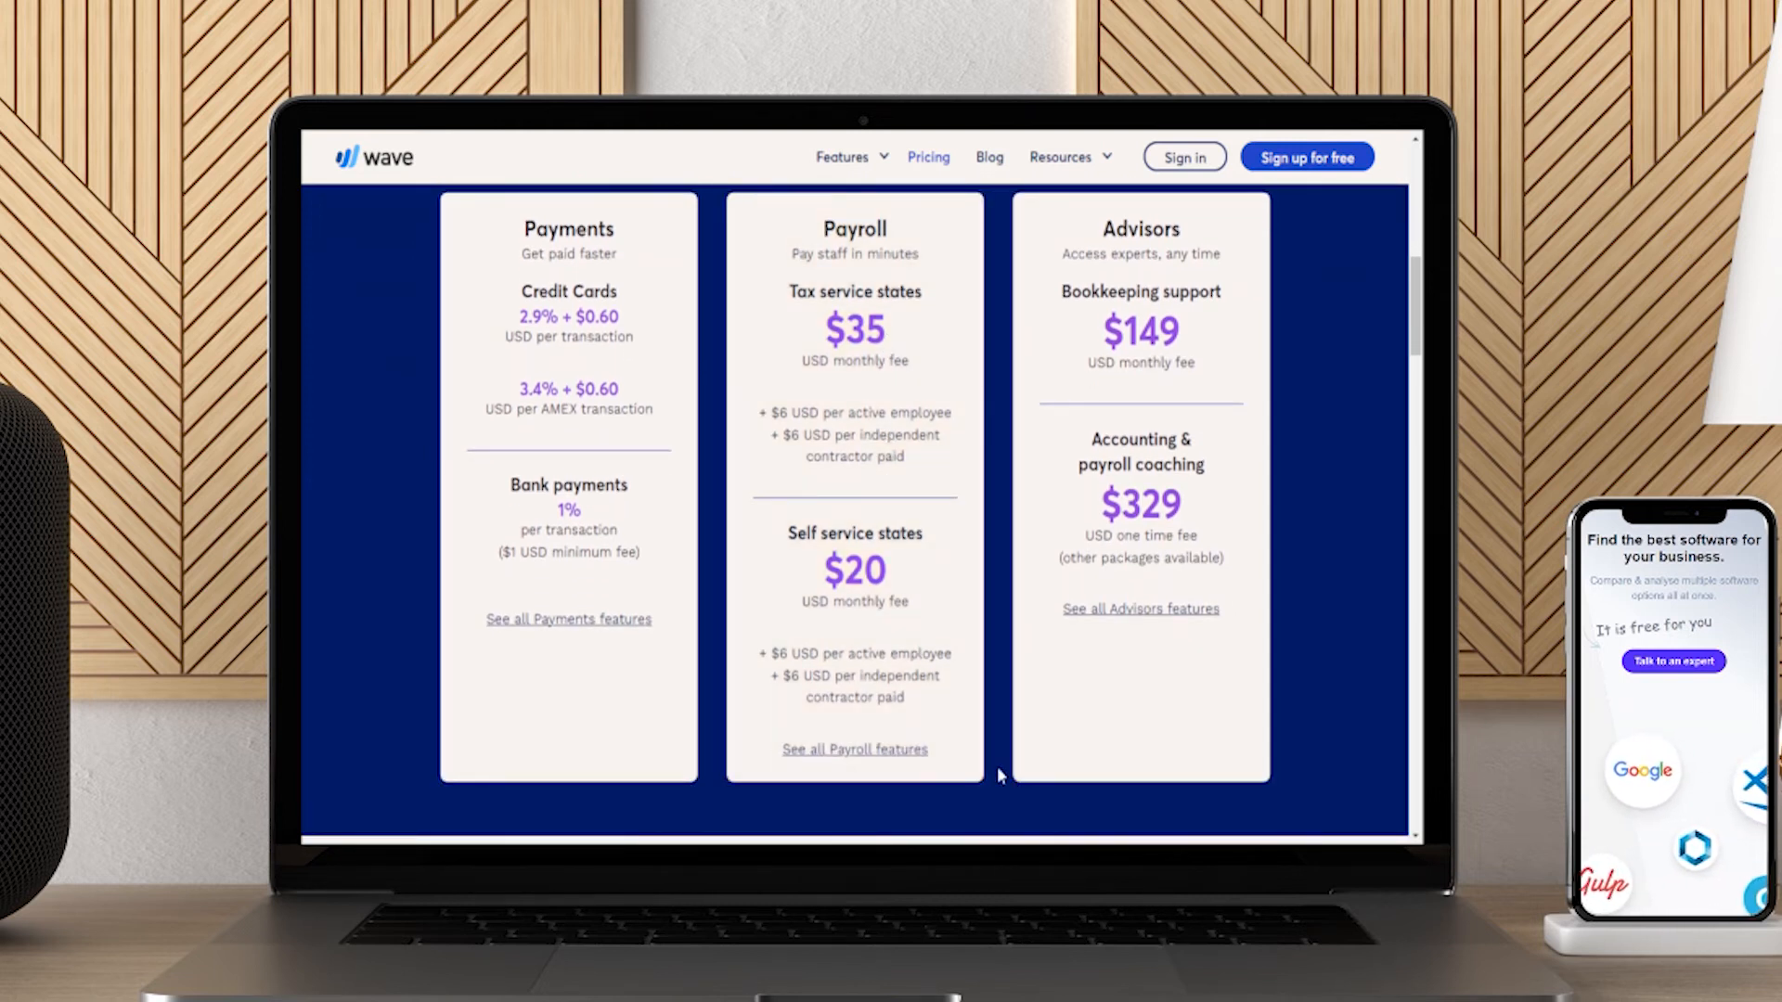
{"action": "scroll", "scroll_direction": "down", "scroll_amount": 3}
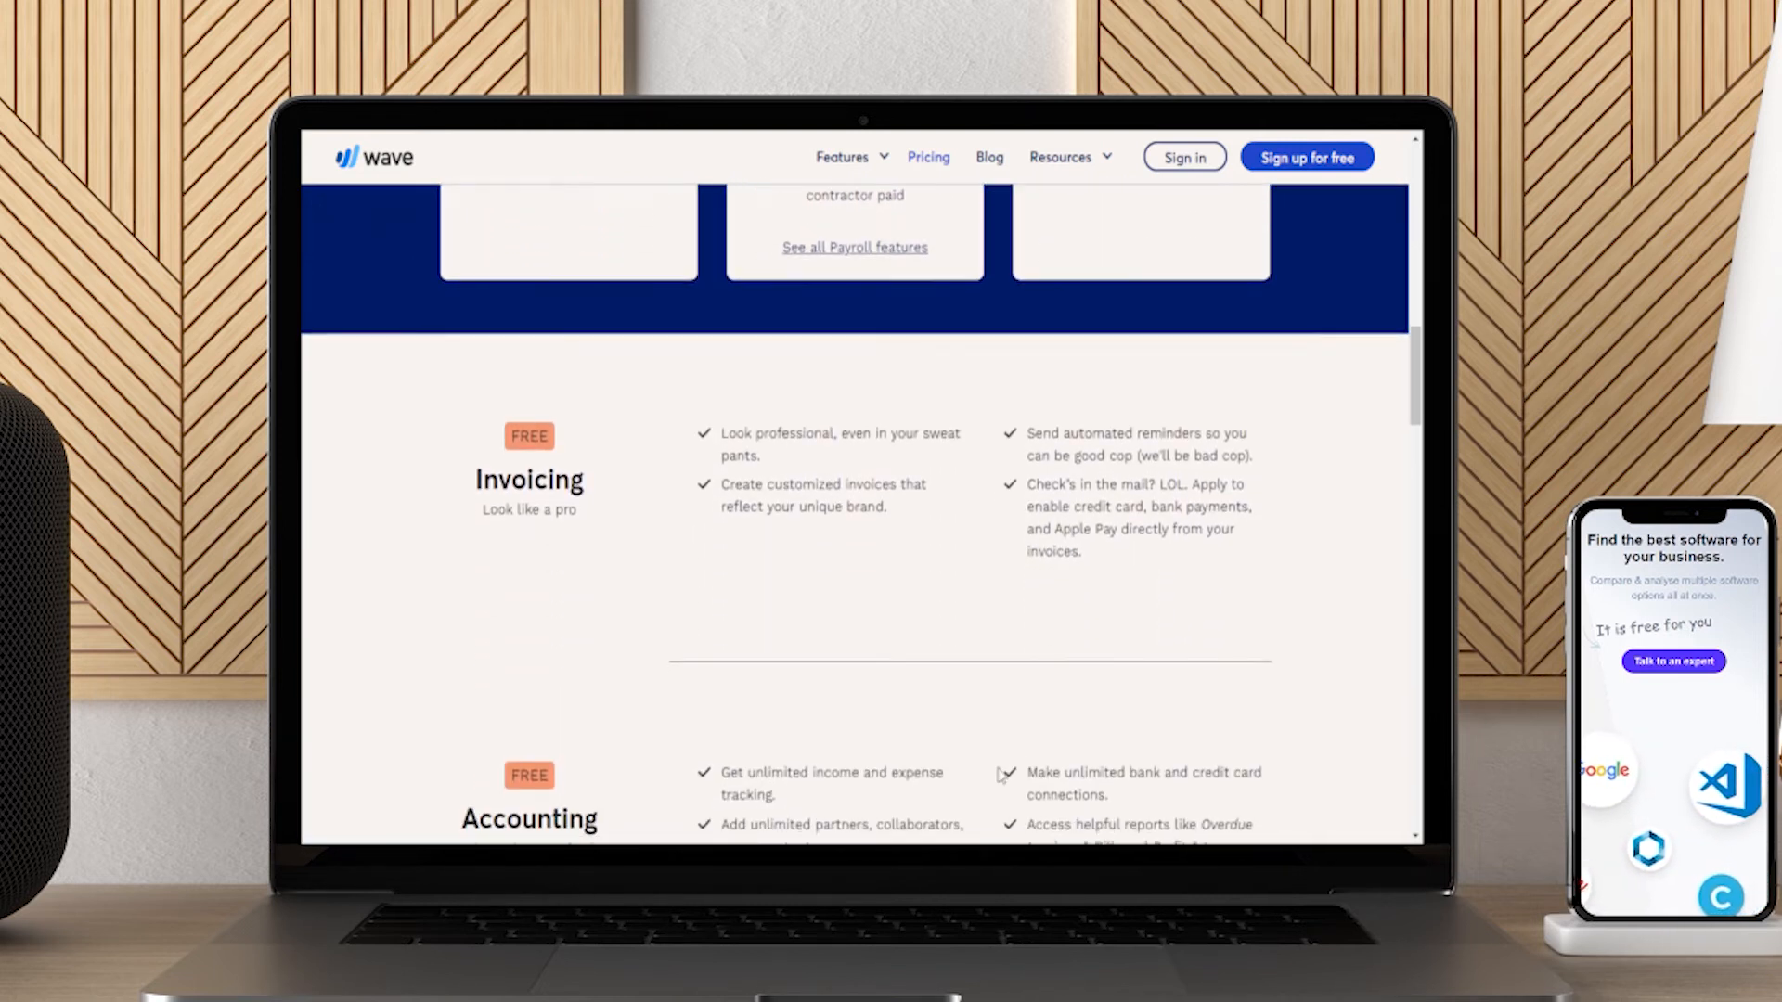
{"action": "scroll", "scroll_direction": "down", "scroll_amount": 3}
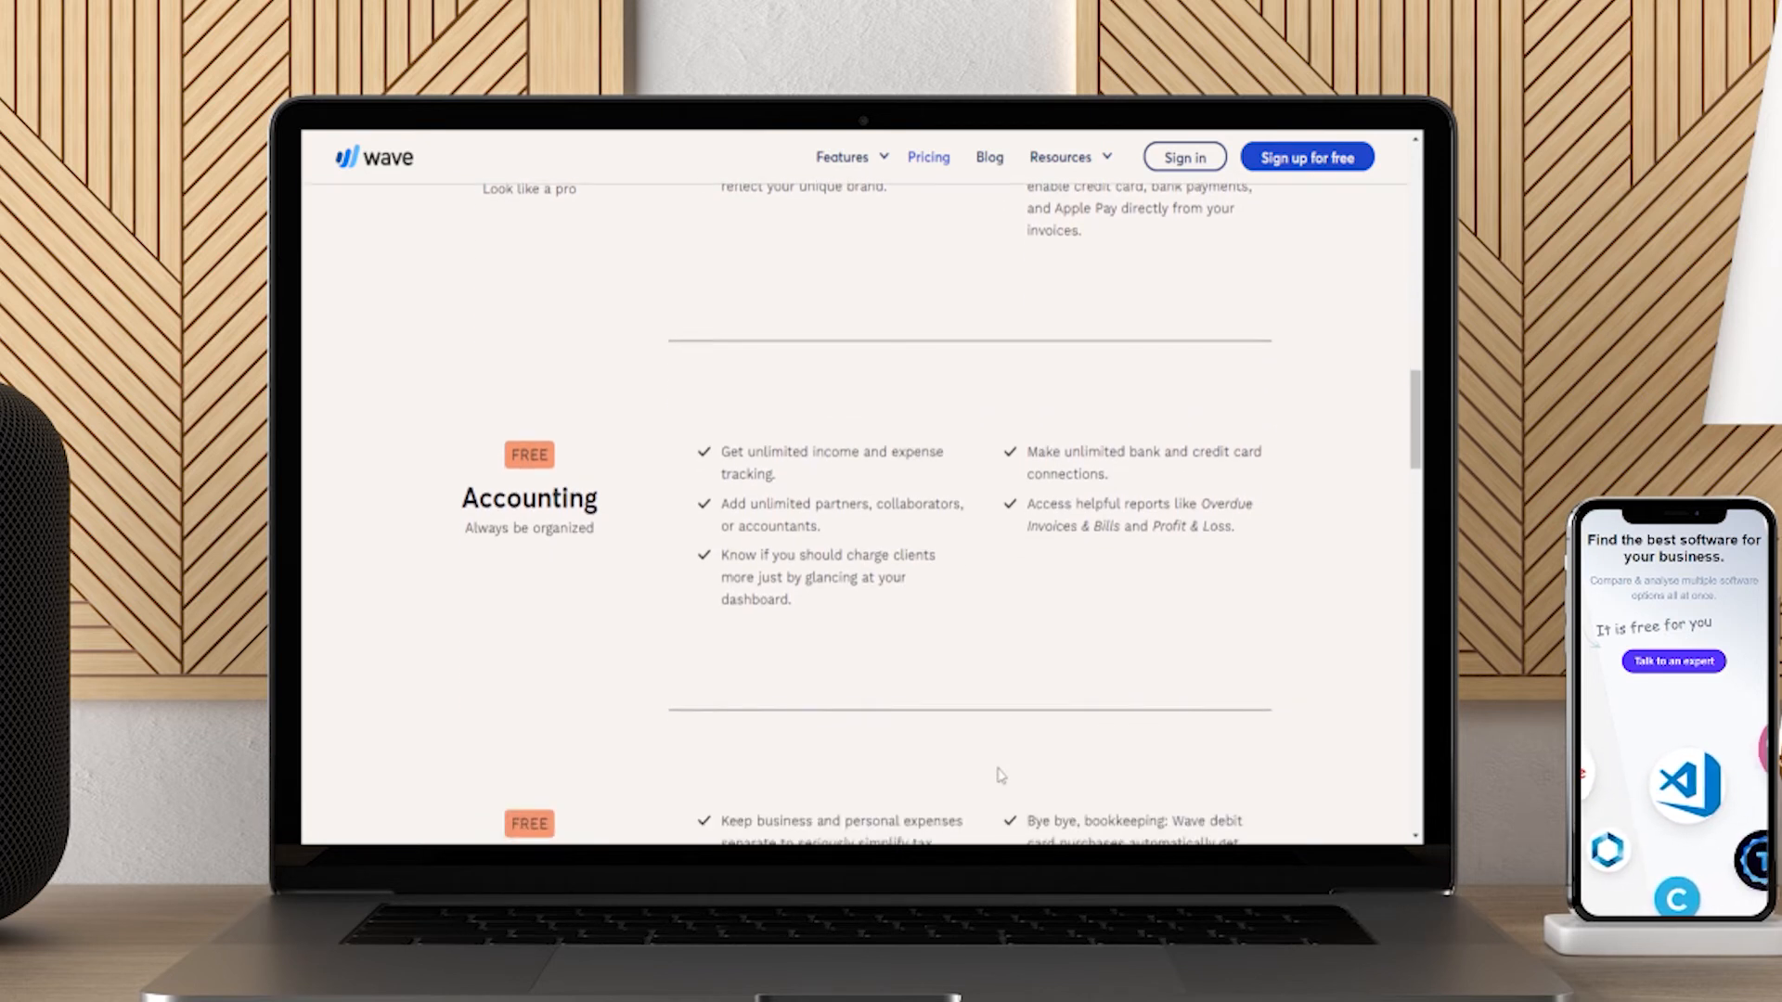
{"action": "scroll", "scroll_direction": "down", "scroll_amount": 3}
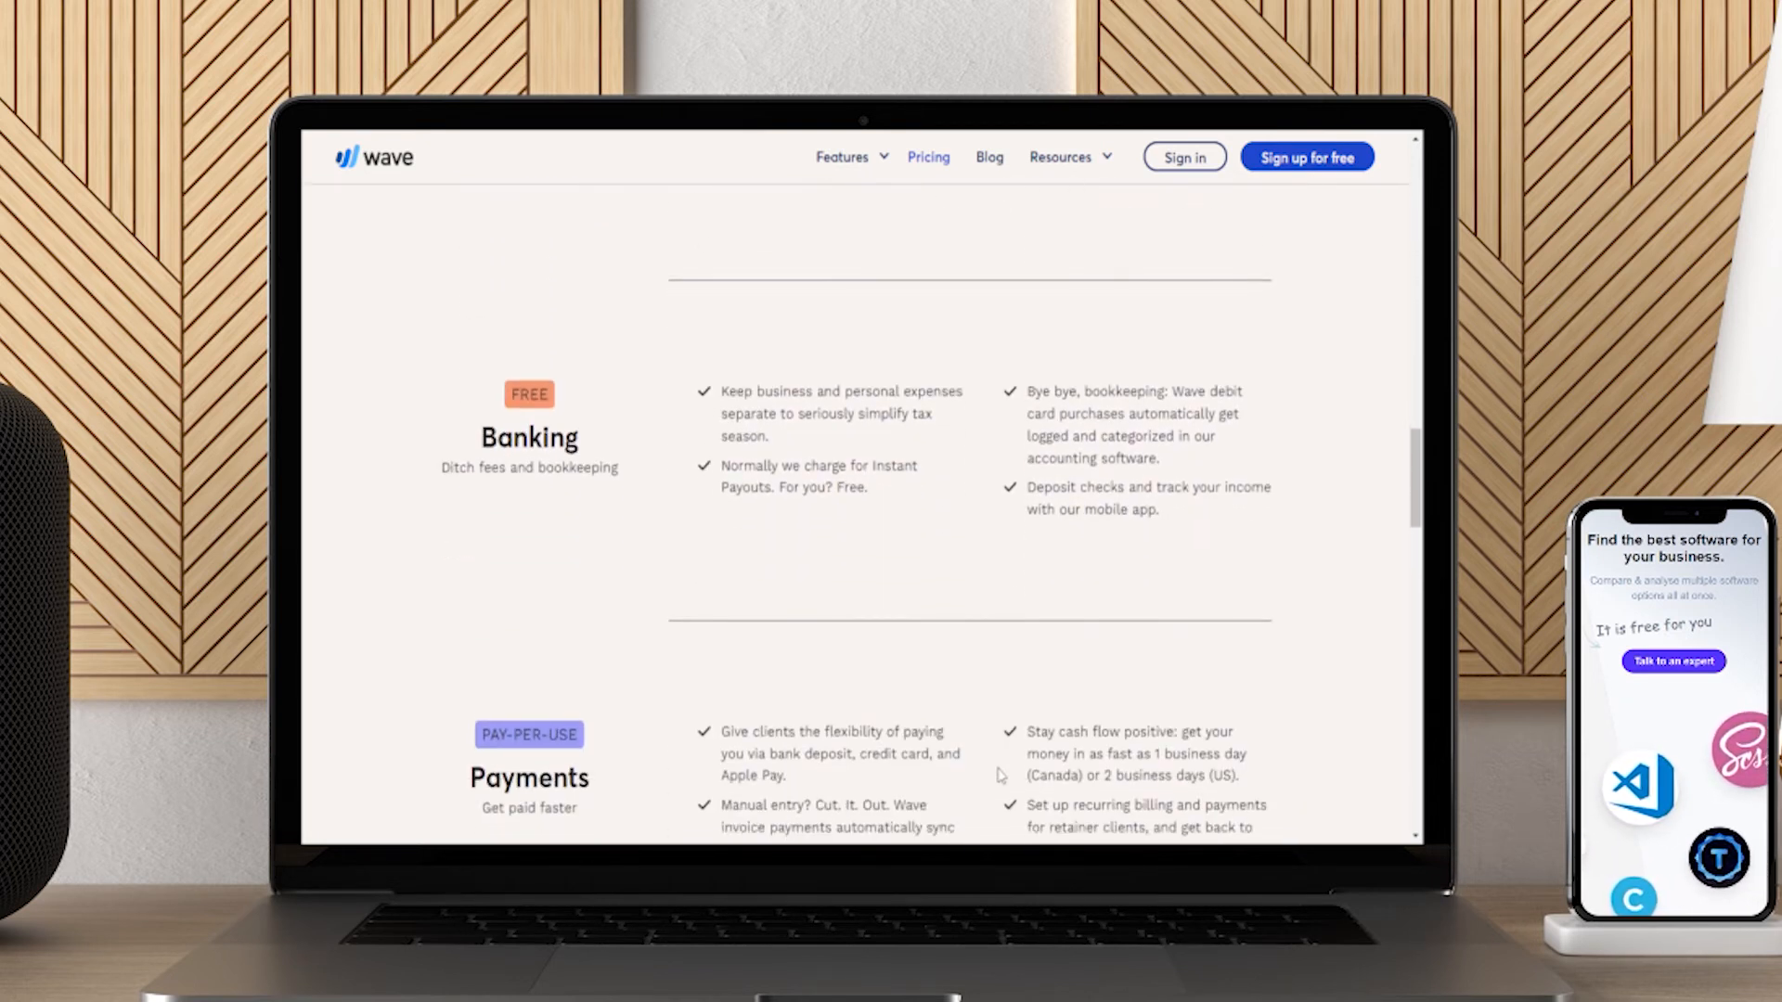
{"action": "scroll", "scroll_direction": "down", "scroll_amount": 3}
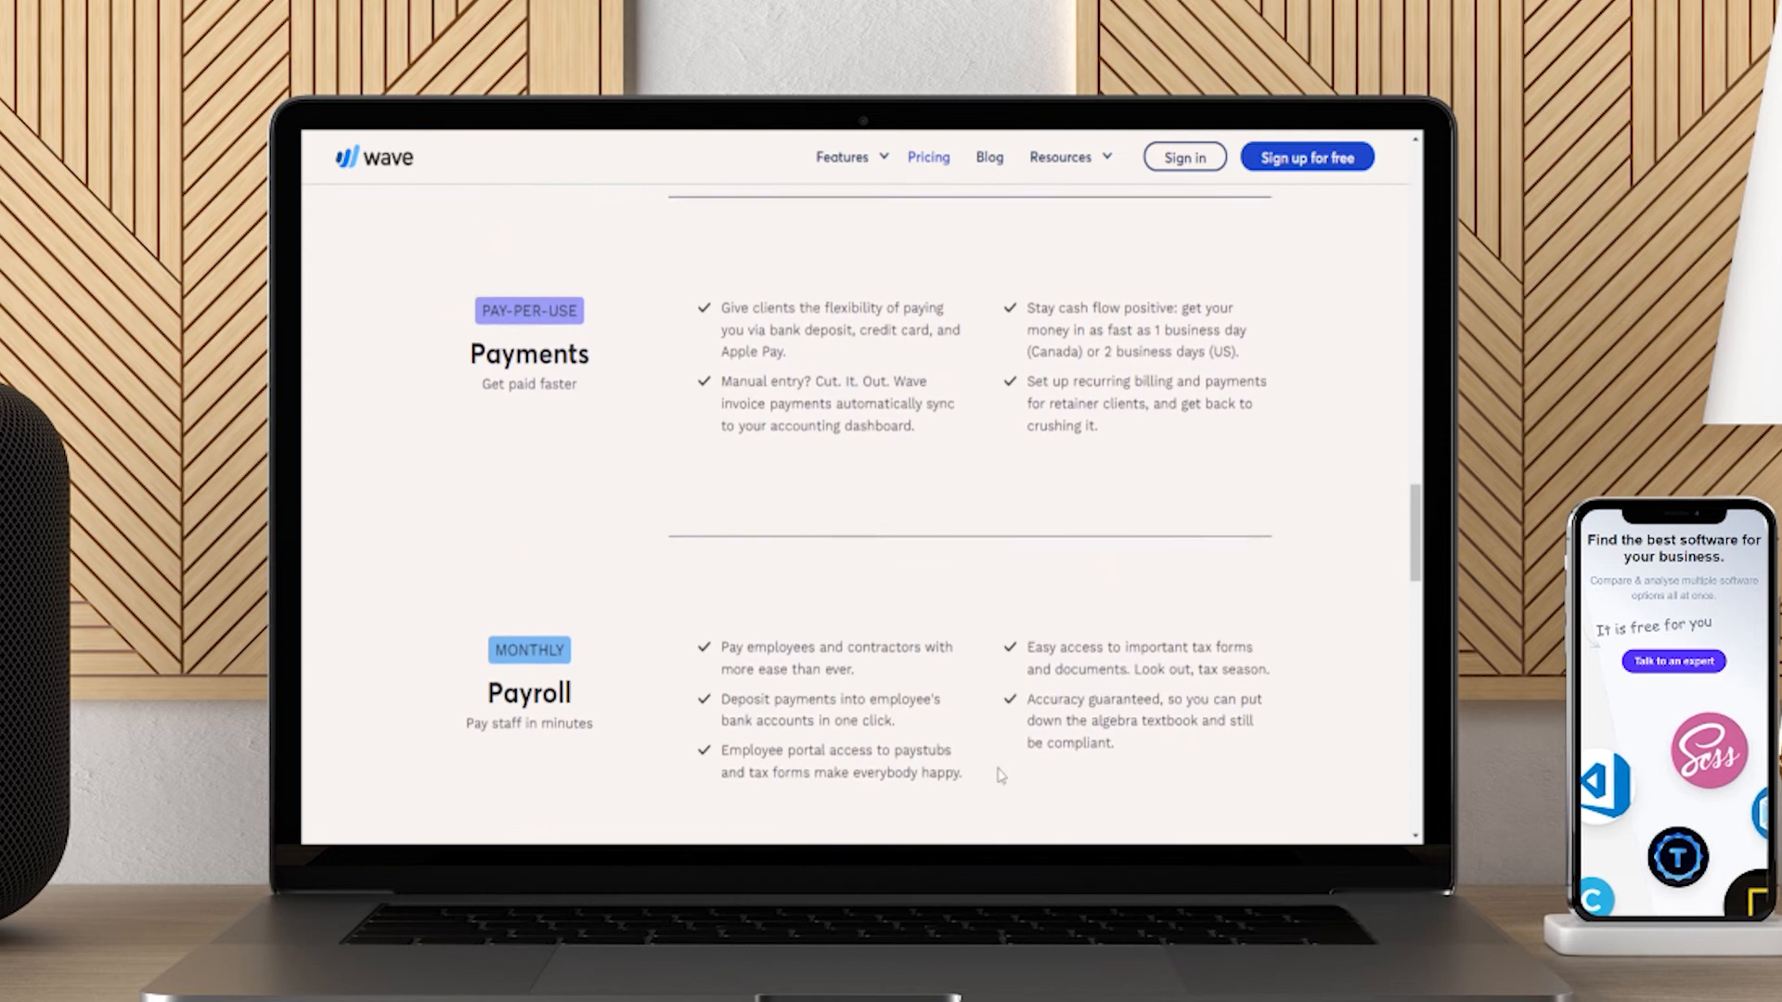
{"action": "scroll", "scroll_direction": "down", "scroll_amount": 3}
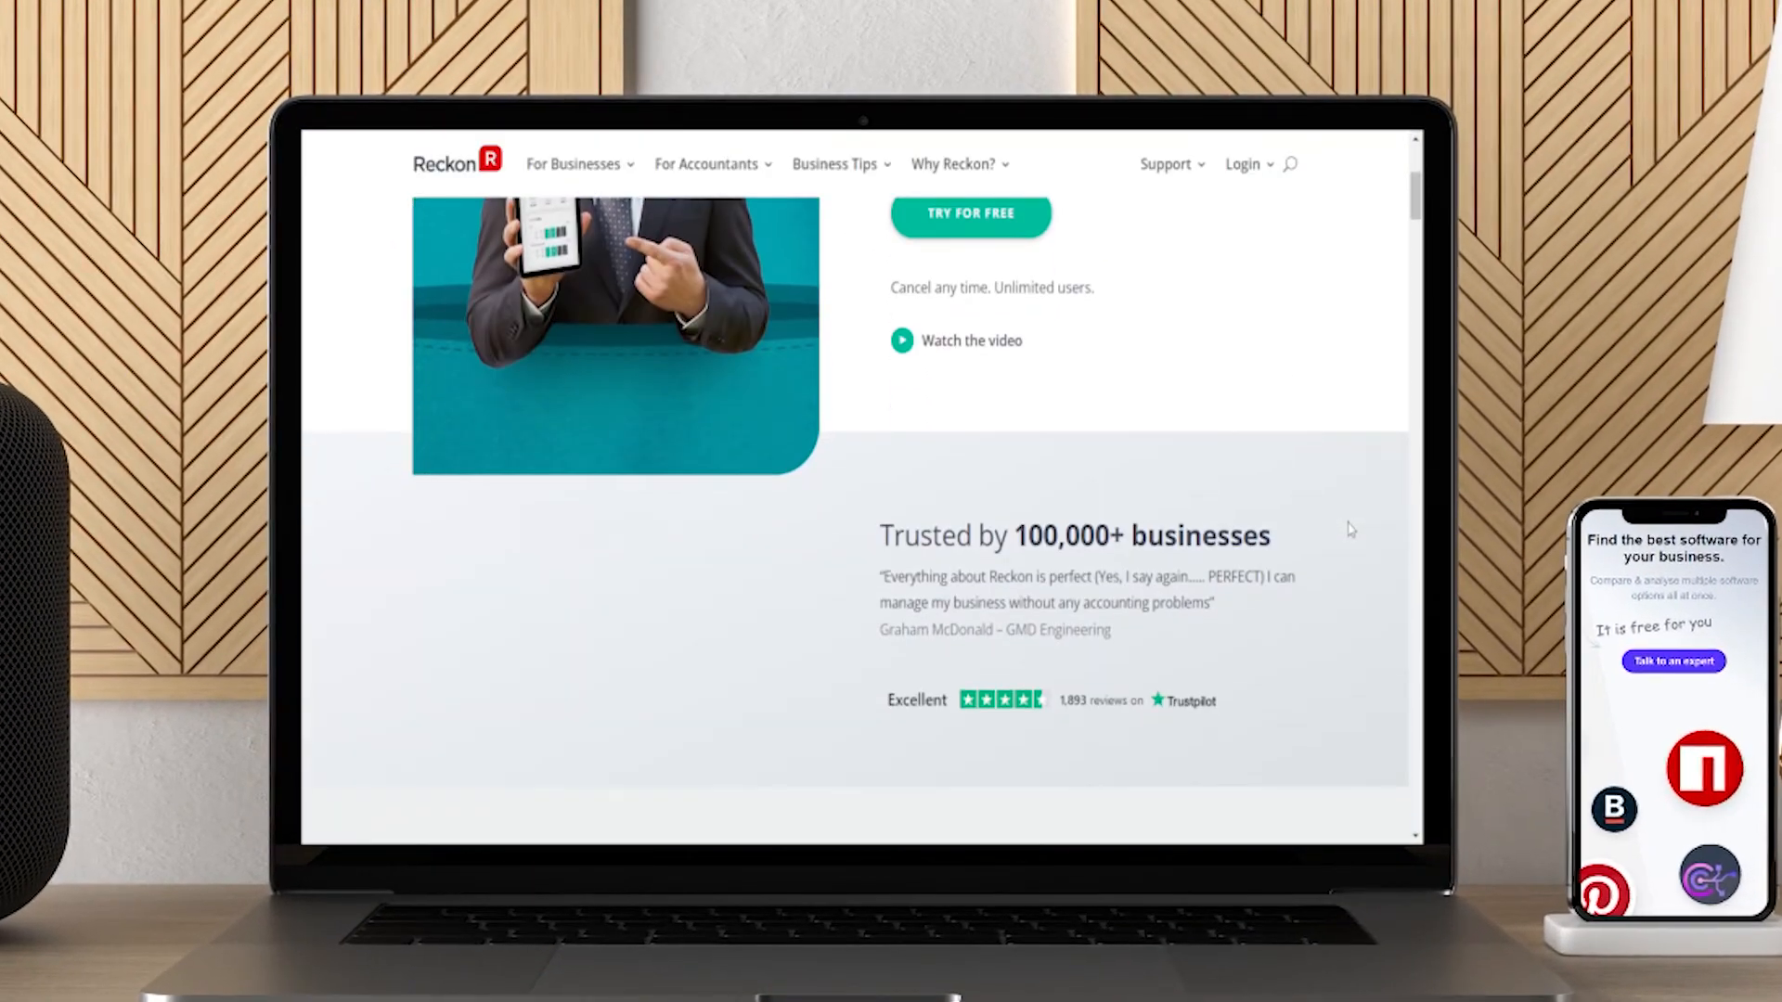
- Scroll Reckon's homepage past its accounting and payroll offers
{"action": "scroll", "scroll_direction": "down", "scroll_amount": 3}
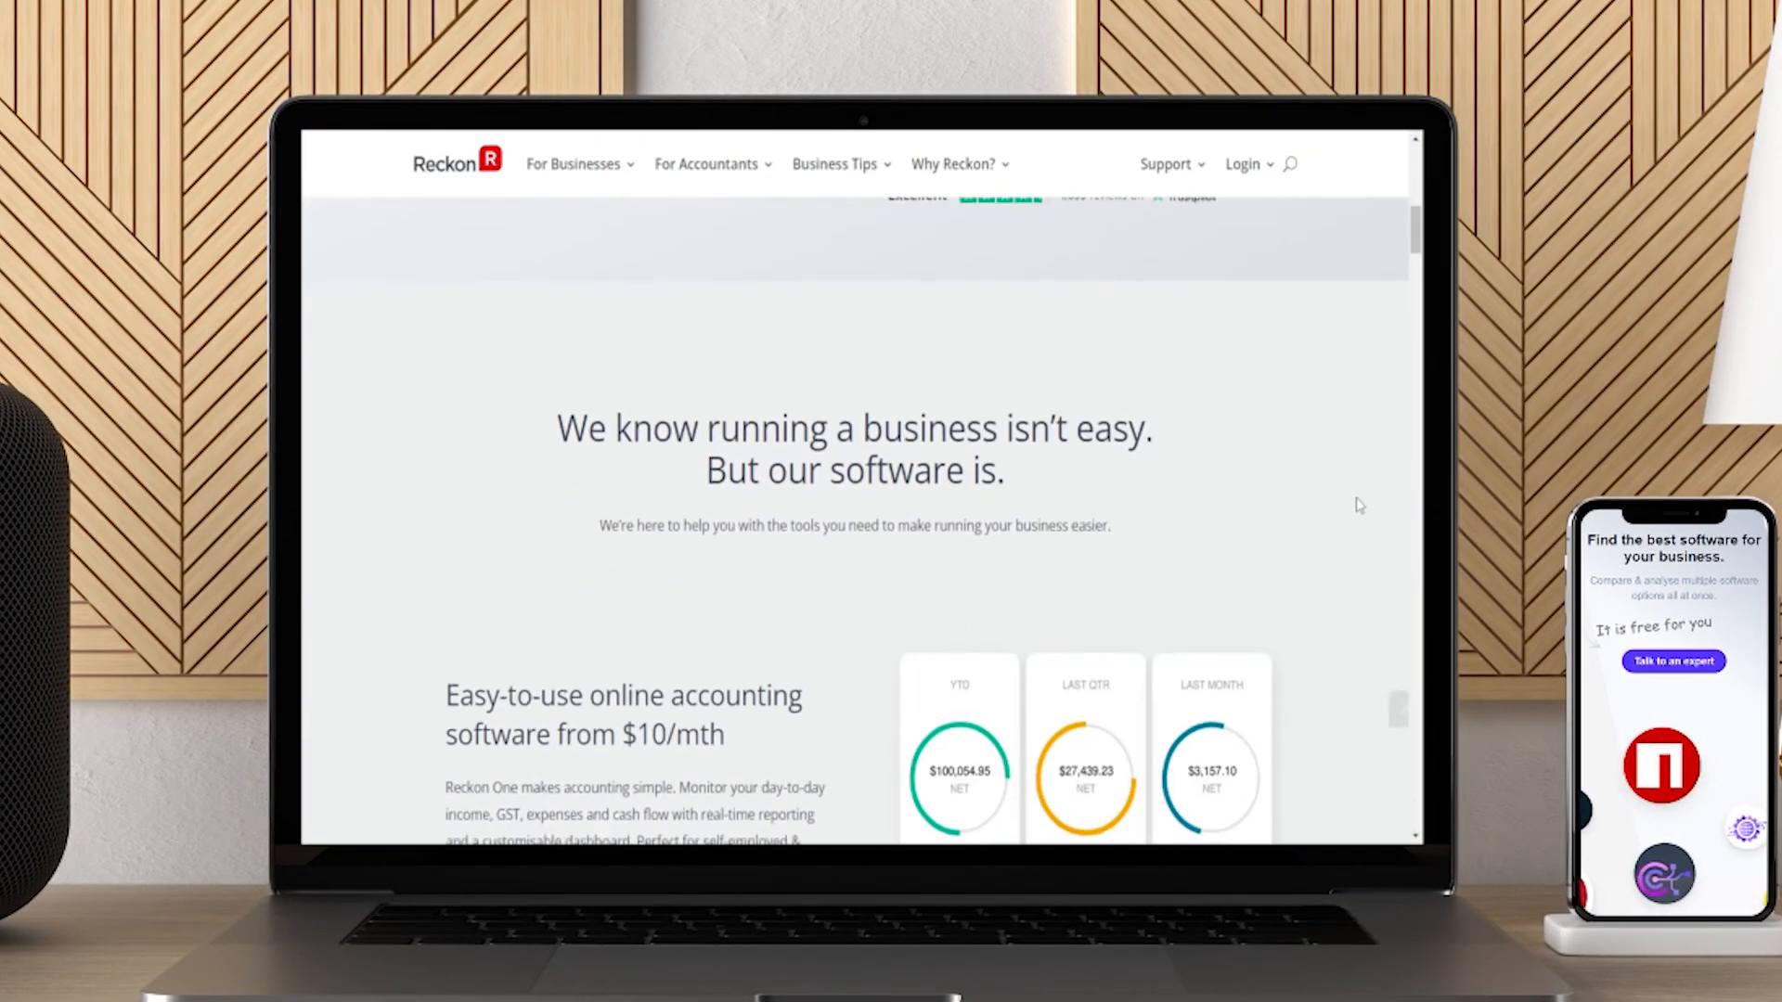
{"action": "scroll", "scroll_direction": "down", "scroll_amount": 3}
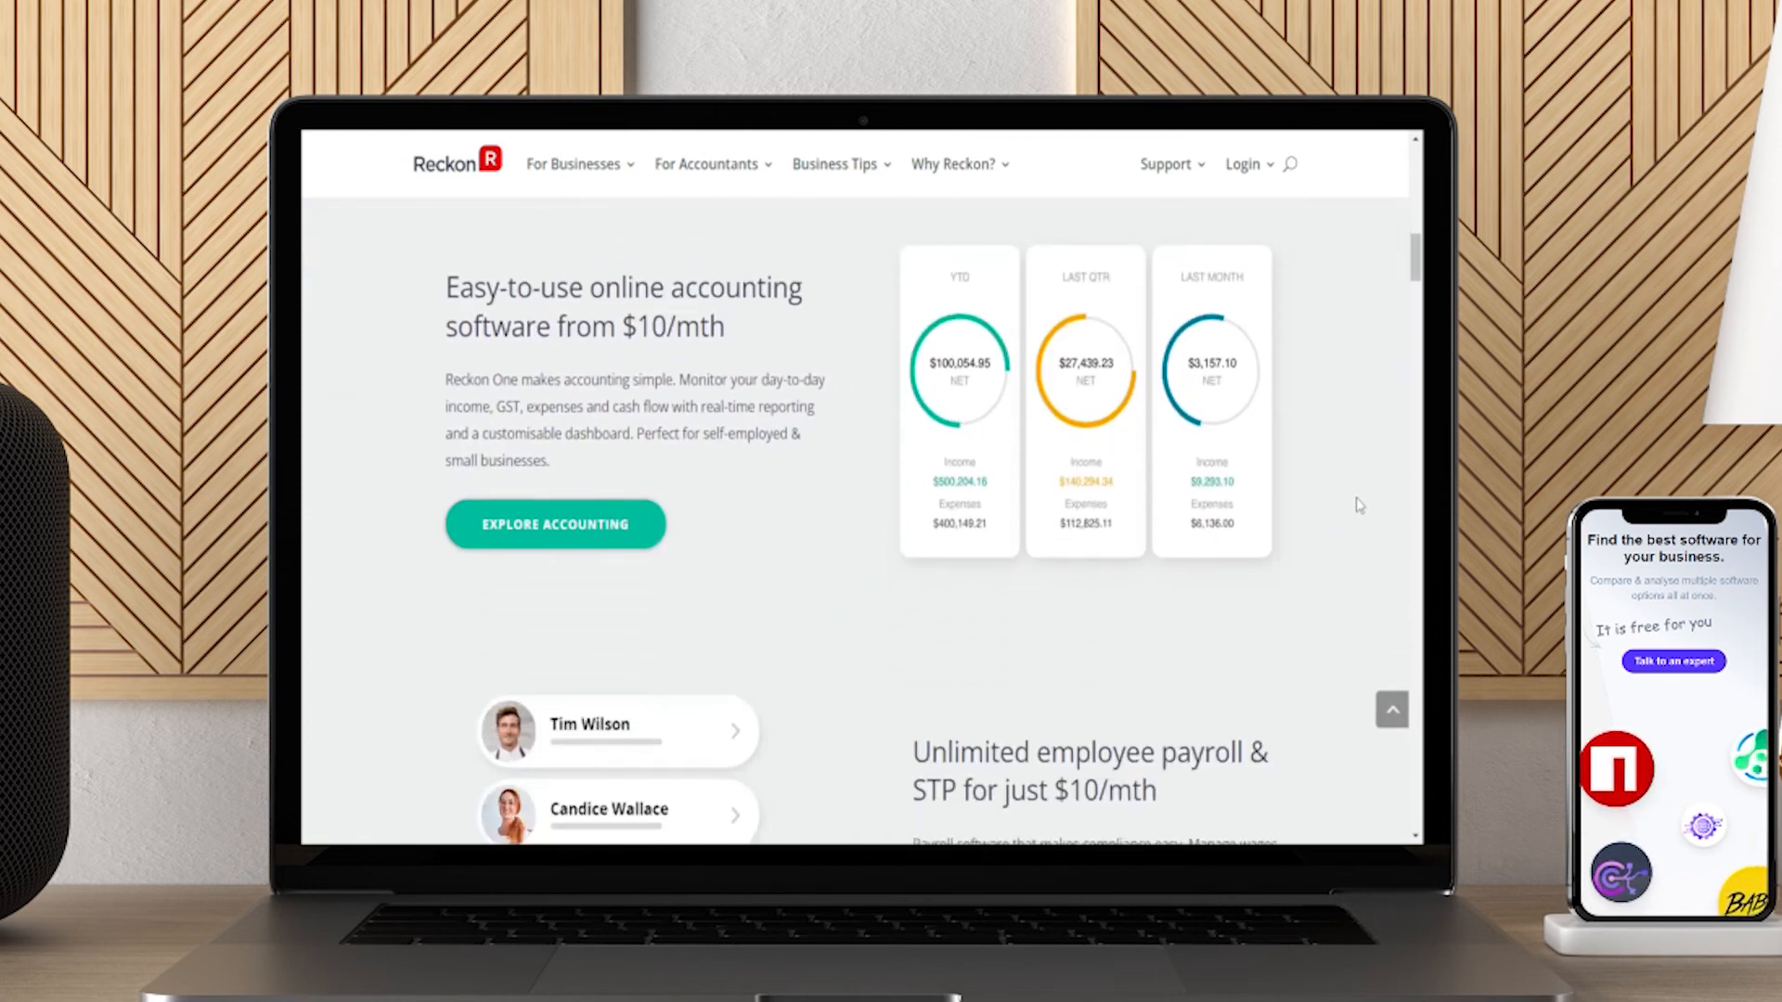
{"action": "scroll", "scroll_direction": "down", "scroll_amount": 3}
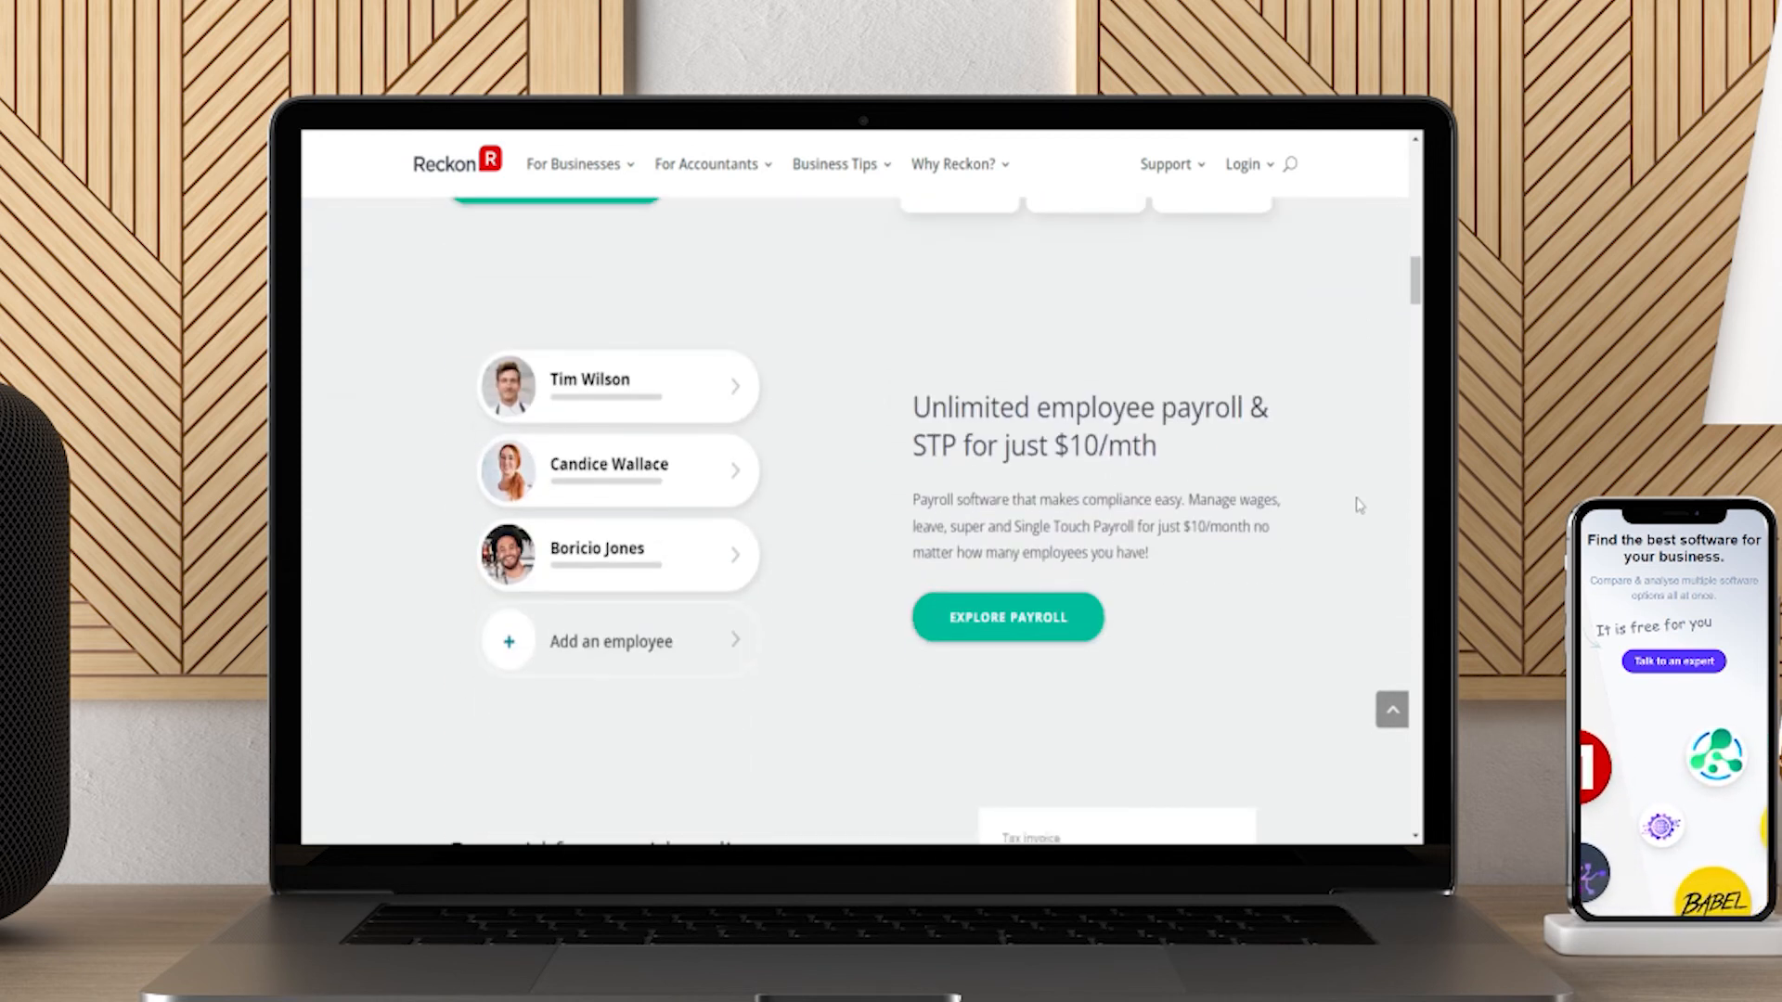
{"action": "scroll", "scroll_direction": "down", "scroll_amount": 3}
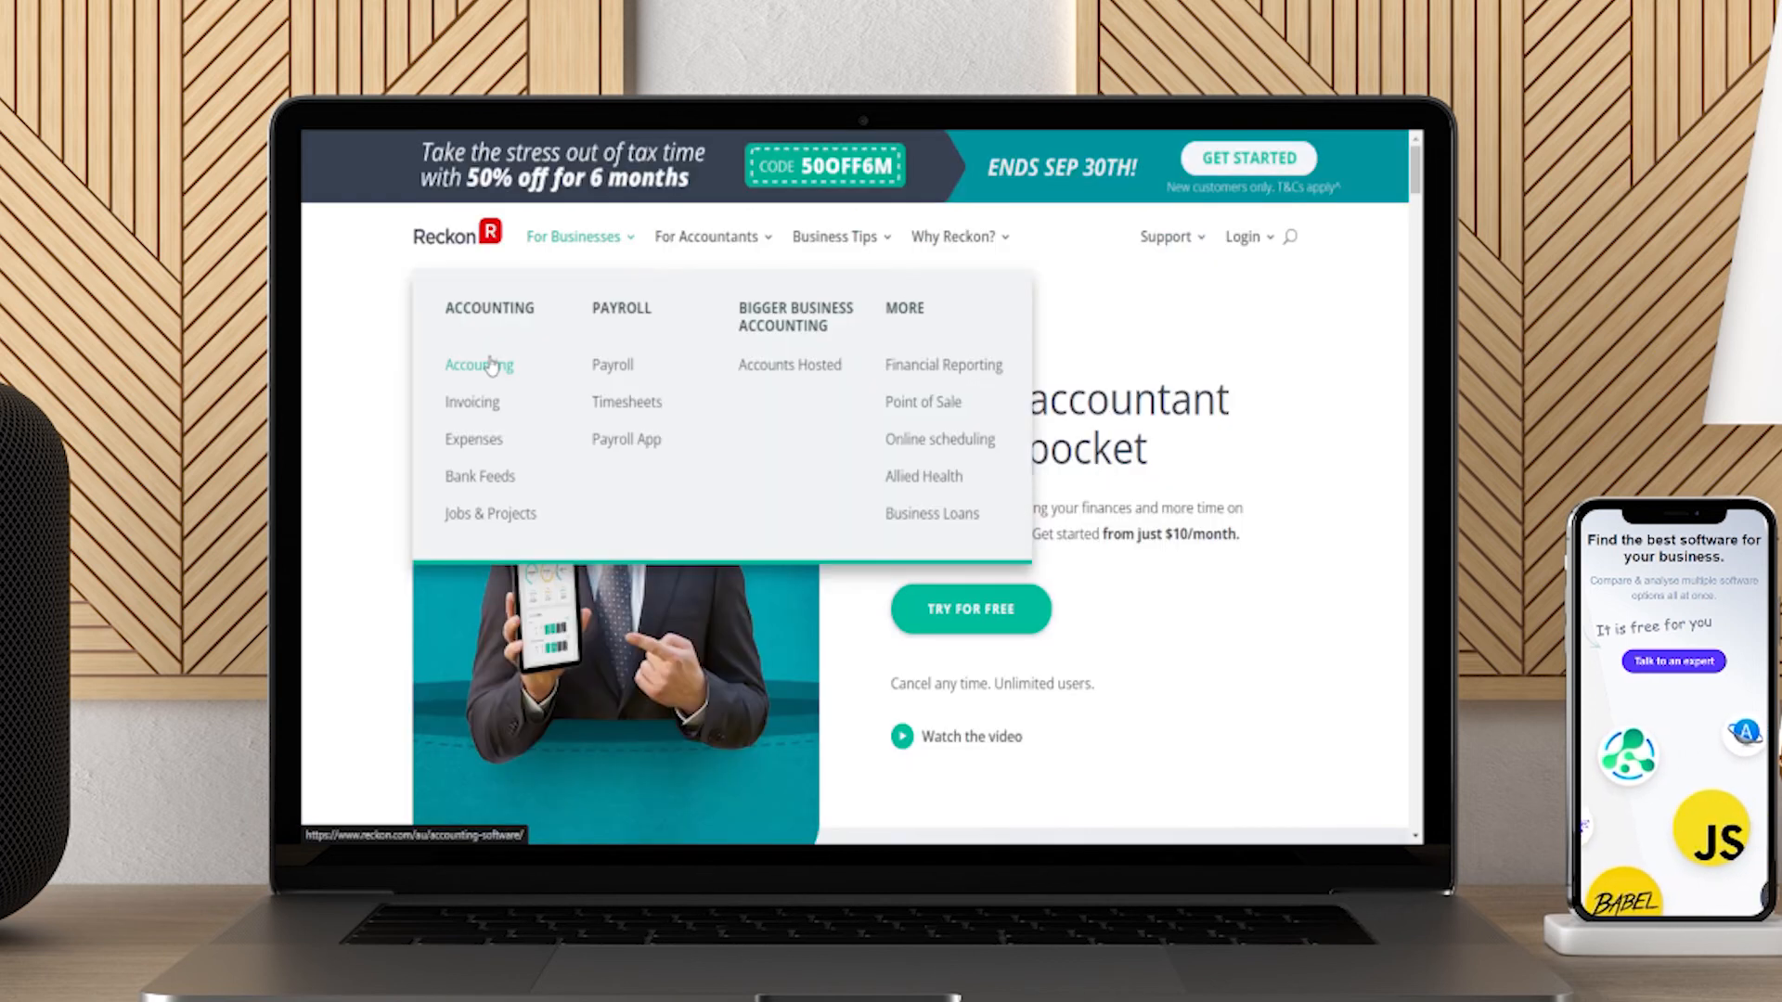
{"action": "mouse_move", "coordinate": [479, 476]}
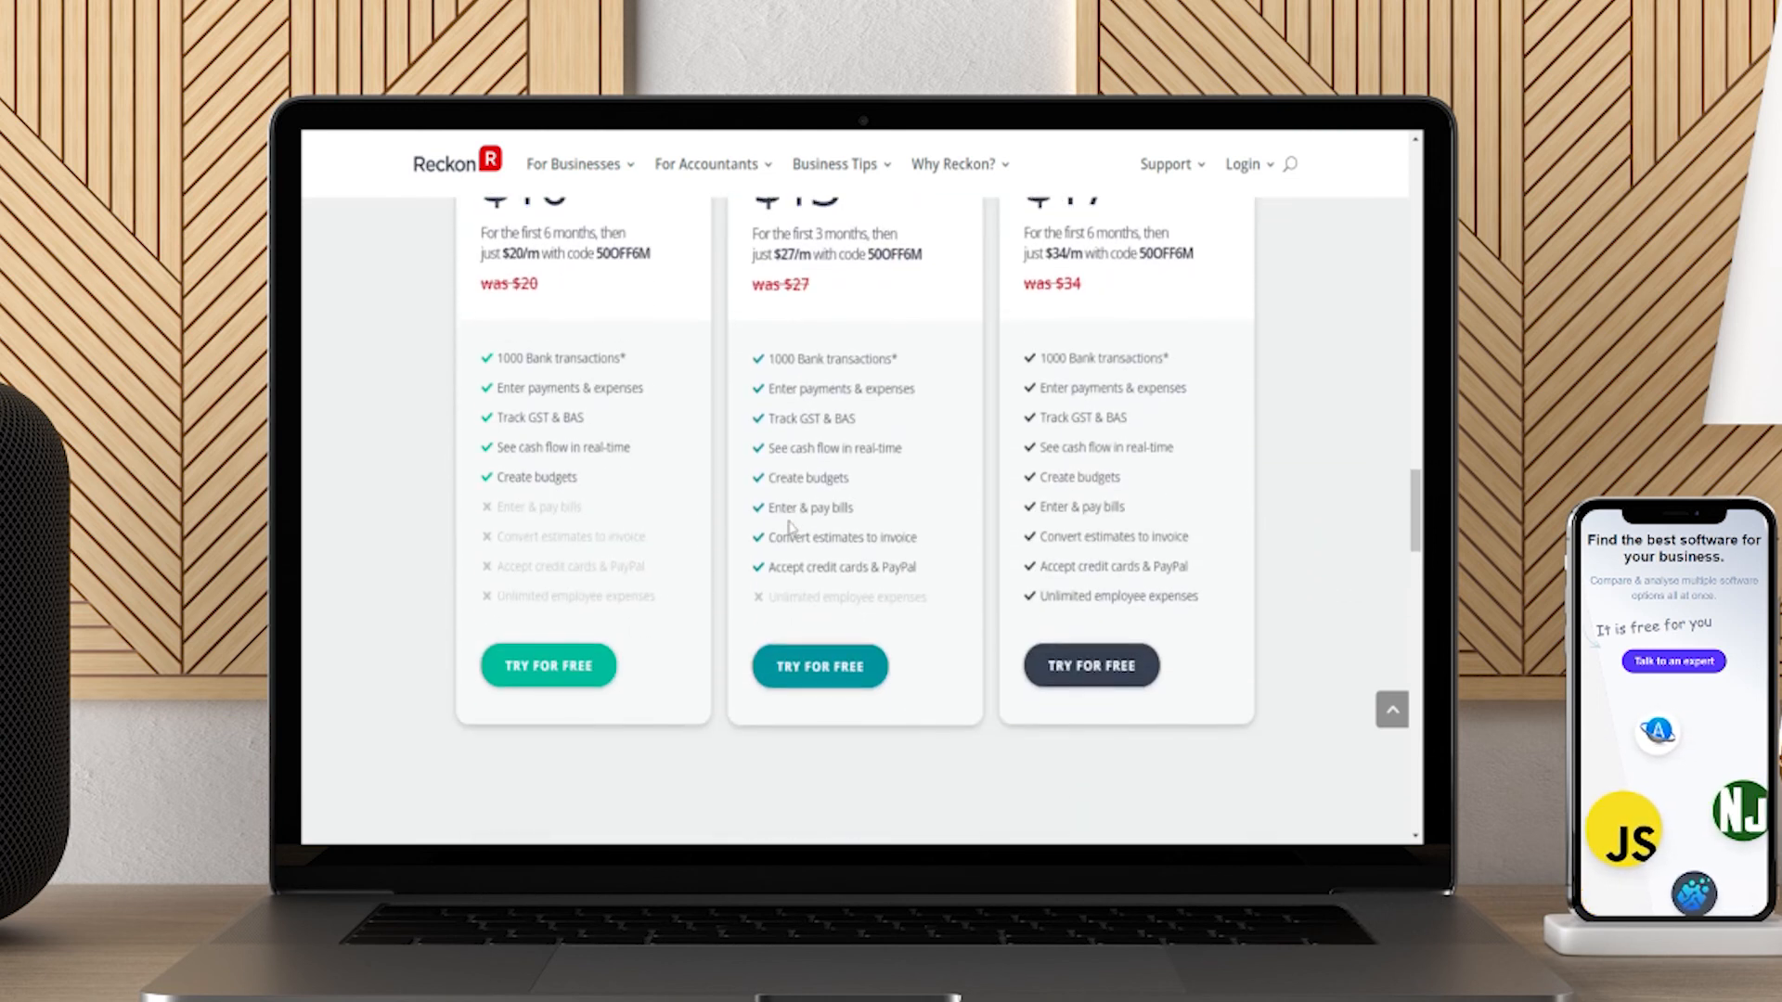
- Scroll Reckon's accounting page through pricing plans, reviews and bank reconciliation FAQs to the free-trial offer
{"action": "scroll", "scroll_direction": "down", "scroll_amount": 3}
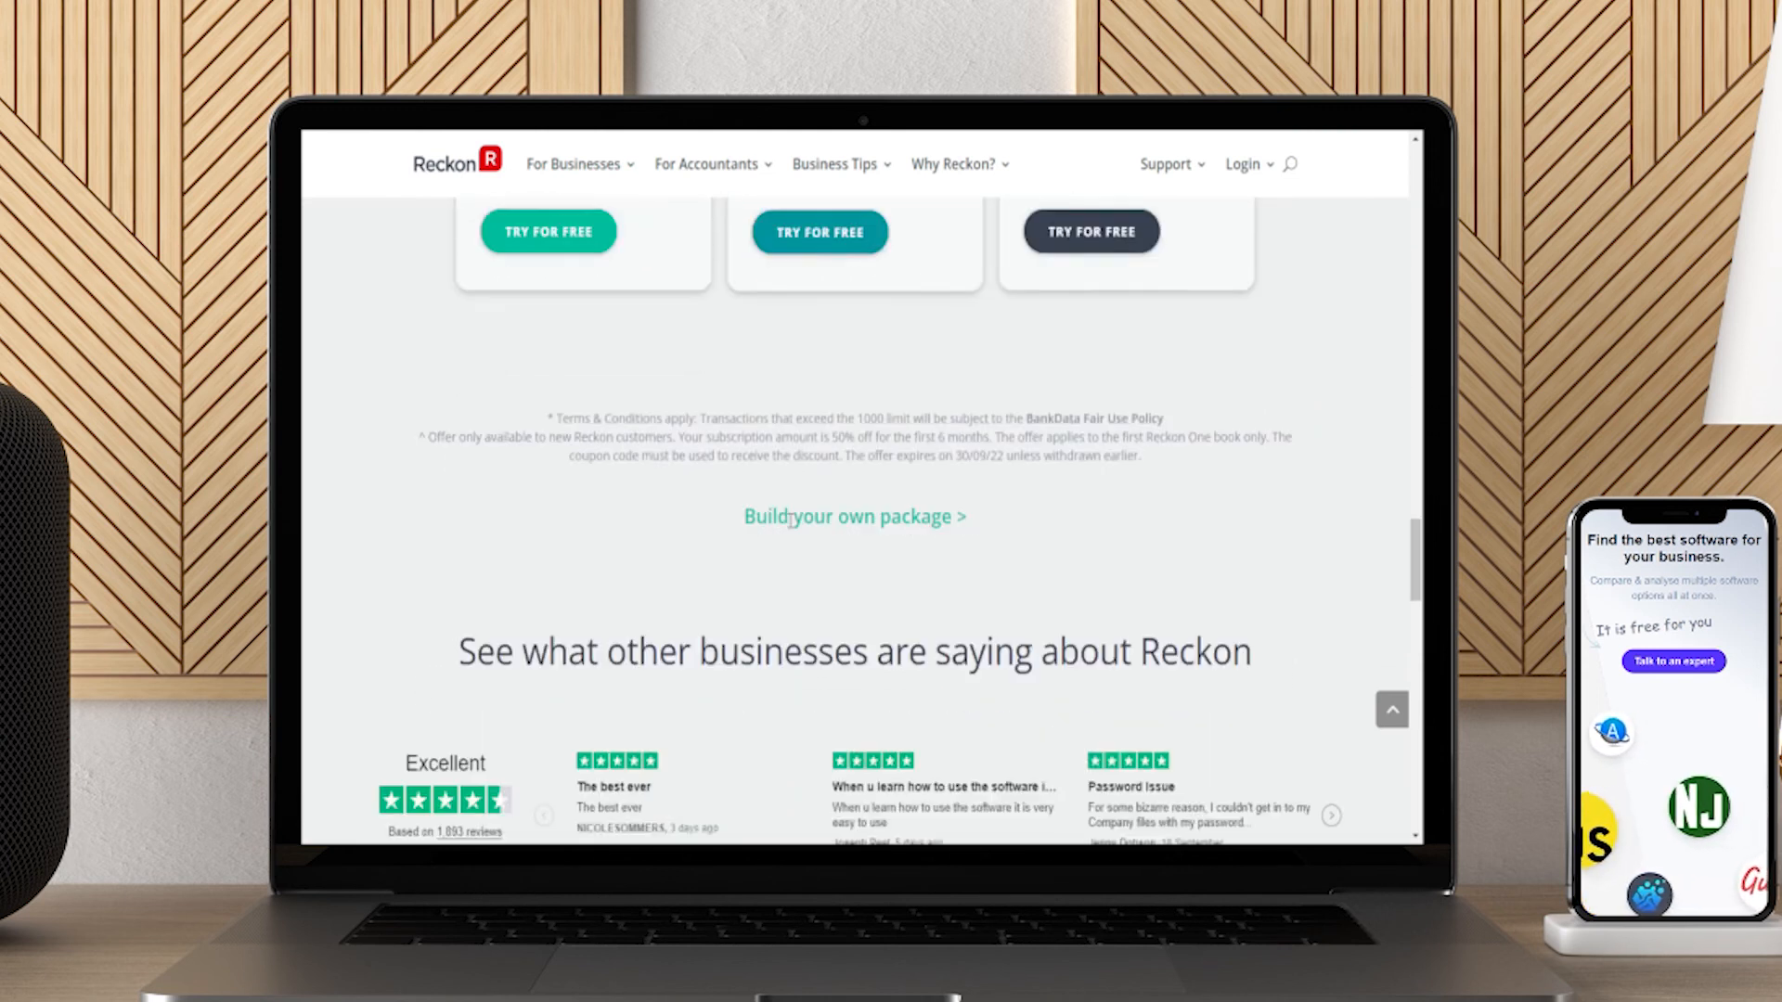
{"action": "scroll", "scroll_direction": "down", "scroll_amount": 3}
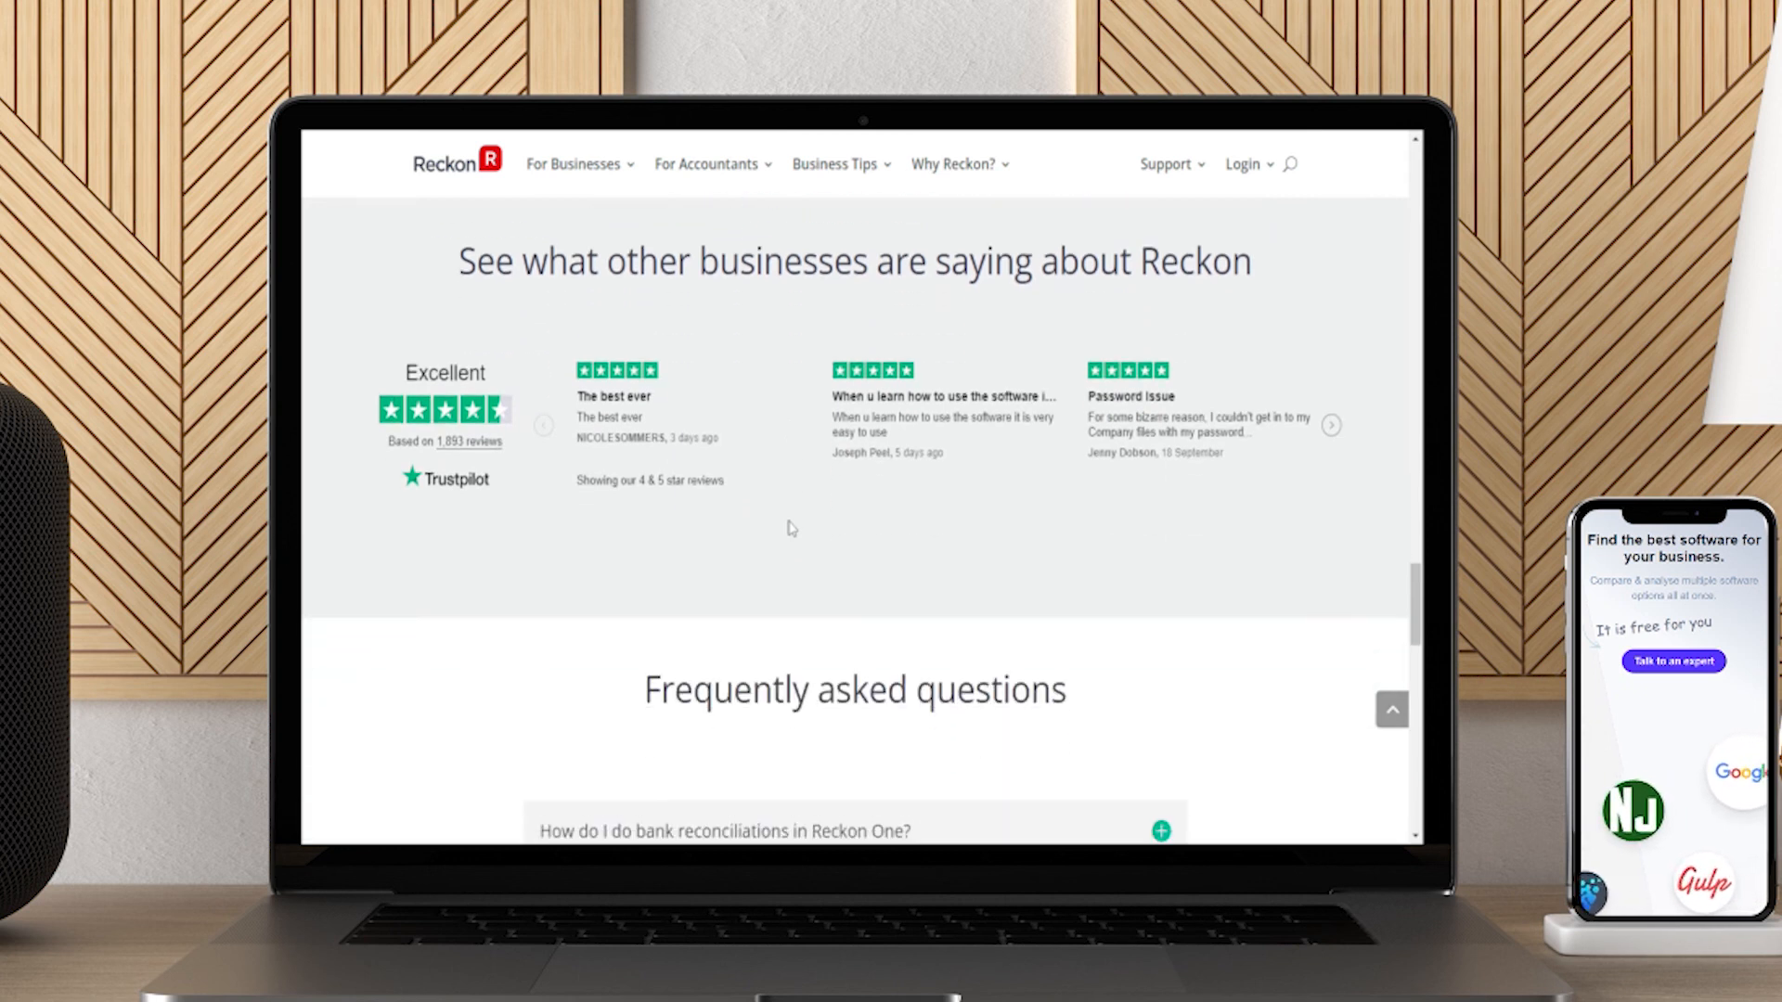
{"action": "scroll", "scroll_direction": "down", "scroll_amount": 3}
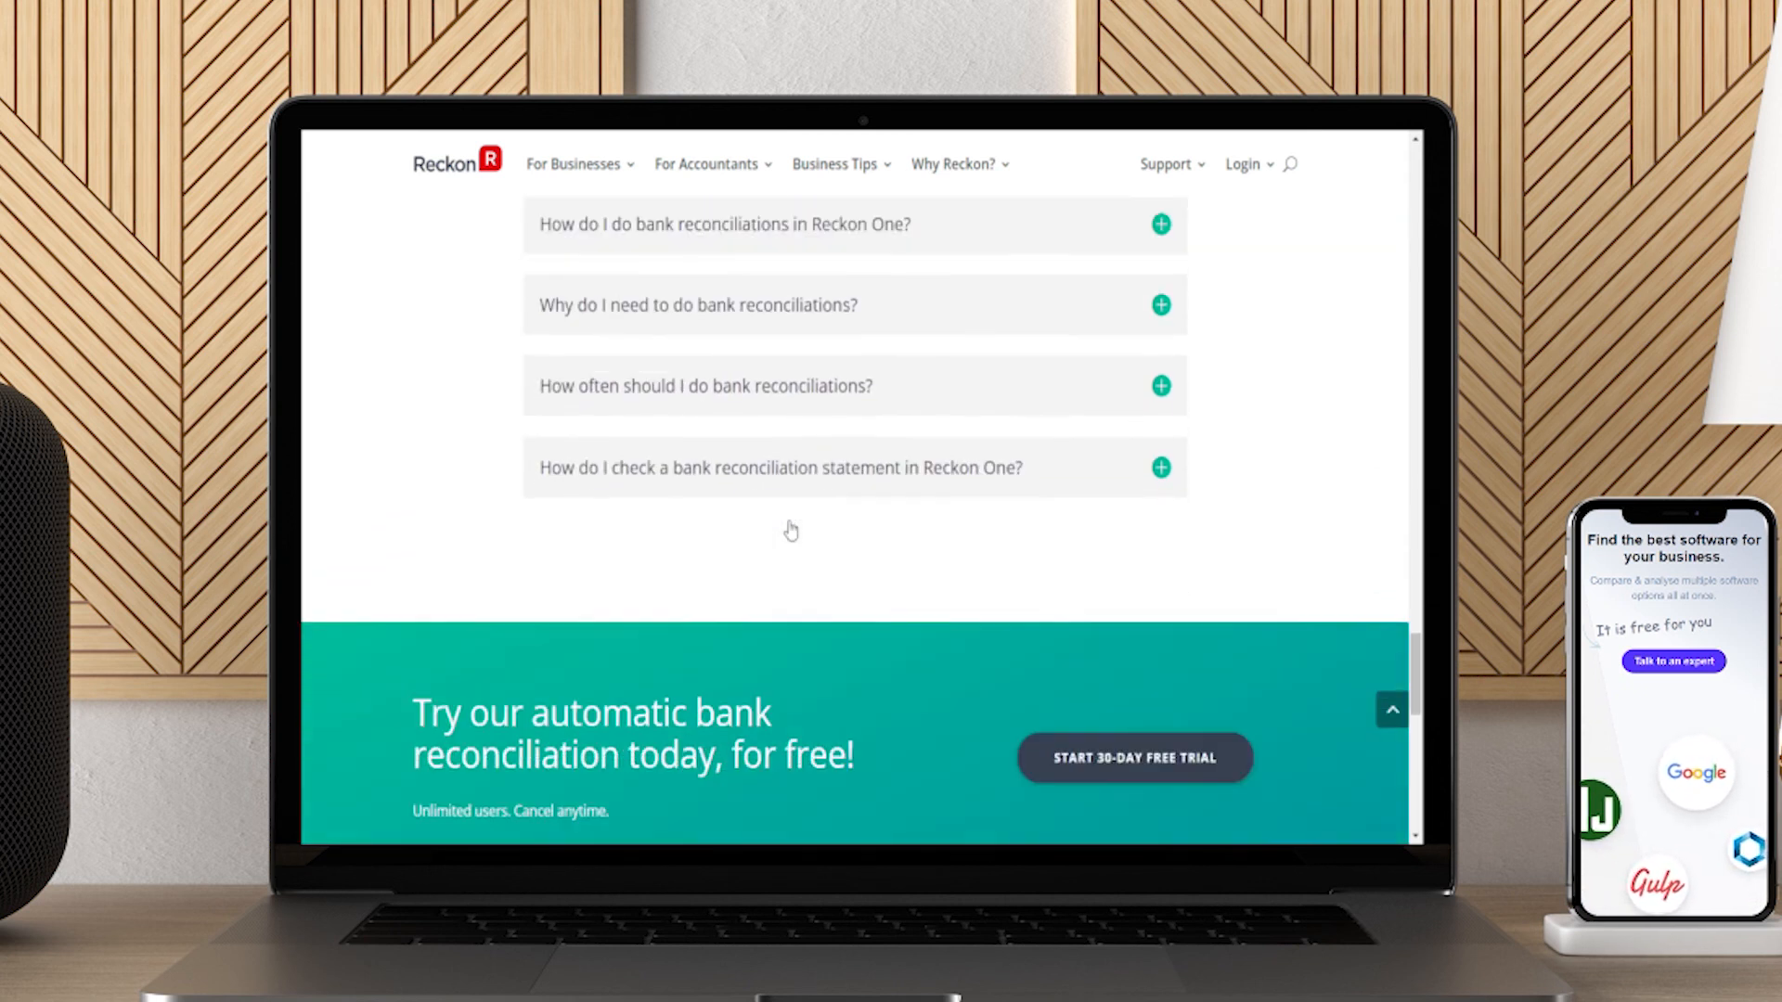